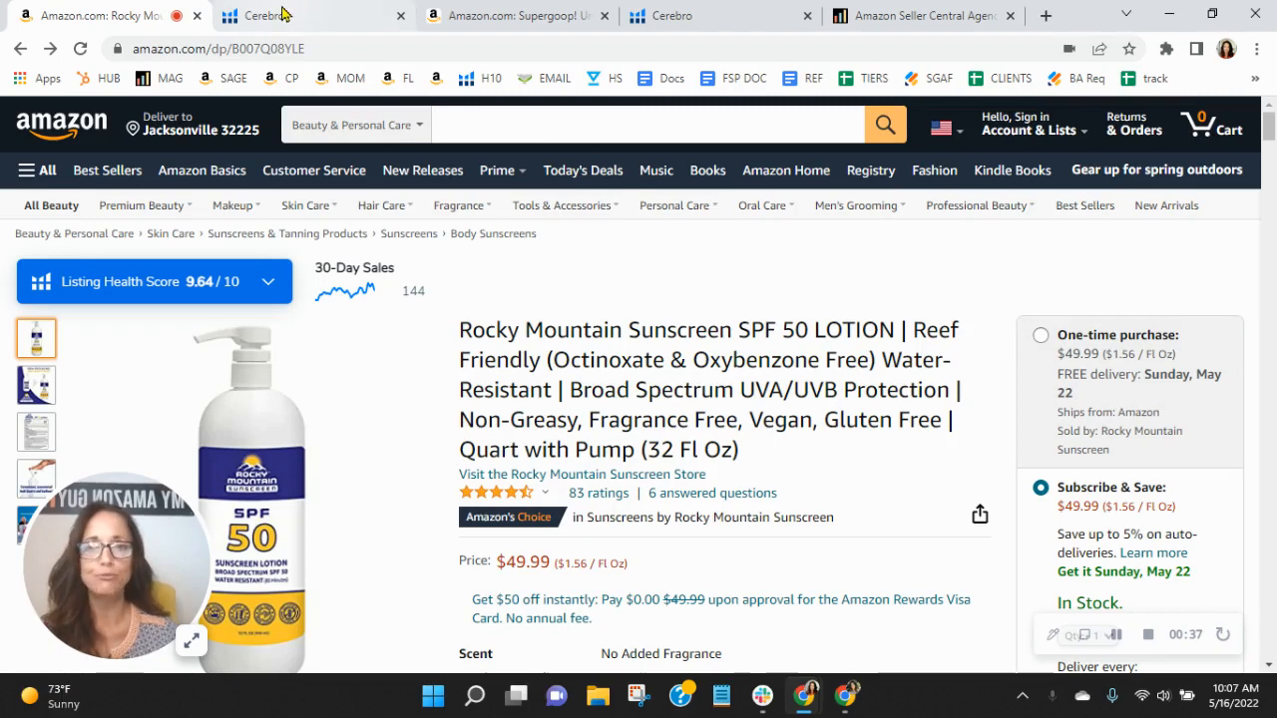
- Show the Cerebro results for Rocky Mountain Sunscreen SPF 50: 687 keywords with search volumes
{"action": "left_click", "coordinate": [269, 16]}
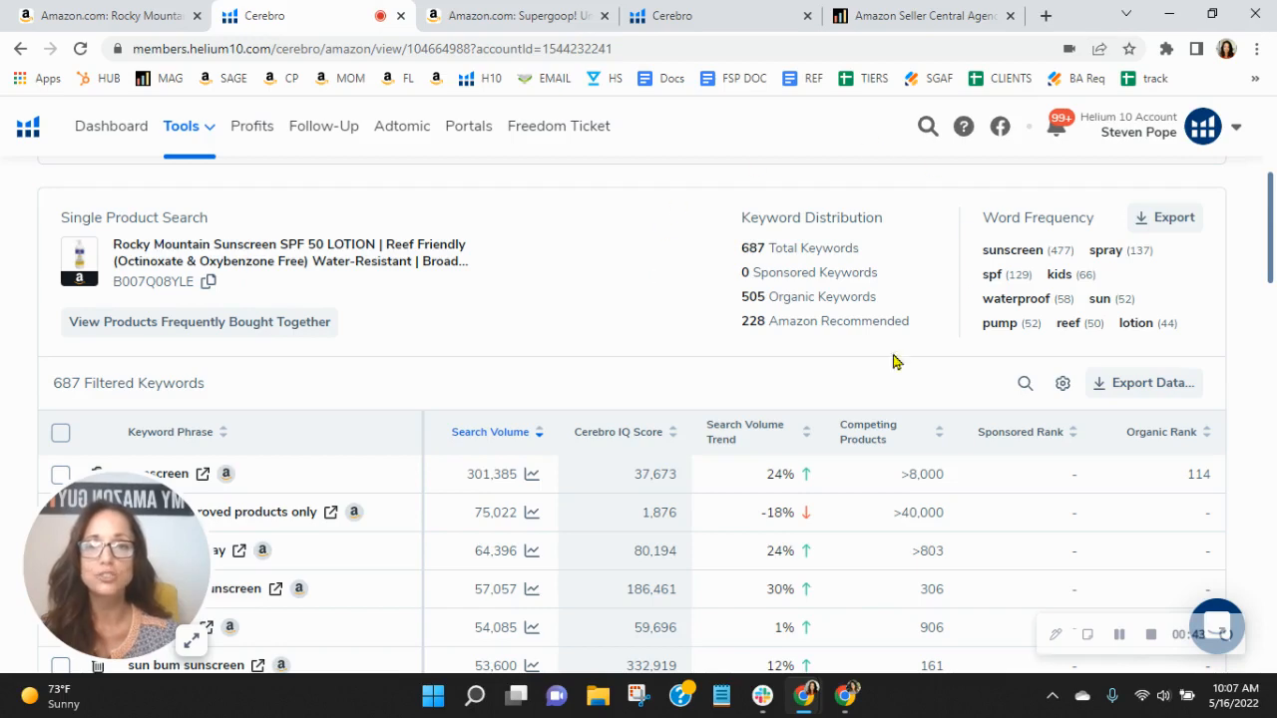
{"action": "mouse_move", "coordinate": [809, 347]}
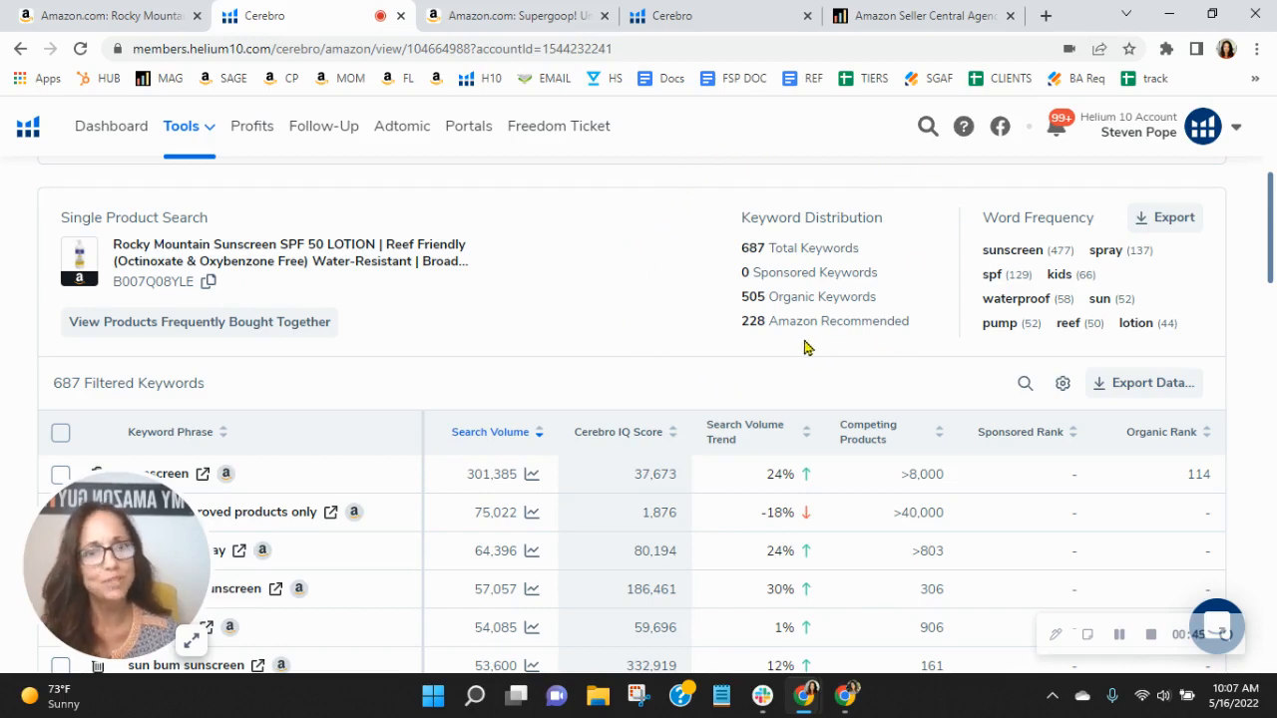
{"action": "mouse_move", "coordinate": [957, 299]}
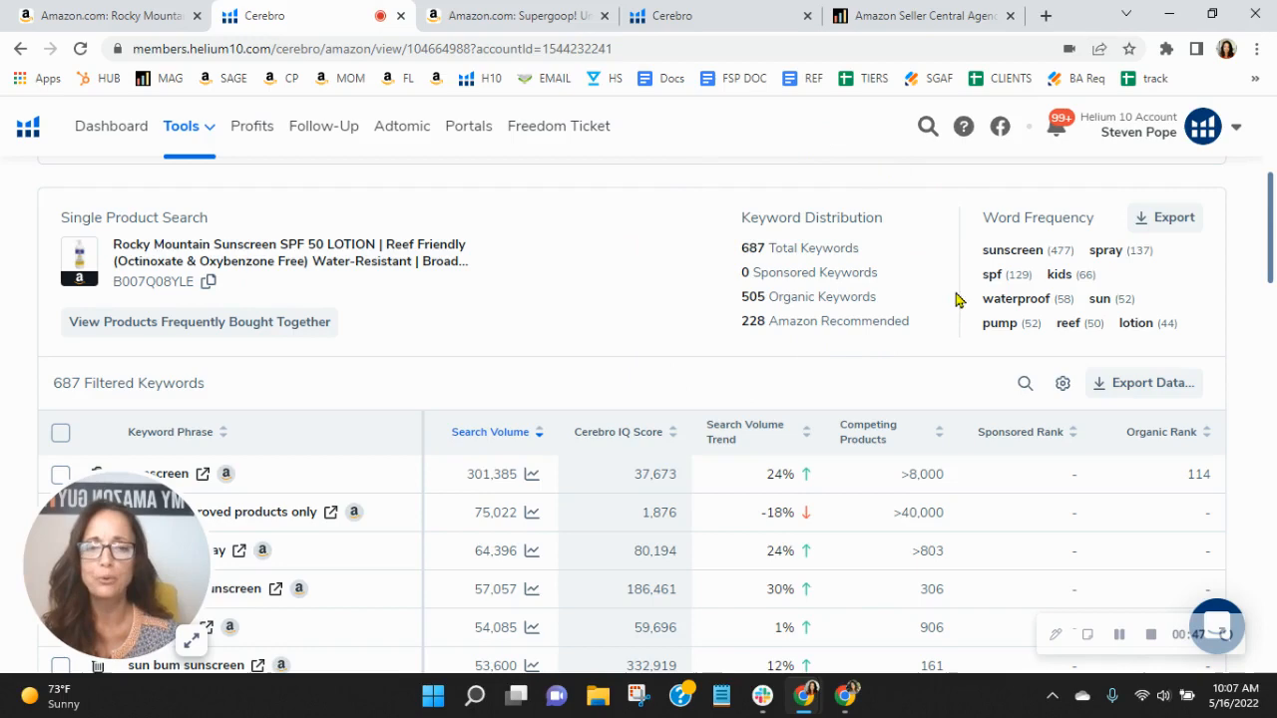
{"action": "mouse_move", "coordinate": [886, 306]}
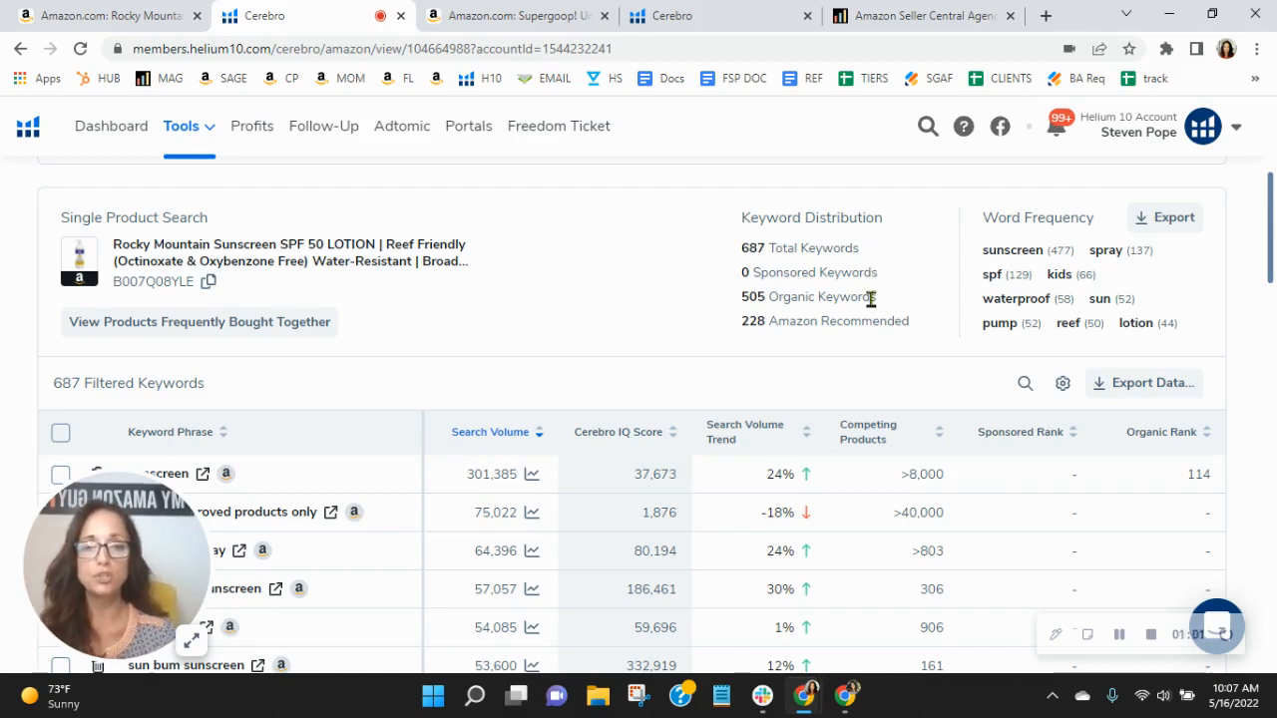
{"action": "scroll", "scroll_direction": "down", "scroll_amount": 3}
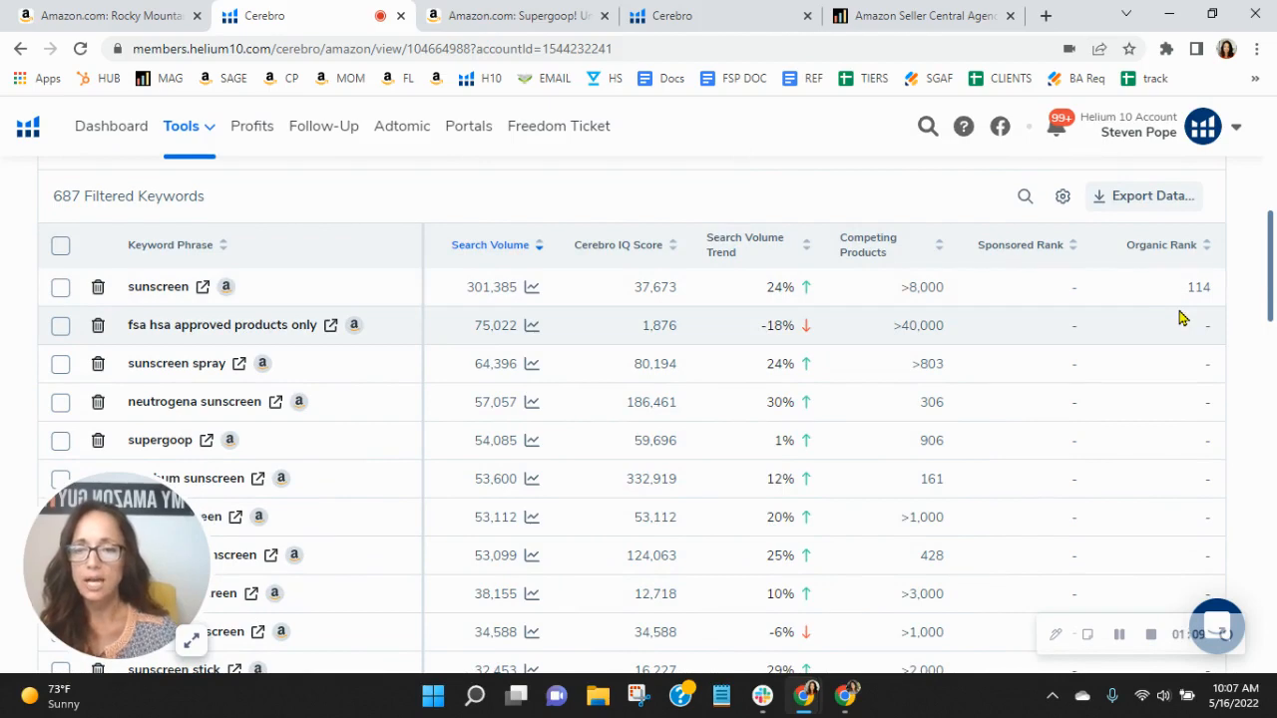
{"action": "scroll", "scroll_direction": "down", "scroll_amount": 3}
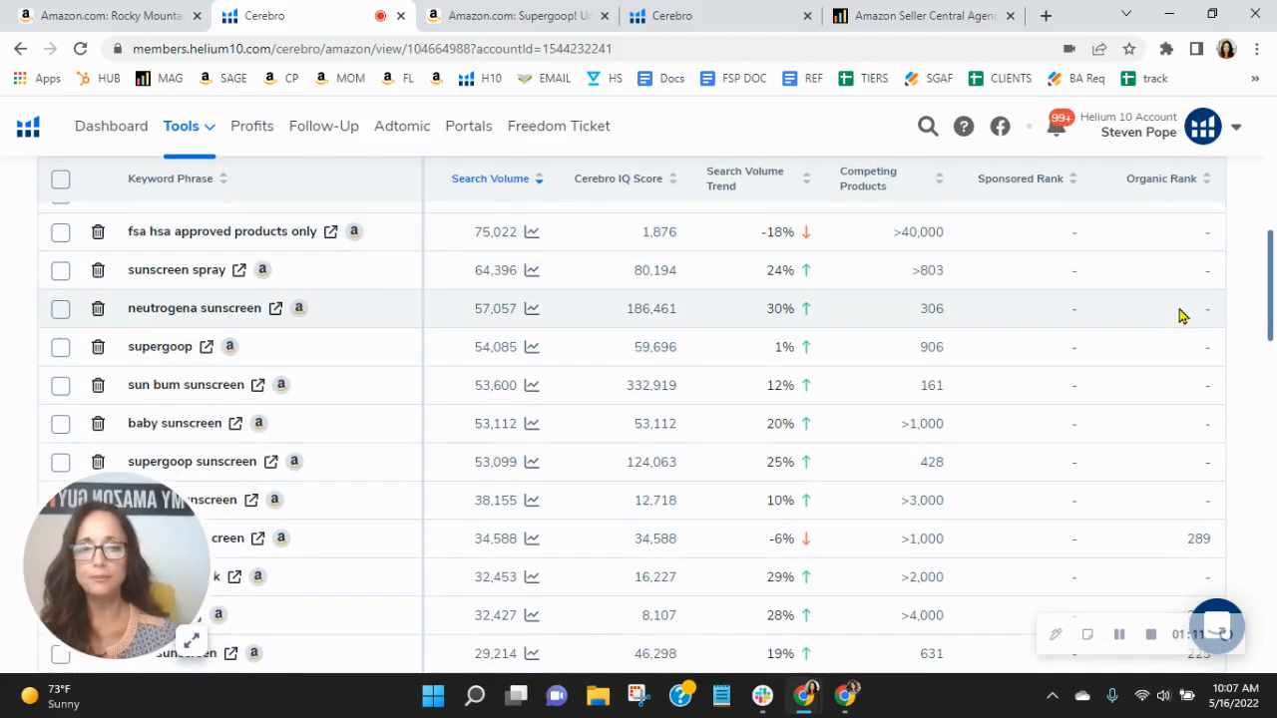
{"action": "scroll", "scroll_direction": "down", "scroll_amount": 3}
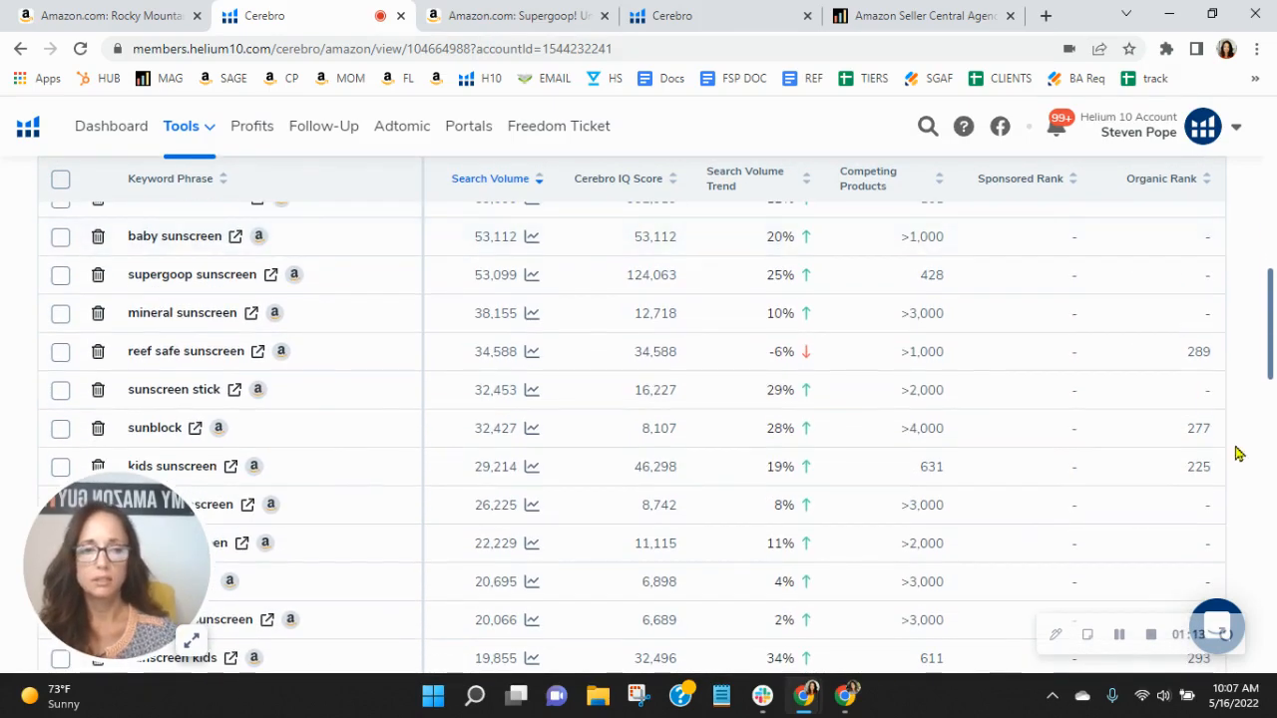
{"action": "mouse_move", "coordinate": [1204, 351]}
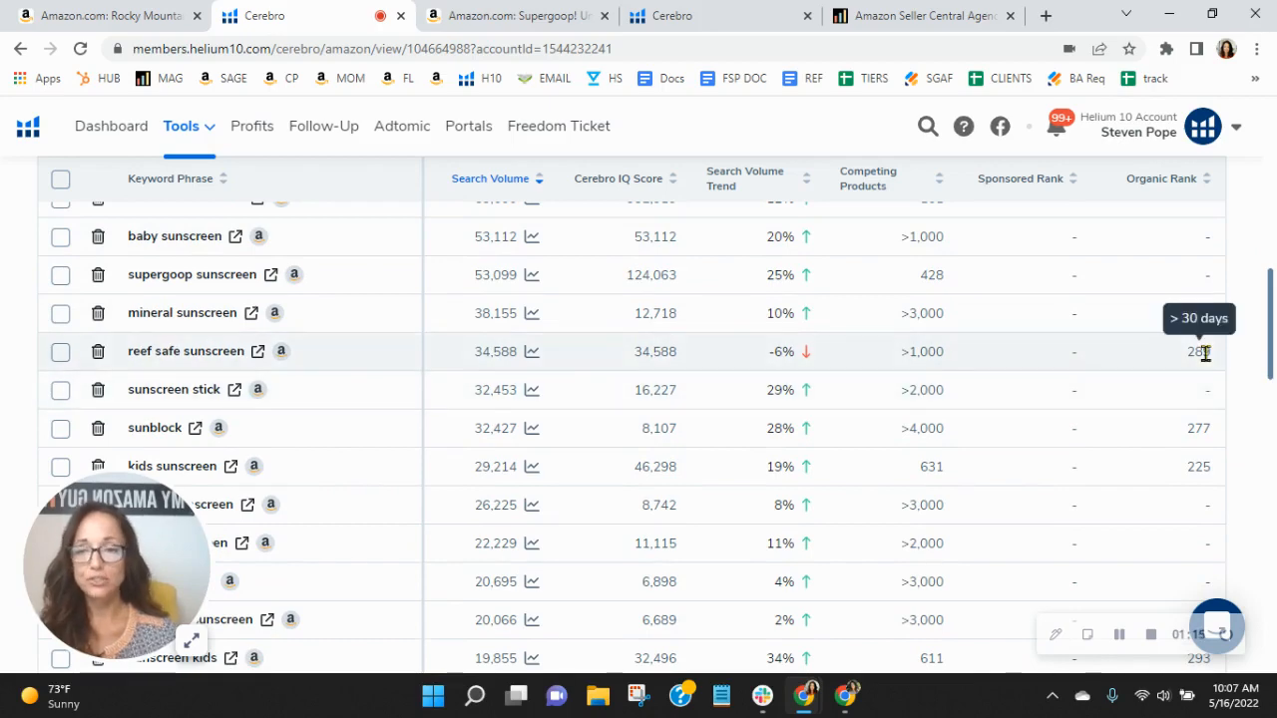
{"action": "scroll", "scroll_direction": "down", "scroll_amount": 3}
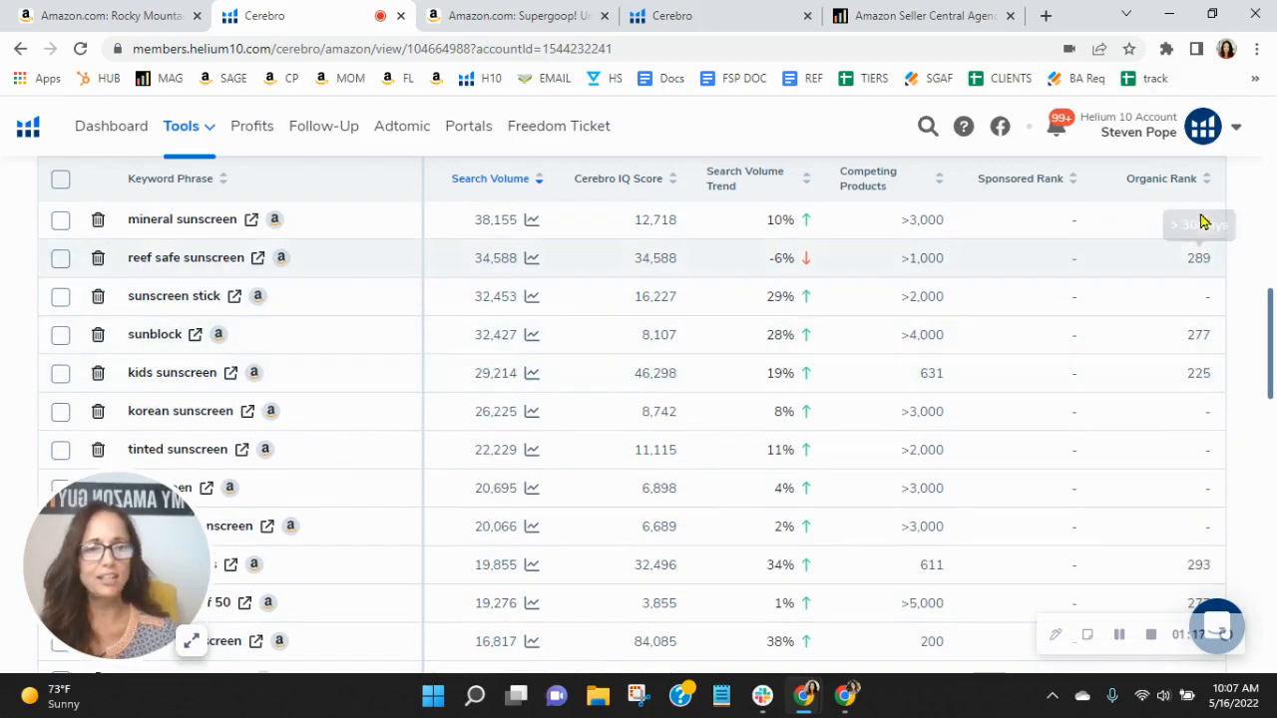
{"action": "scroll", "scroll_direction": "down", "scroll_amount": 3}
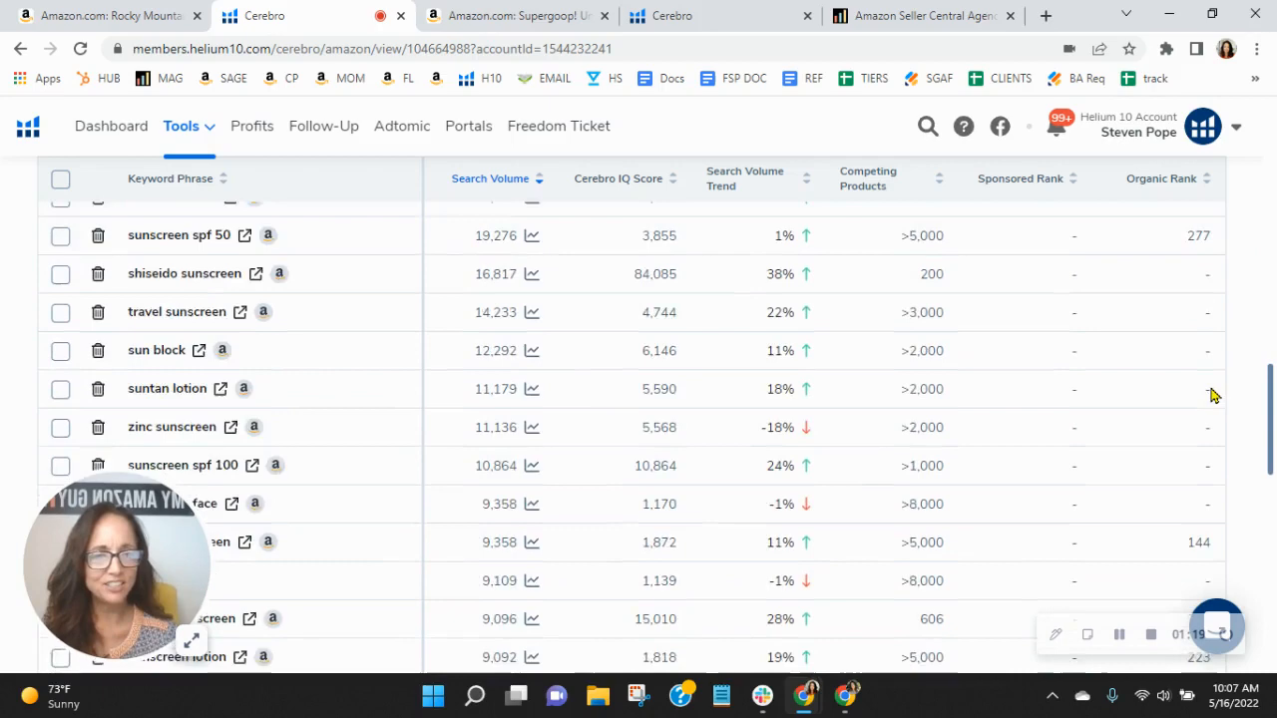
{"action": "scroll", "scroll_direction": "down", "scroll_amount": 3}
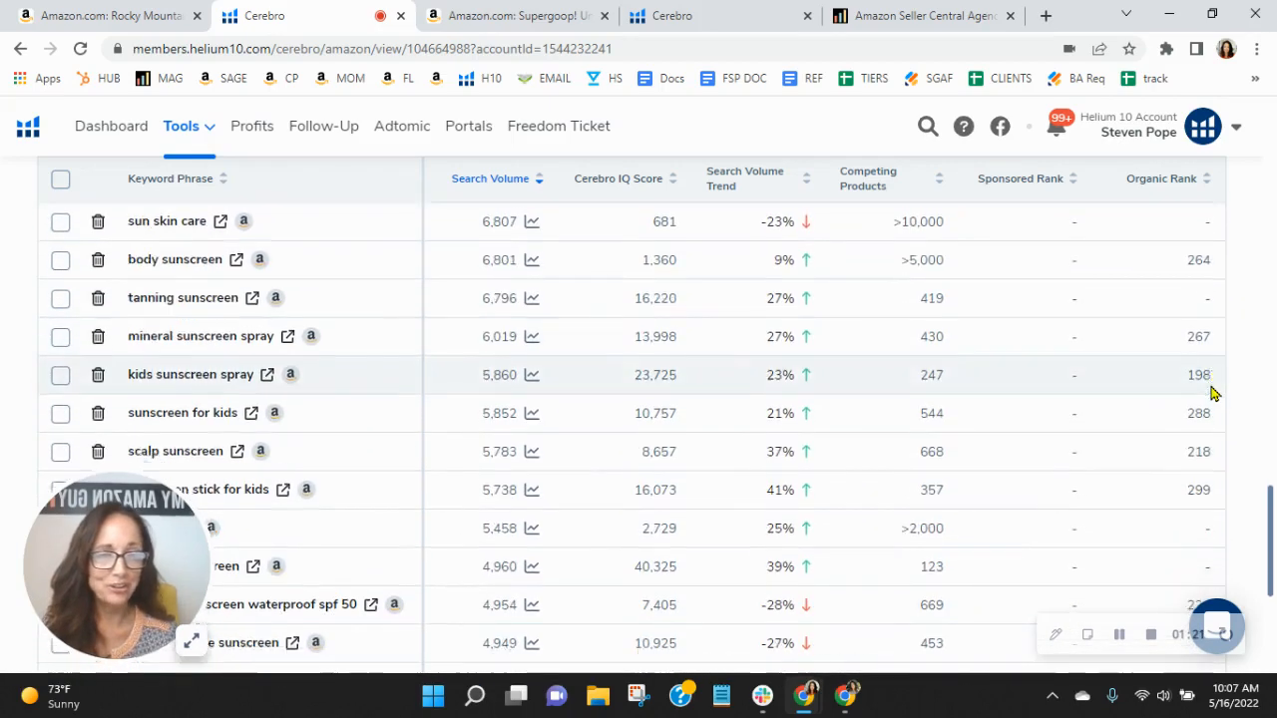
{"action": "scroll", "scroll_direction": "down", "scroll_amount": 3}
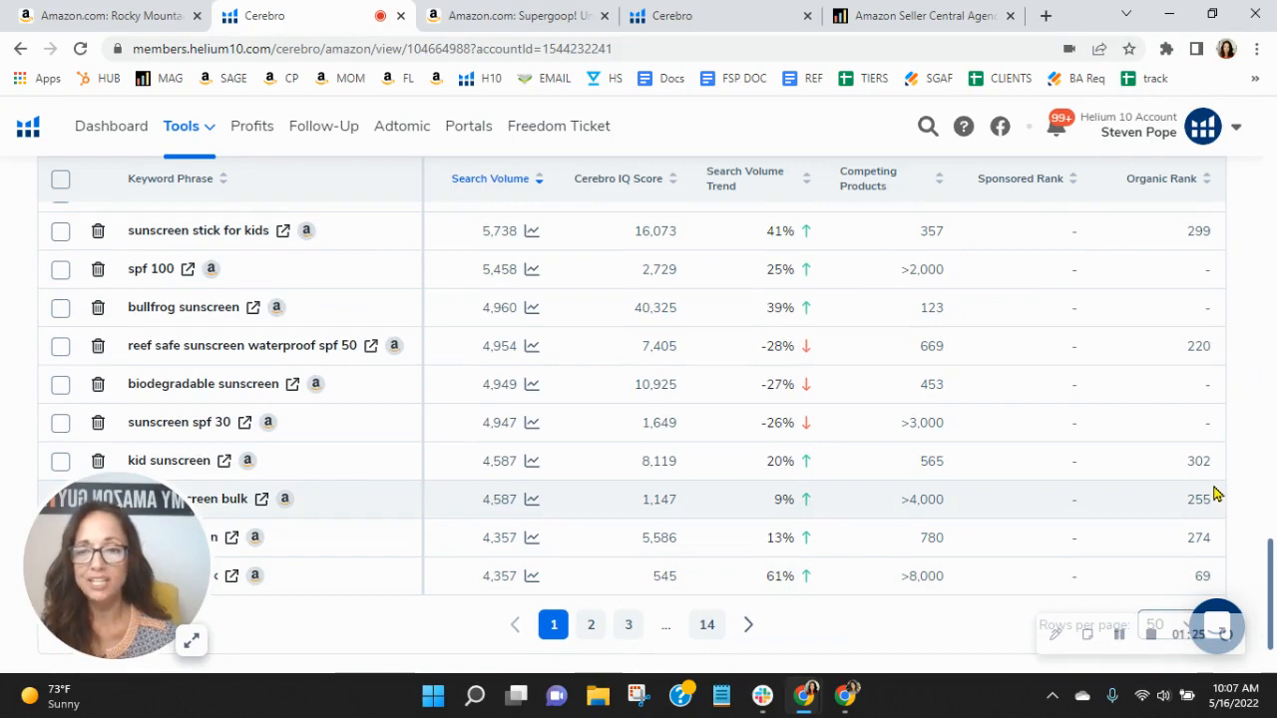
{"action": "mouse_move", "coordinate": [1049, 343]}
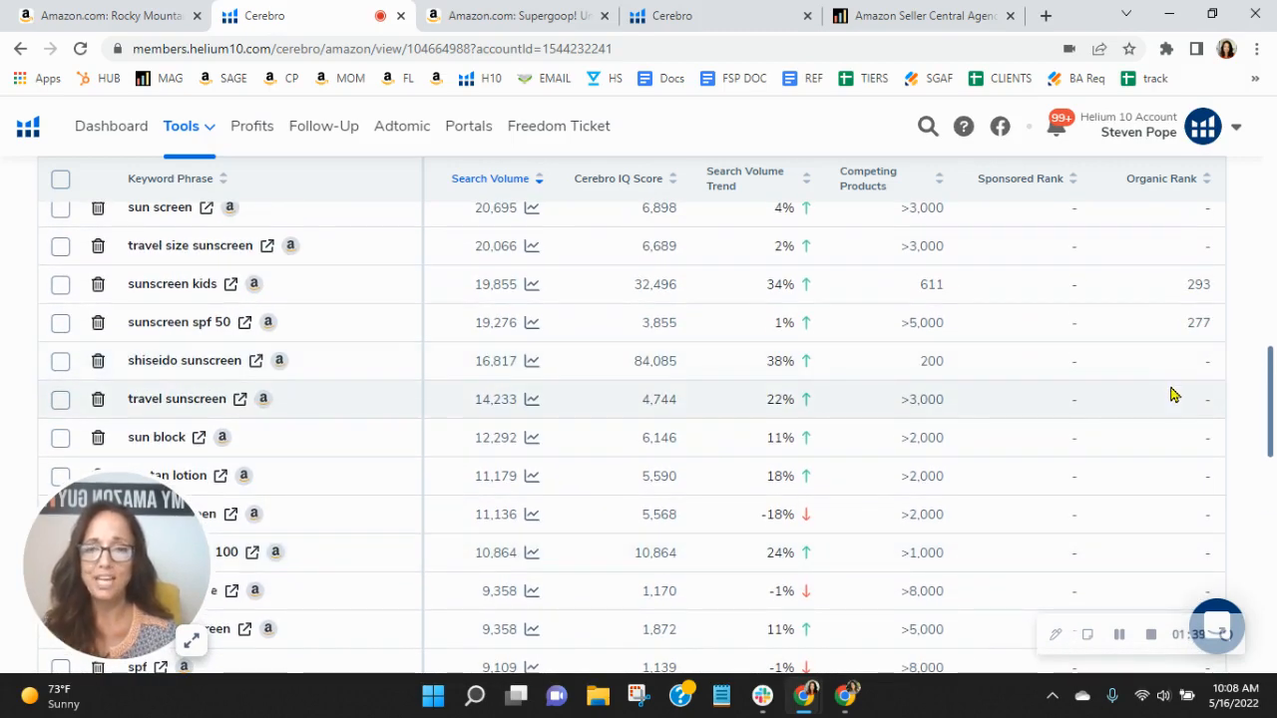
{"action": "scroll", "scroll_direction": "up", "scroll_amount": 3}
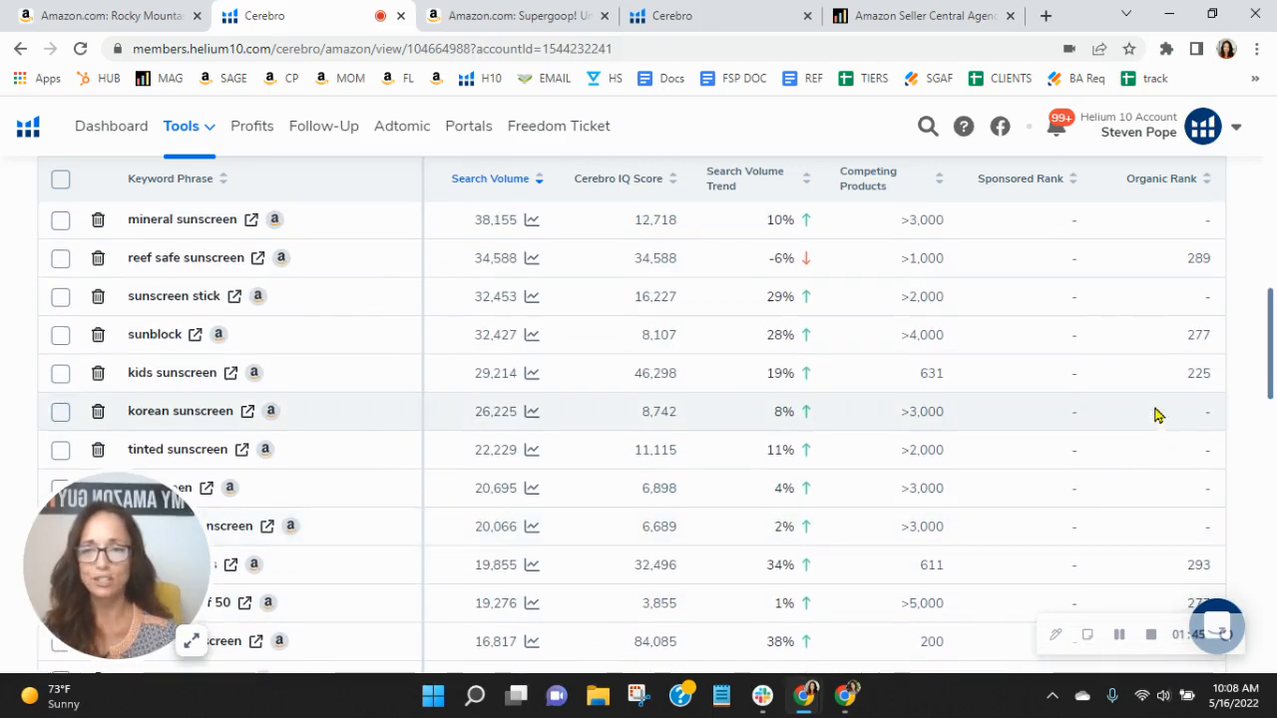
{"action": "mouse_move", "coordinate": [198, 263]}
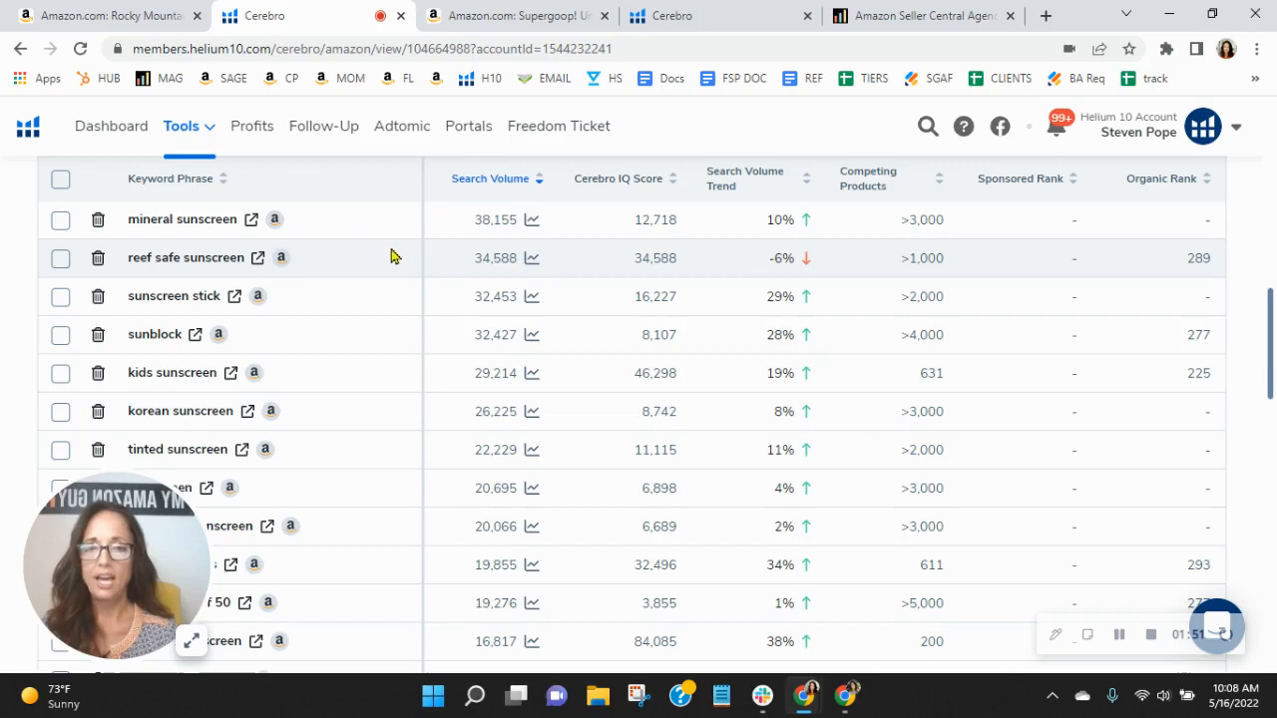
- Run Xray on Amazon's 'reef safe sunscreen' results and review the product rows
{"action": "left_click", "coordinate": [273, 257]}
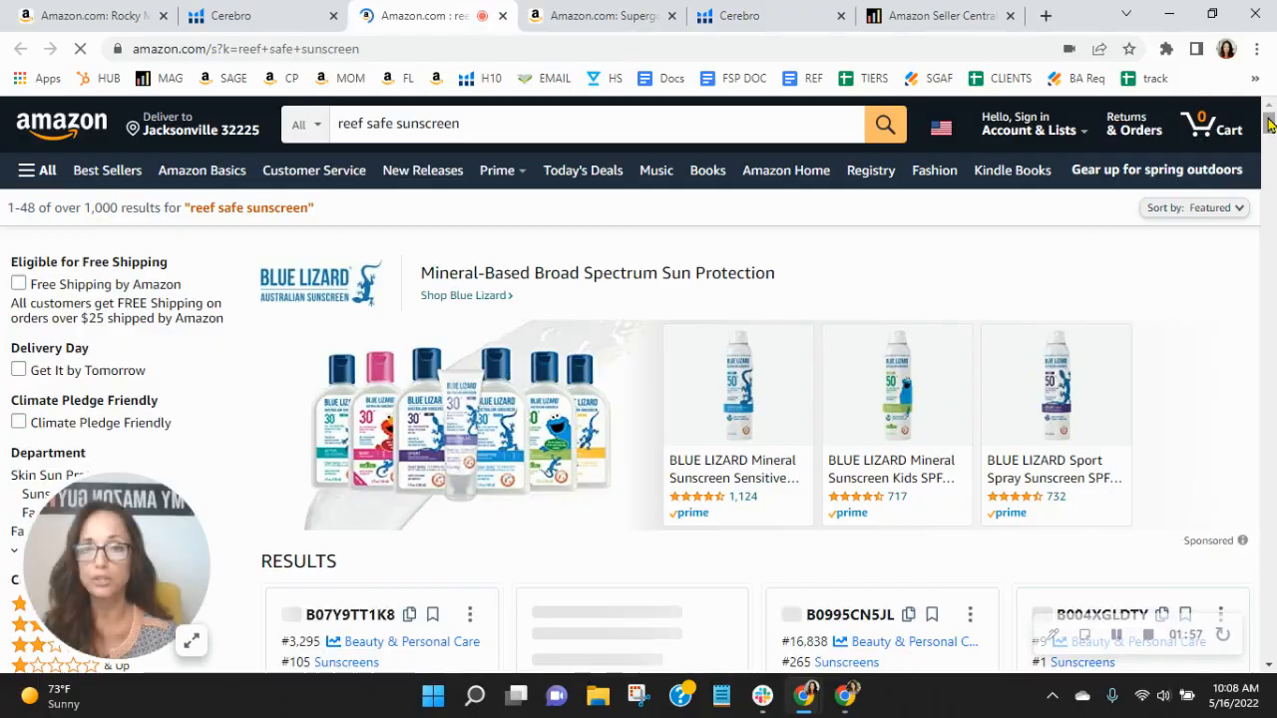
{"action": "scroll", "scroll_direction": "down", "scroll_amount": 3}
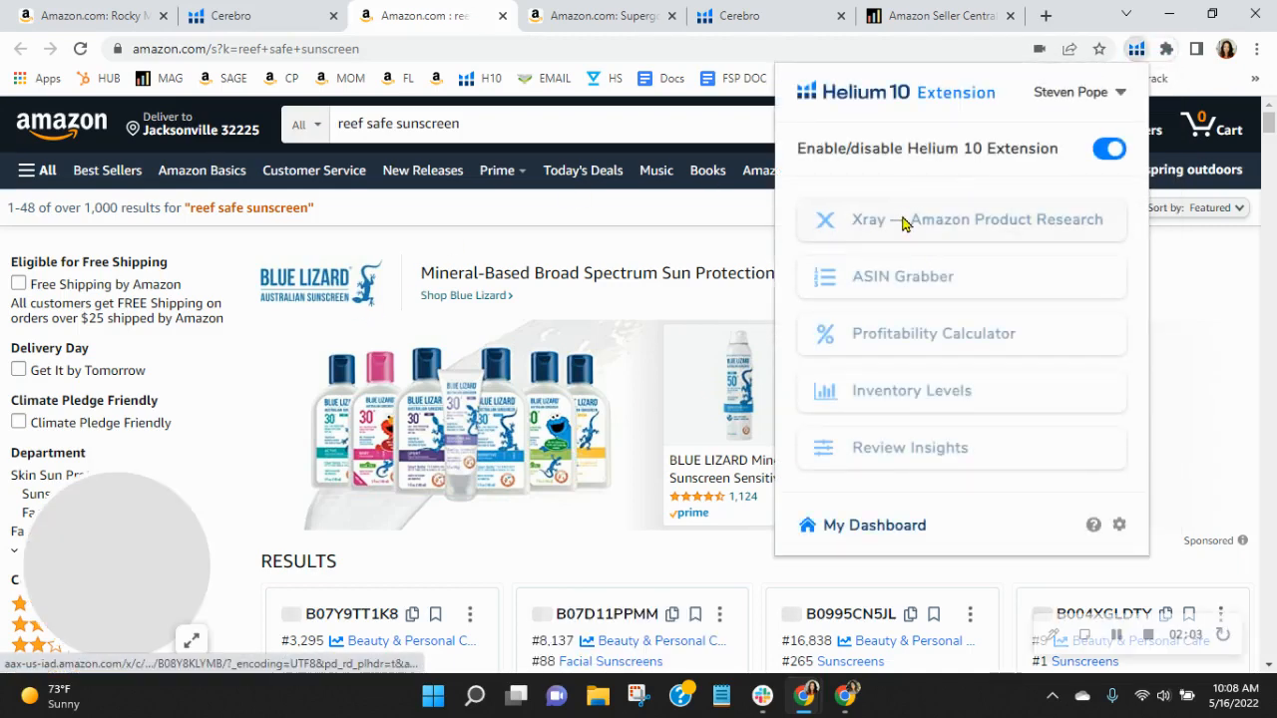
{"action": "left_click", "coordinate": [868, 219]}
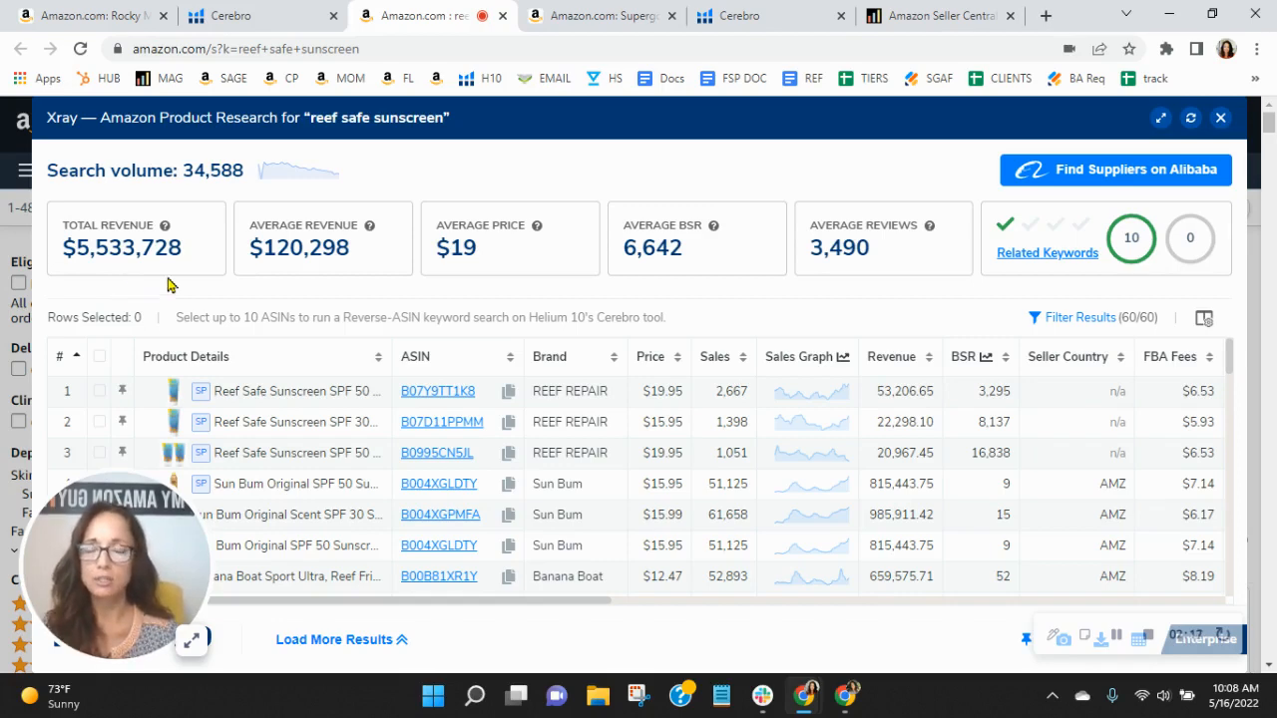
{"action": "mouse_move", "coordinate": [517, 154]}
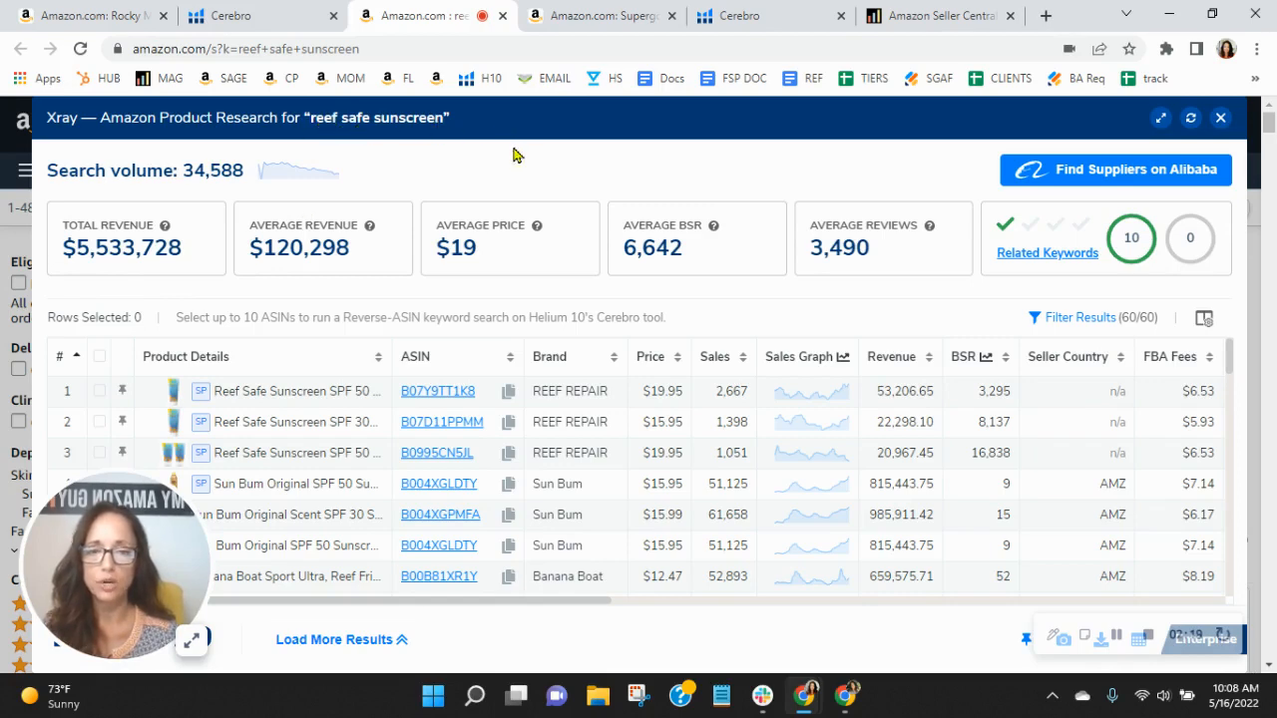
{"action": "mouse_move", "coordinate": [576, 169]}
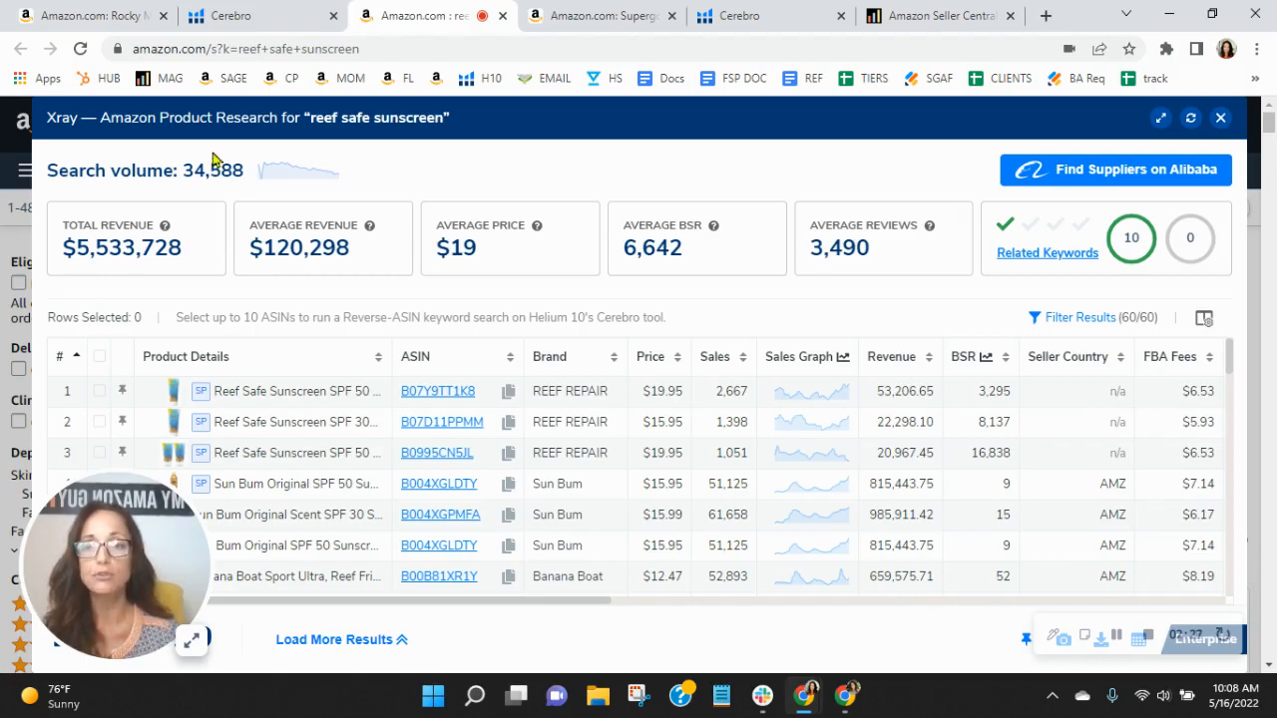
{"action": "mouse_move", "coordinate": [179, 307]}
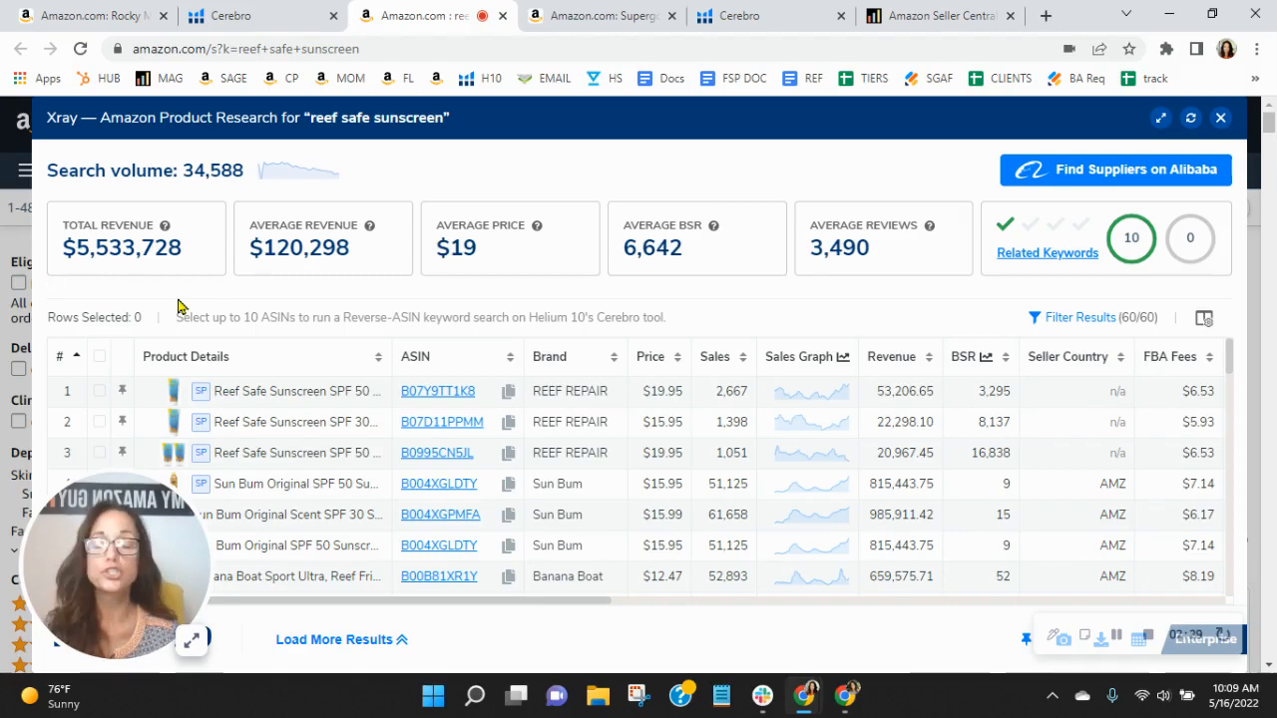
{"action": "mouse_move", "coordinate": [810, 512]}
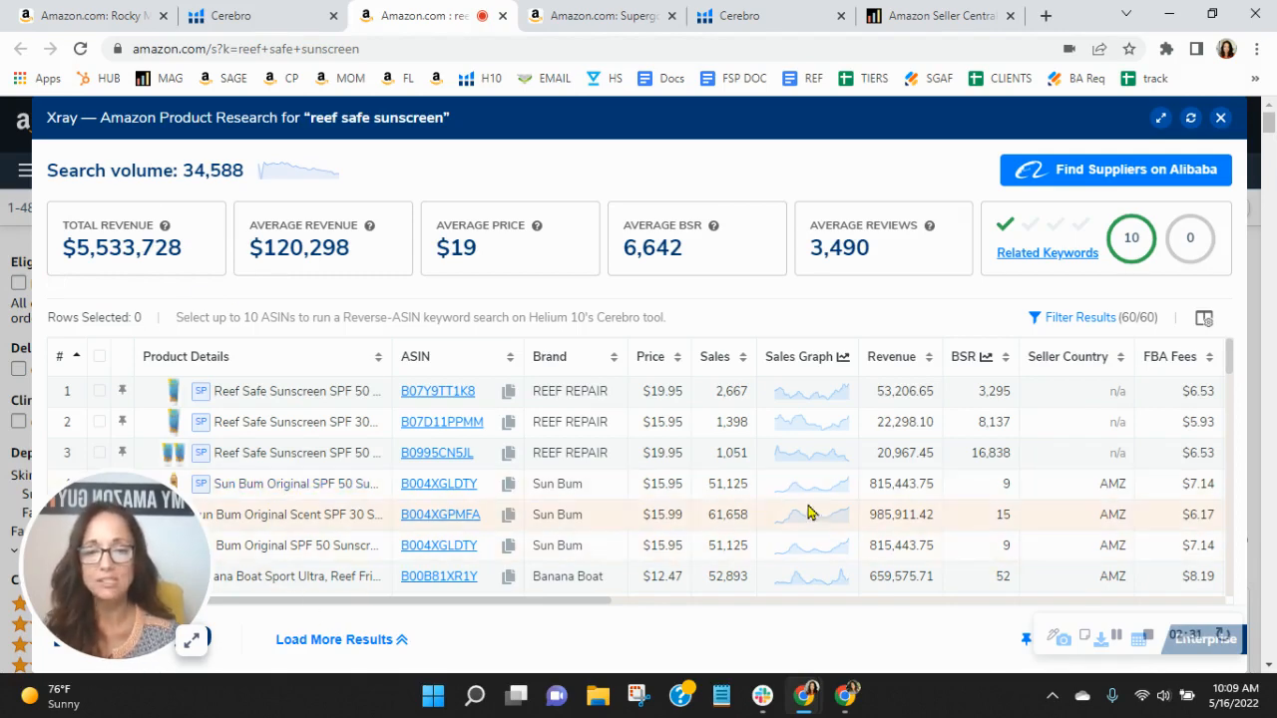
{"action": "scroll", "scroll_direction": "down", "scroll_amount": 3}
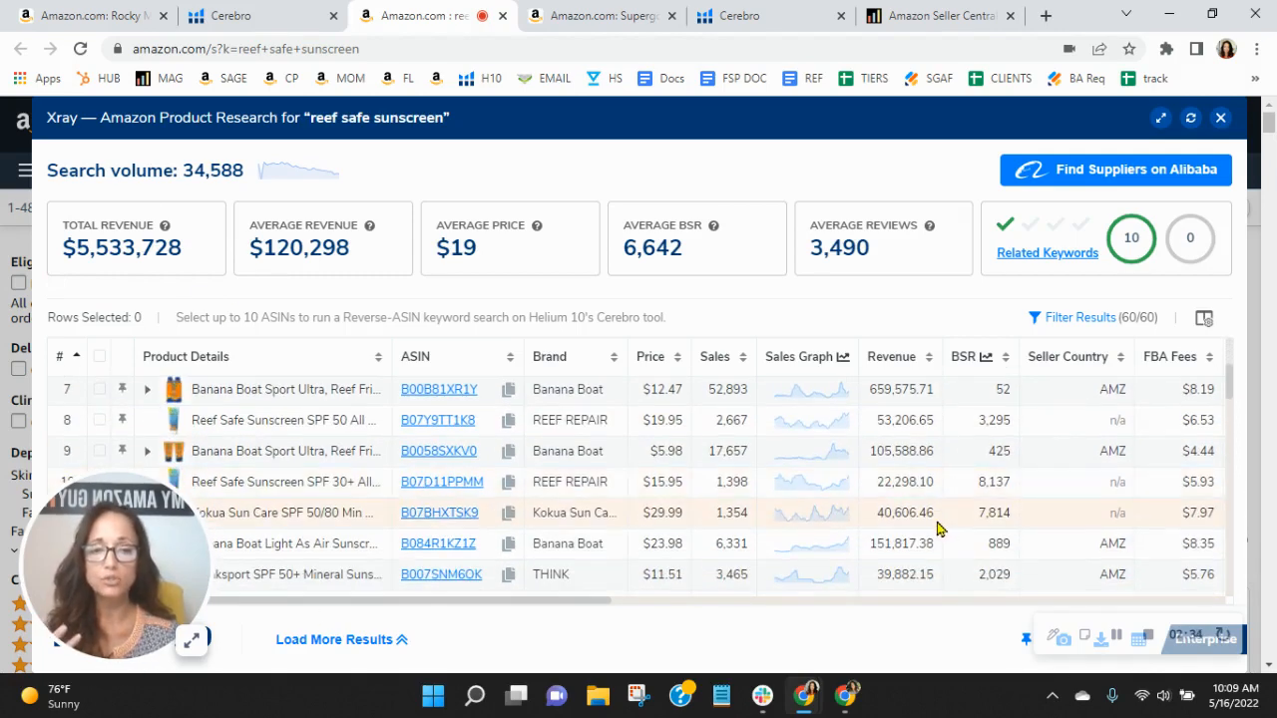
{"action": "scroll", "scroll_direction": "down", "scroll_amount": 3}
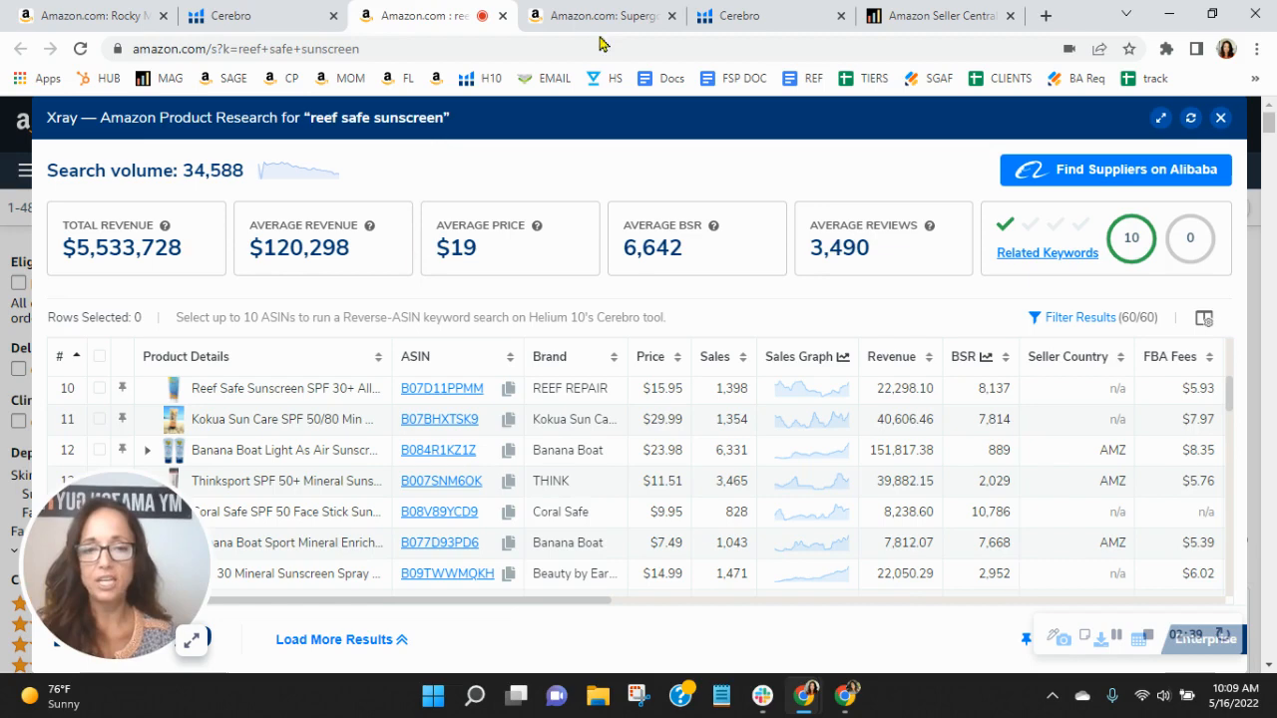
- Check the Supergoop Unseen Sunscreen page and its Cerebro results of 13,260 keywords
{"action": "left_click", "coordinate": [609, 15]}
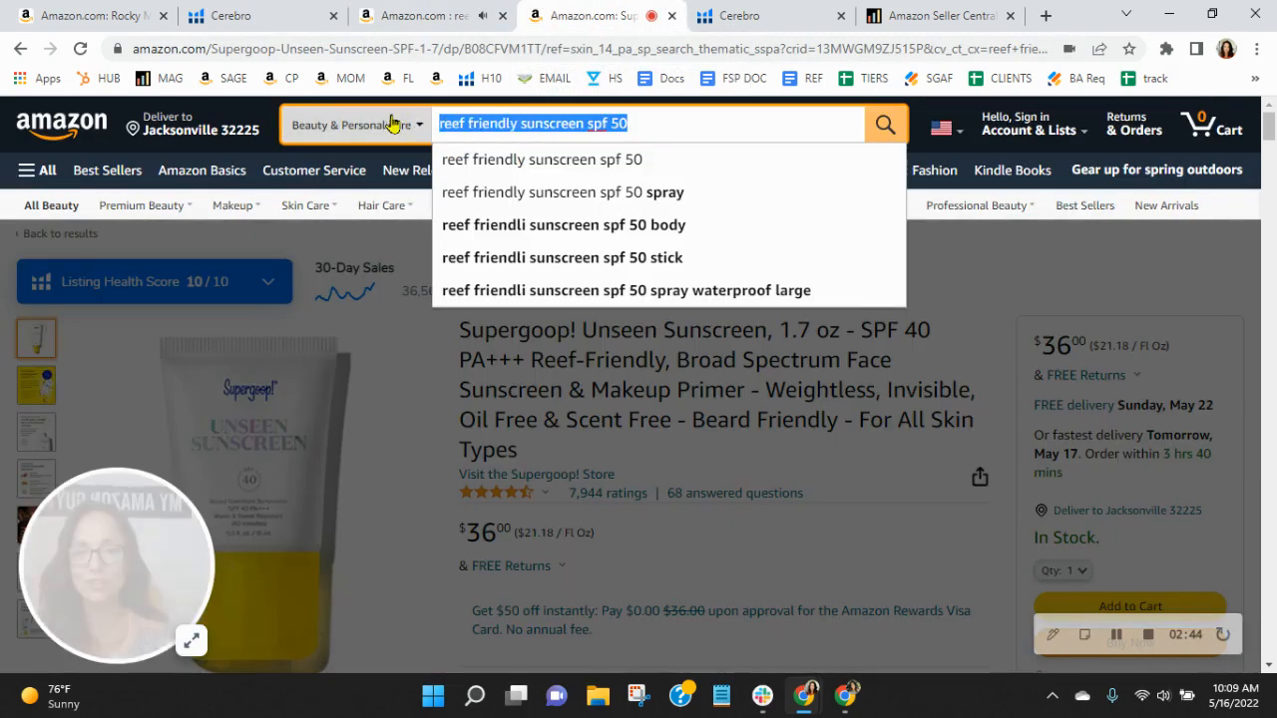
{"action": "mouse_move", "coordinate": [566, 150]}
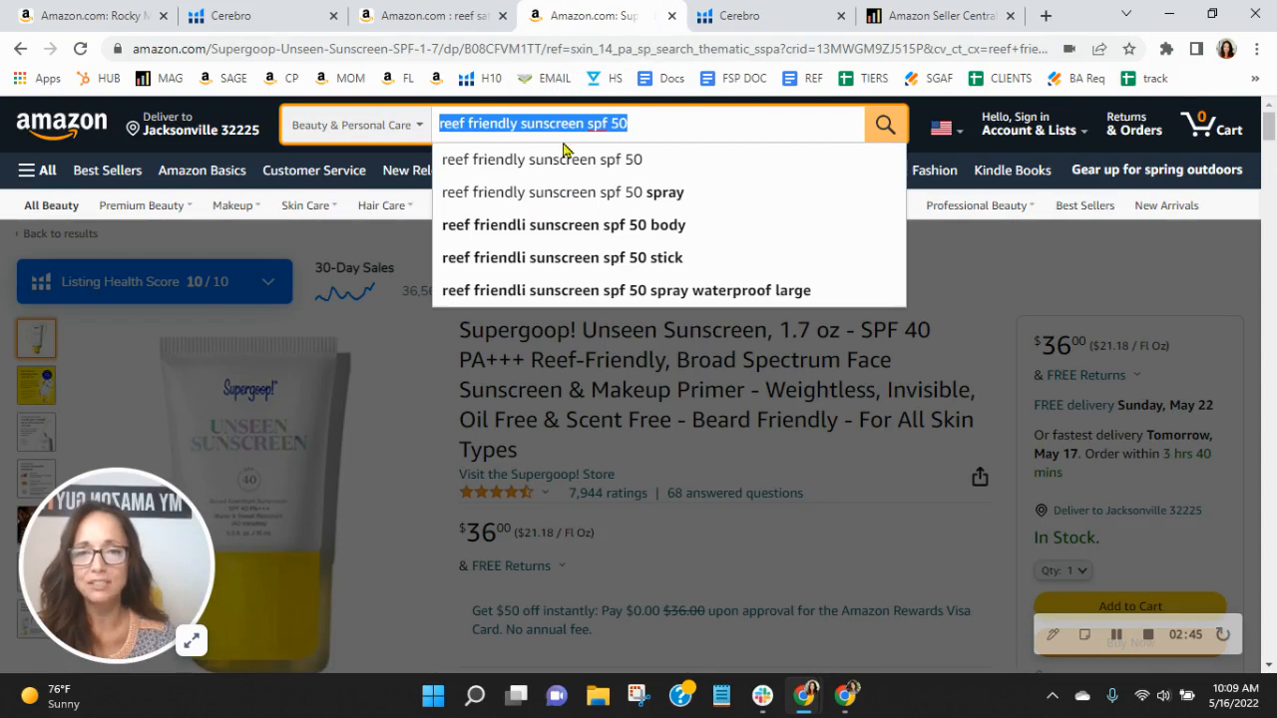
{"action": "mouse_move", "coordinate": [801, 399]}
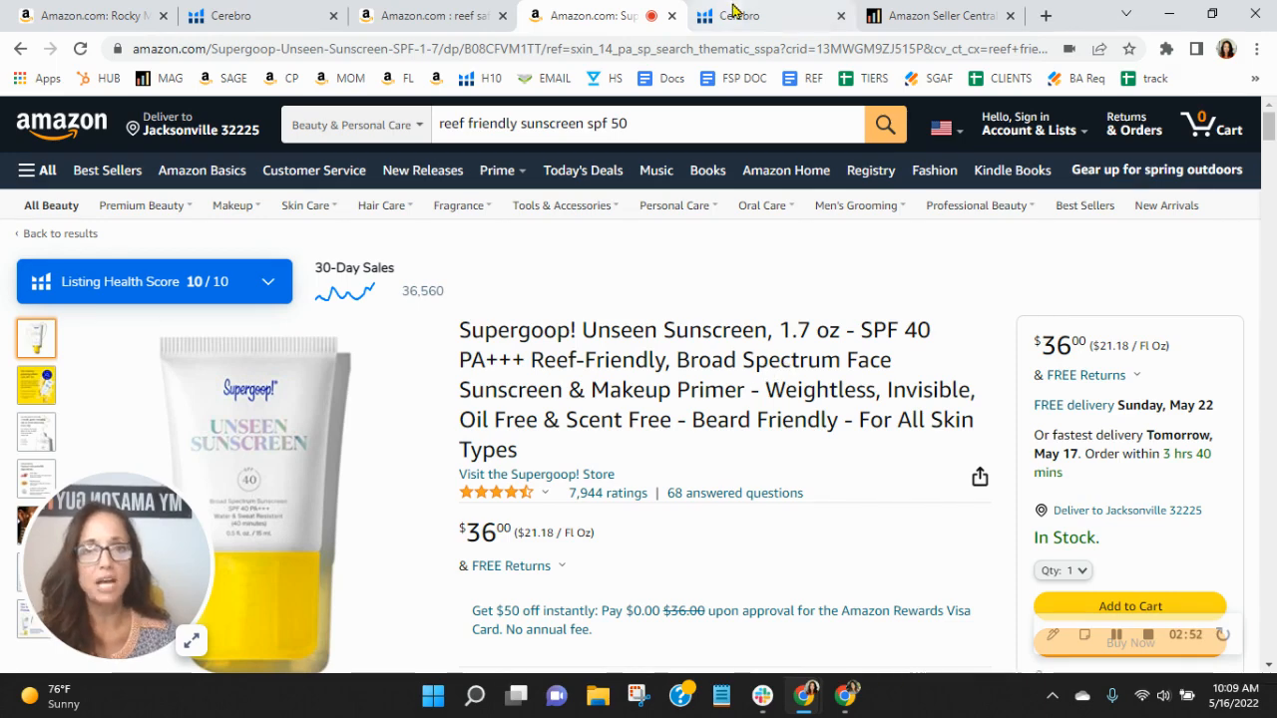
{"action": "left_click", "coordinate": [749, 15]}
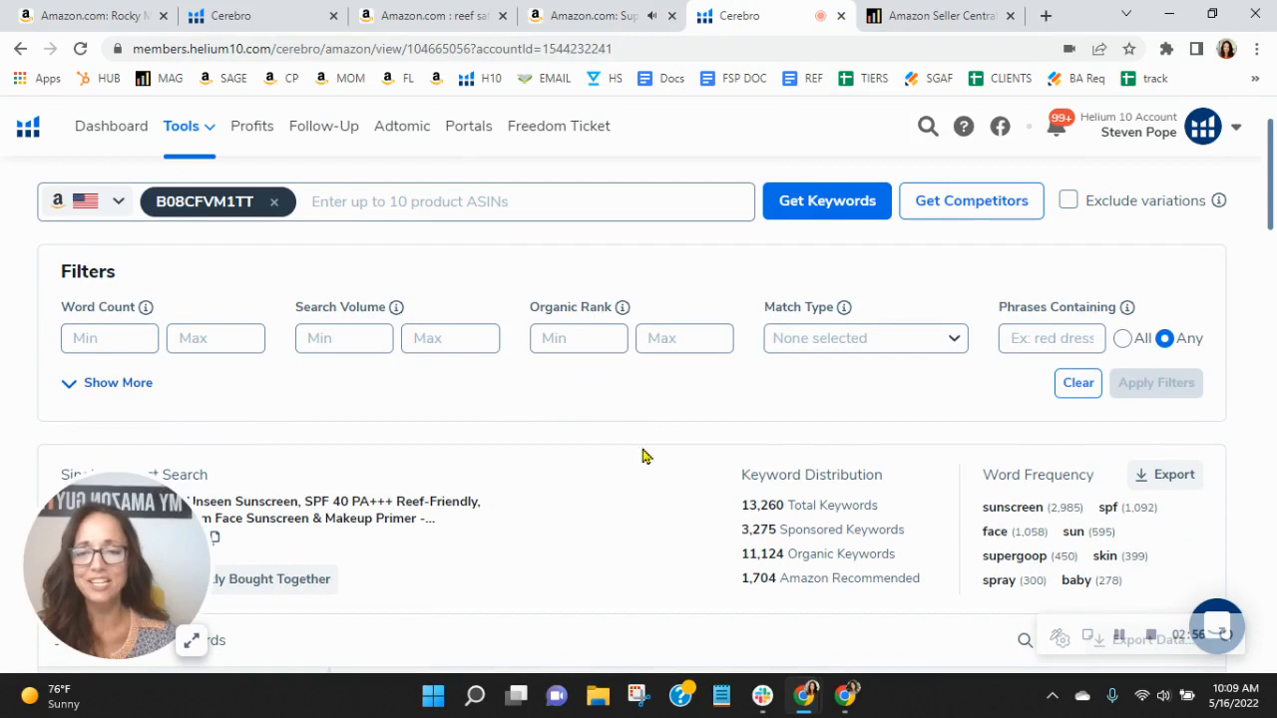
{"action": "mouse_move", "coordinate": [890, 551]}
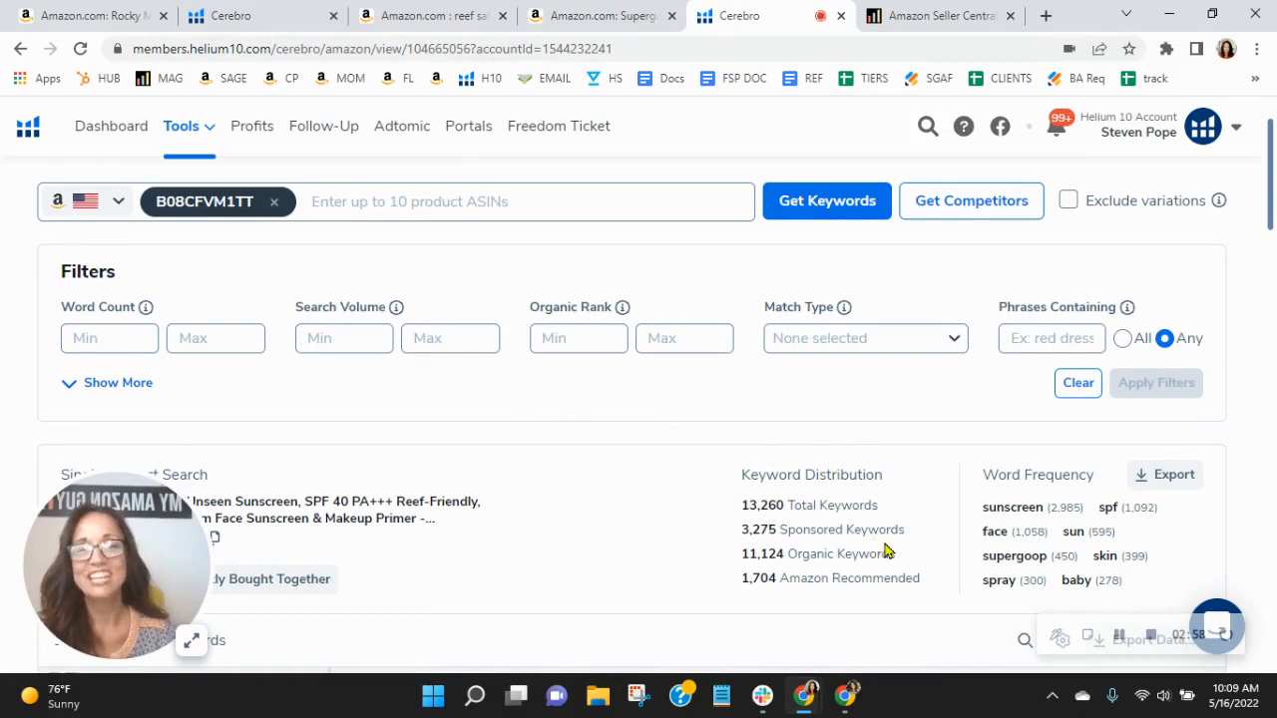
{"action": "mouse_move", "coordinate": [903, 557]}
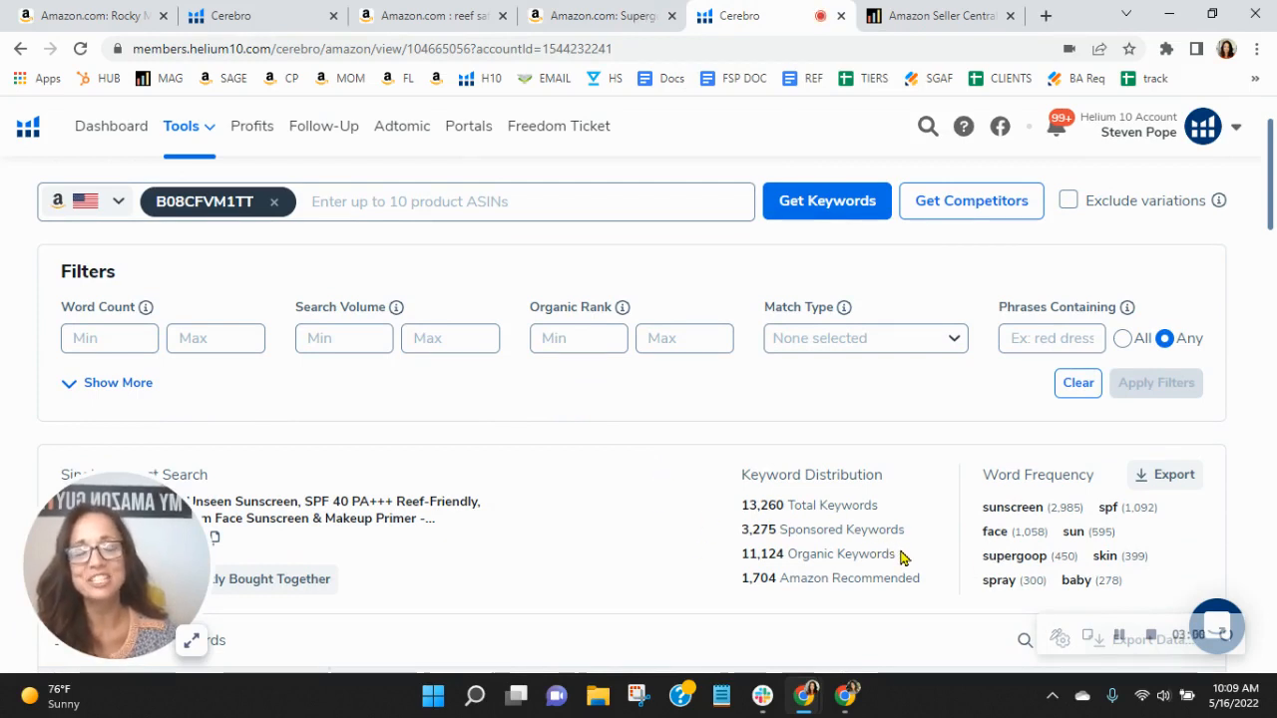
{"action": "mouse_move", "coordinate": [916, 536]}
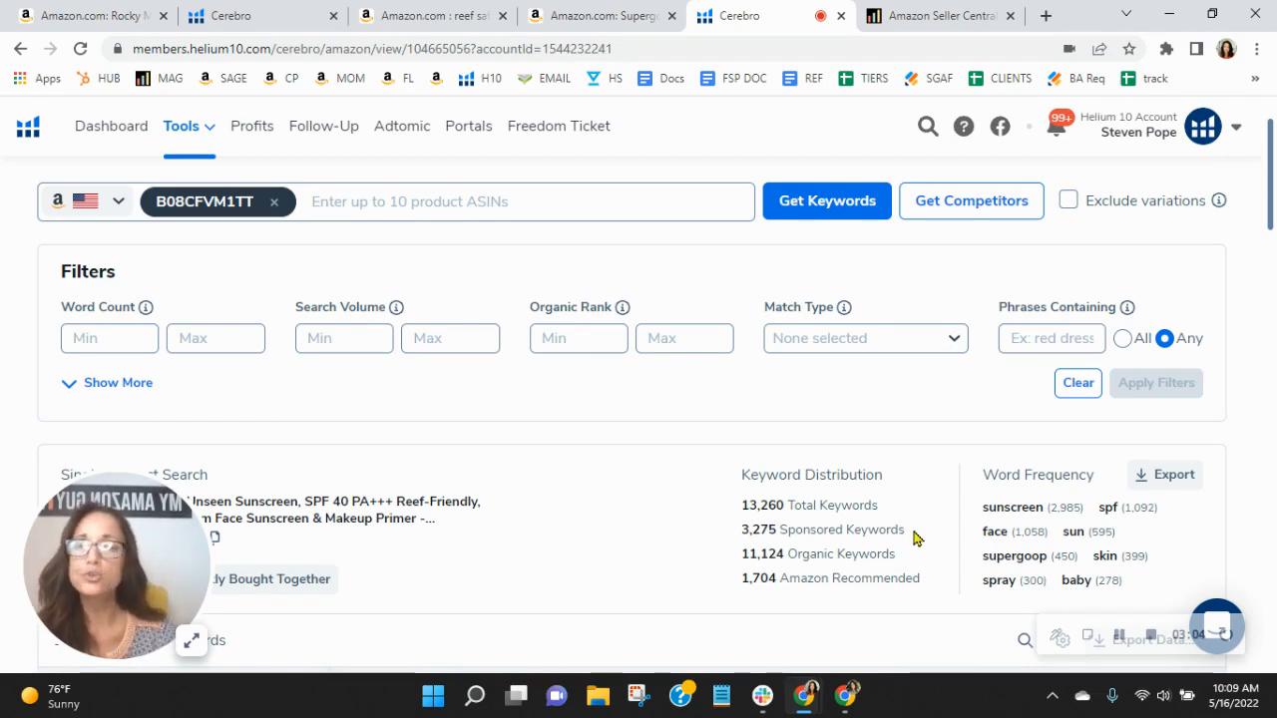
{"action": "mouse_move", "coordinate": [598, 14]}
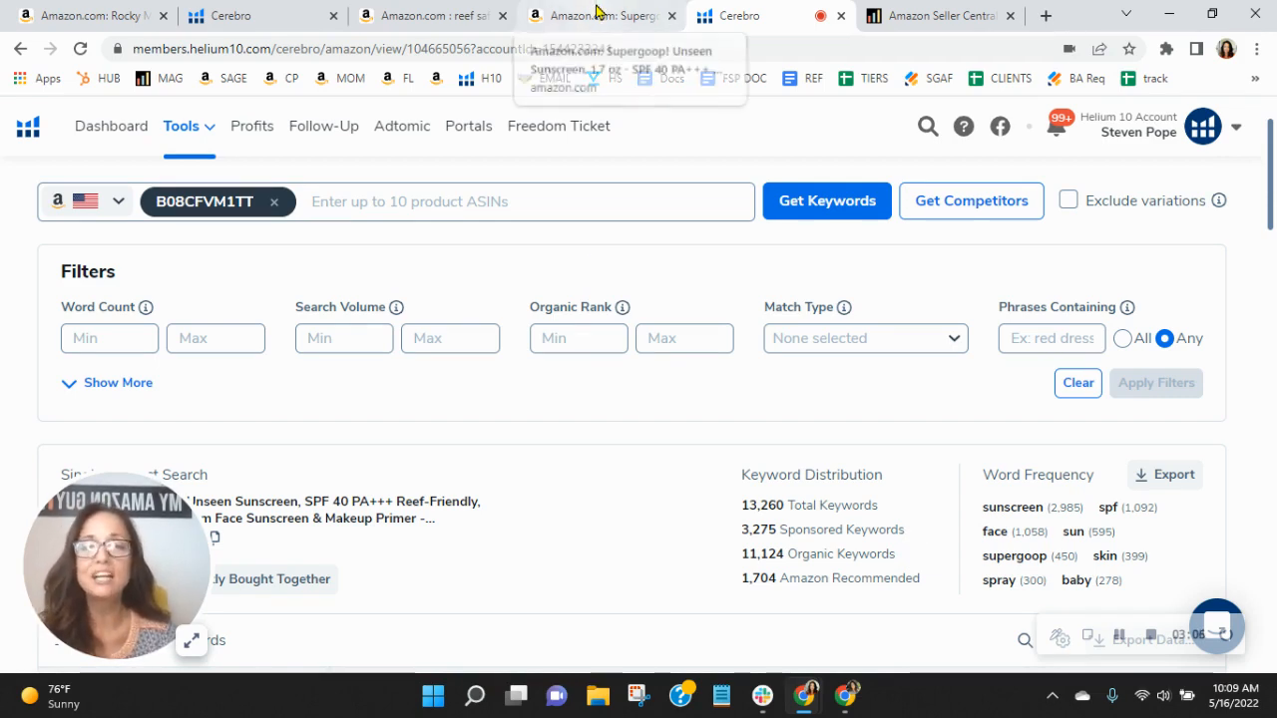
{"action": "left_click", "coordinate": [599, 15]}
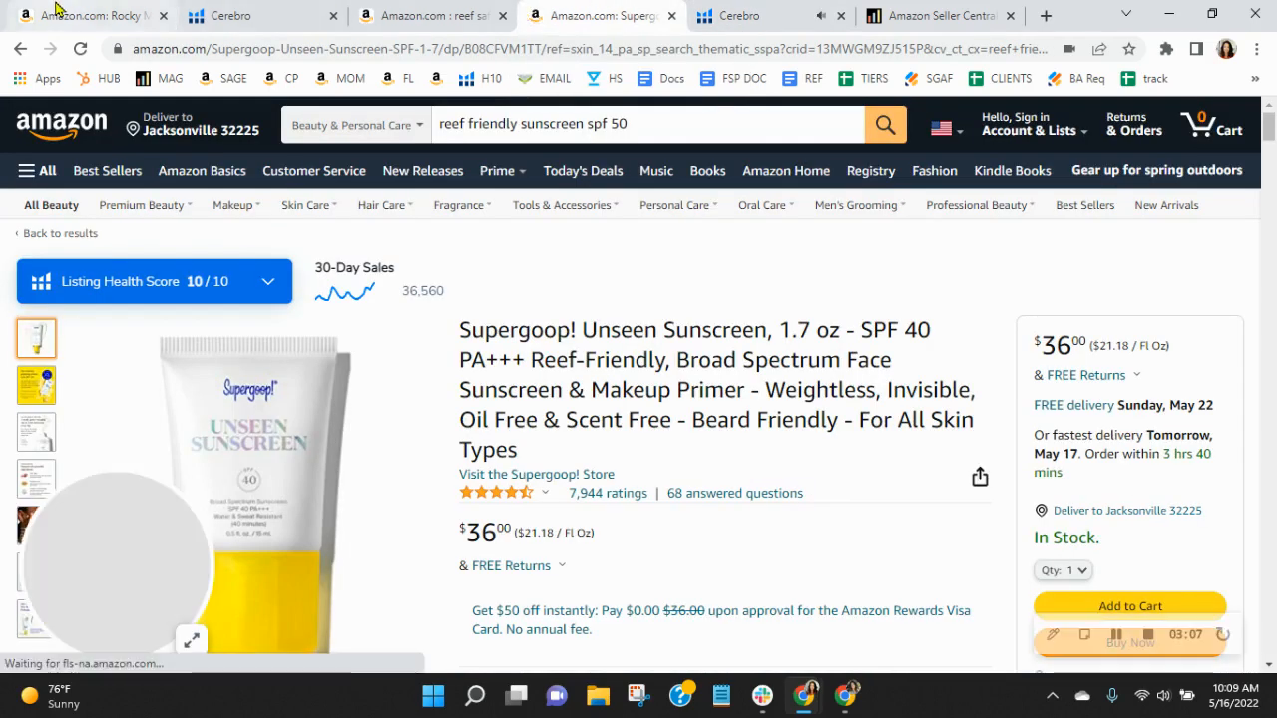
- Filter the Rocky Mountain Sunscreen keywords to organic rank min 20, max 50
{"action": "left_click", "coordinate": [95, 16]}
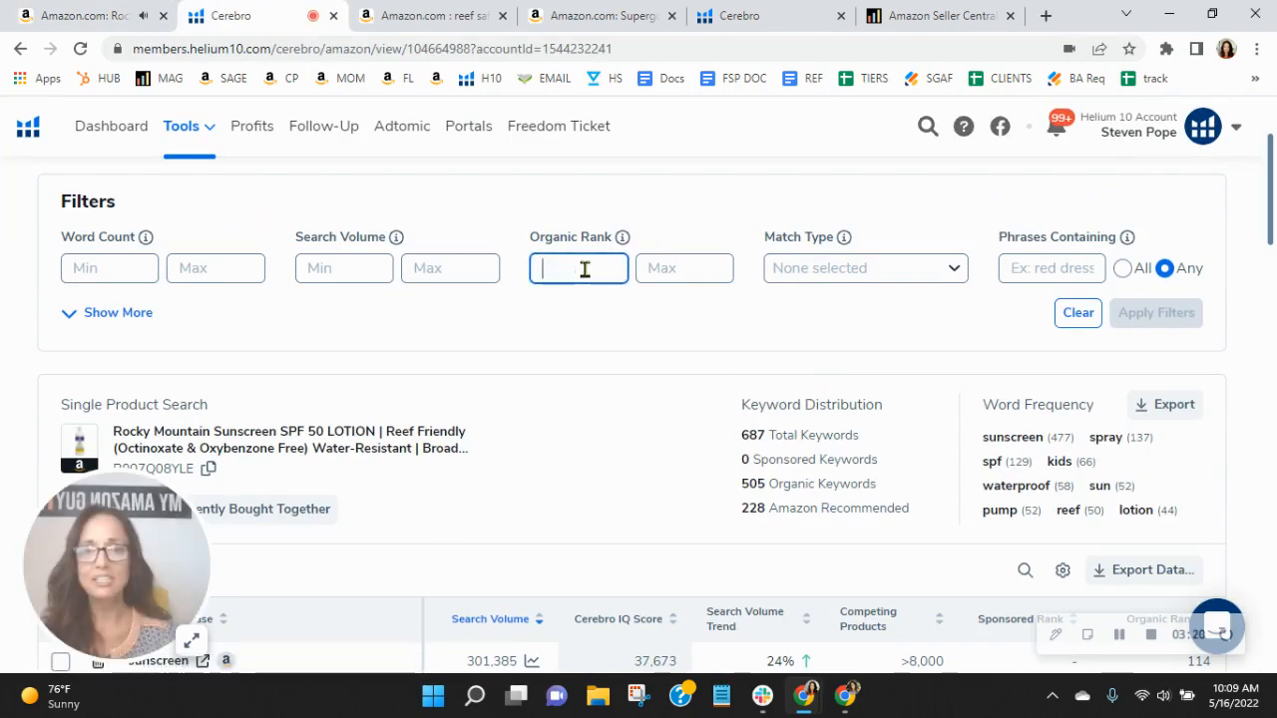
{"action": "type", "text": "20"}
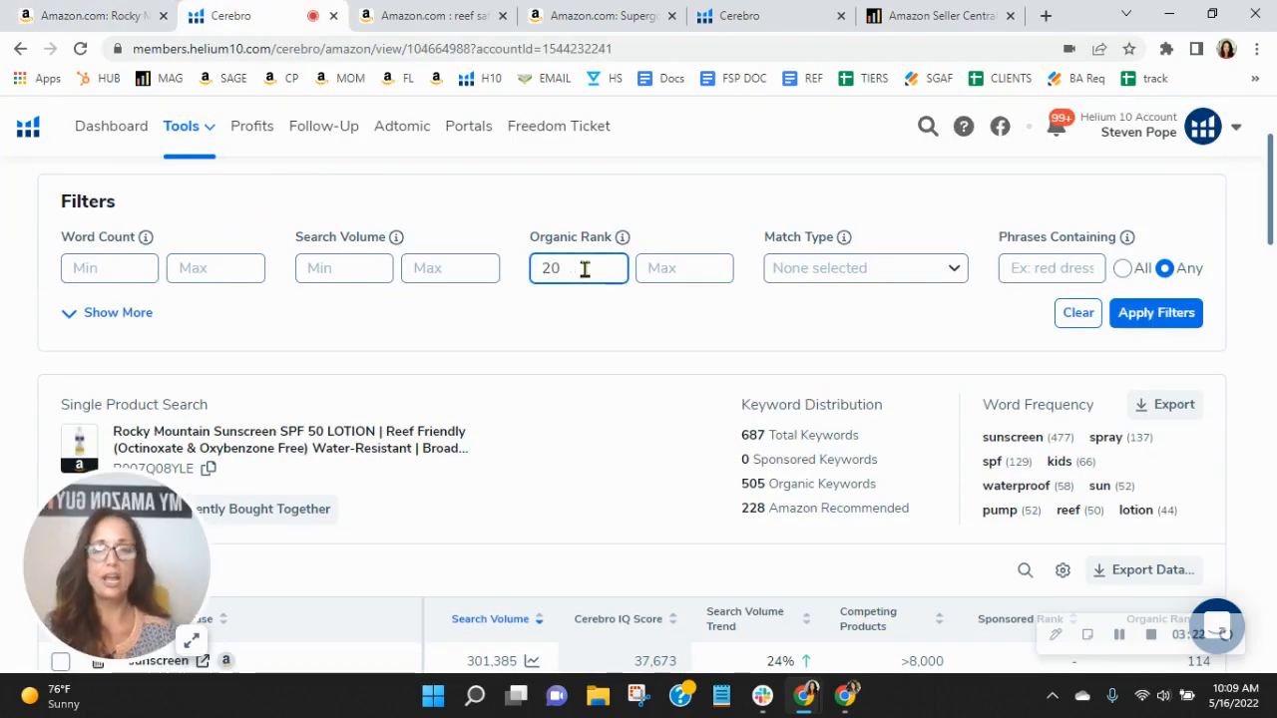
{"action": "type", "text": "50"}
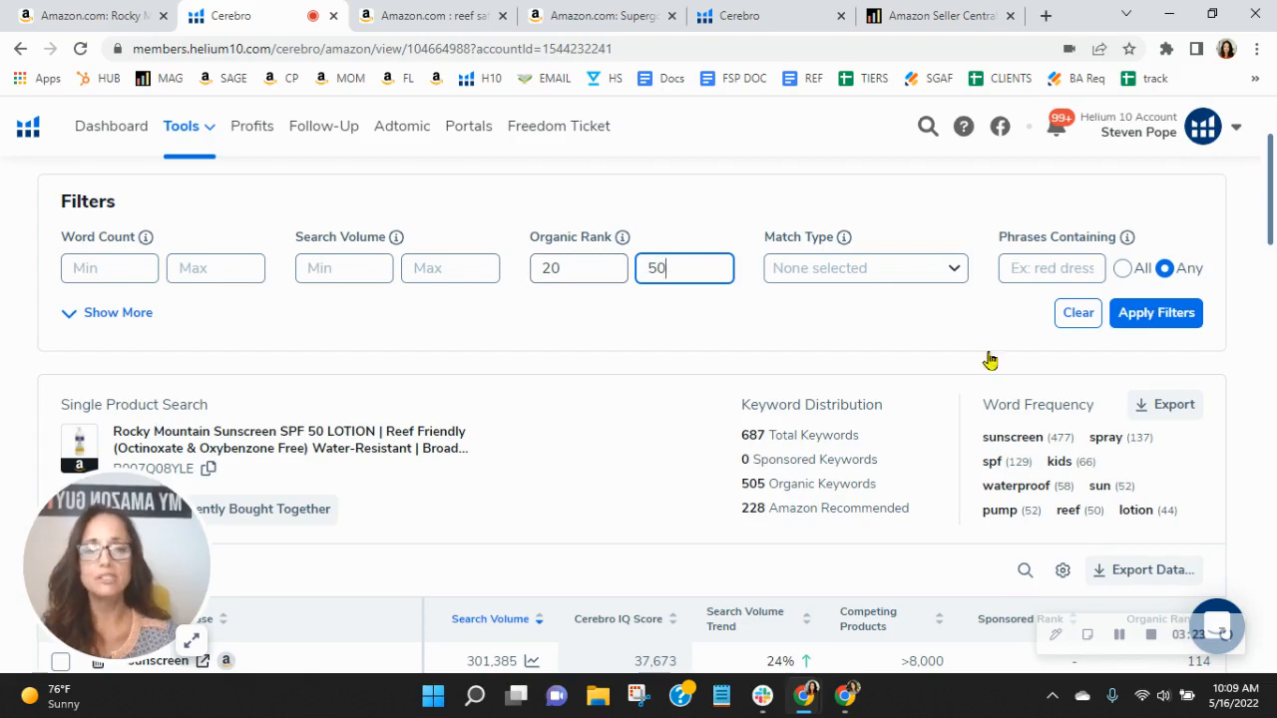
{"action": "left_click", "coordinate": [1156, 313]}
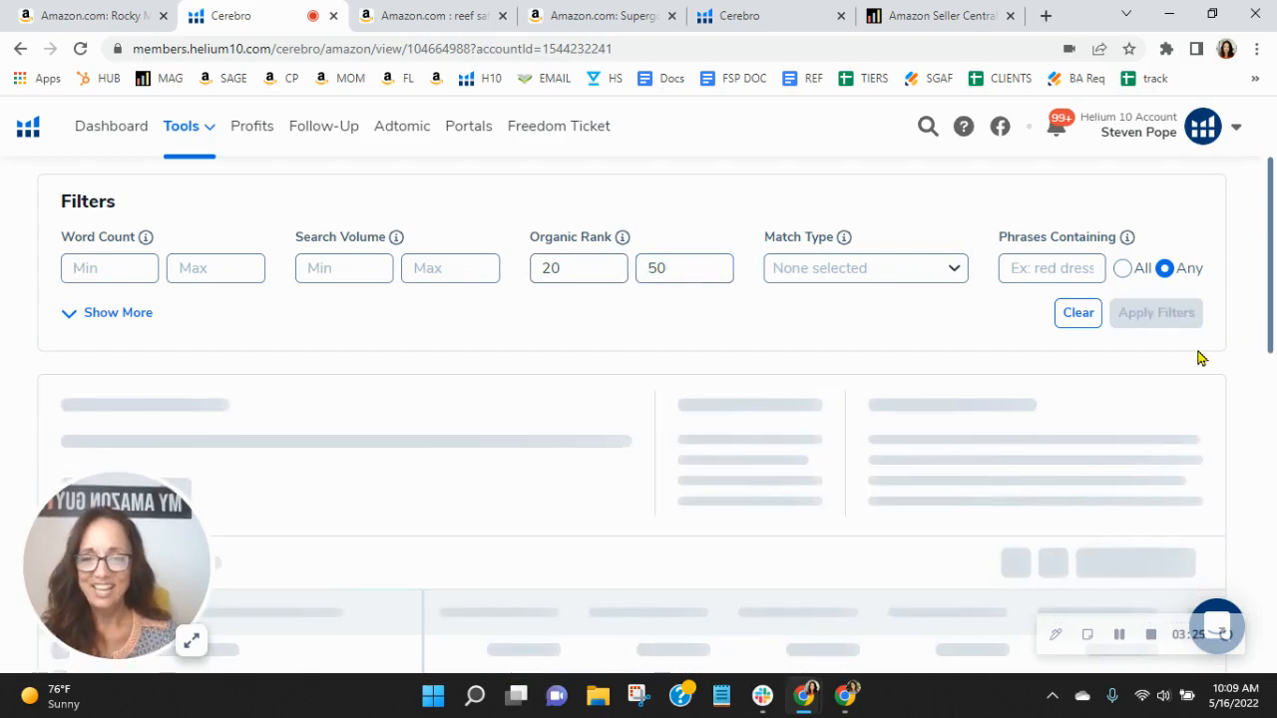
- Review the 24 filtered keywords, then return to the Rocky Mountain Amazon listing
{"action": "scroll", "scroll_direction": "down", "scroll_amount": 3}
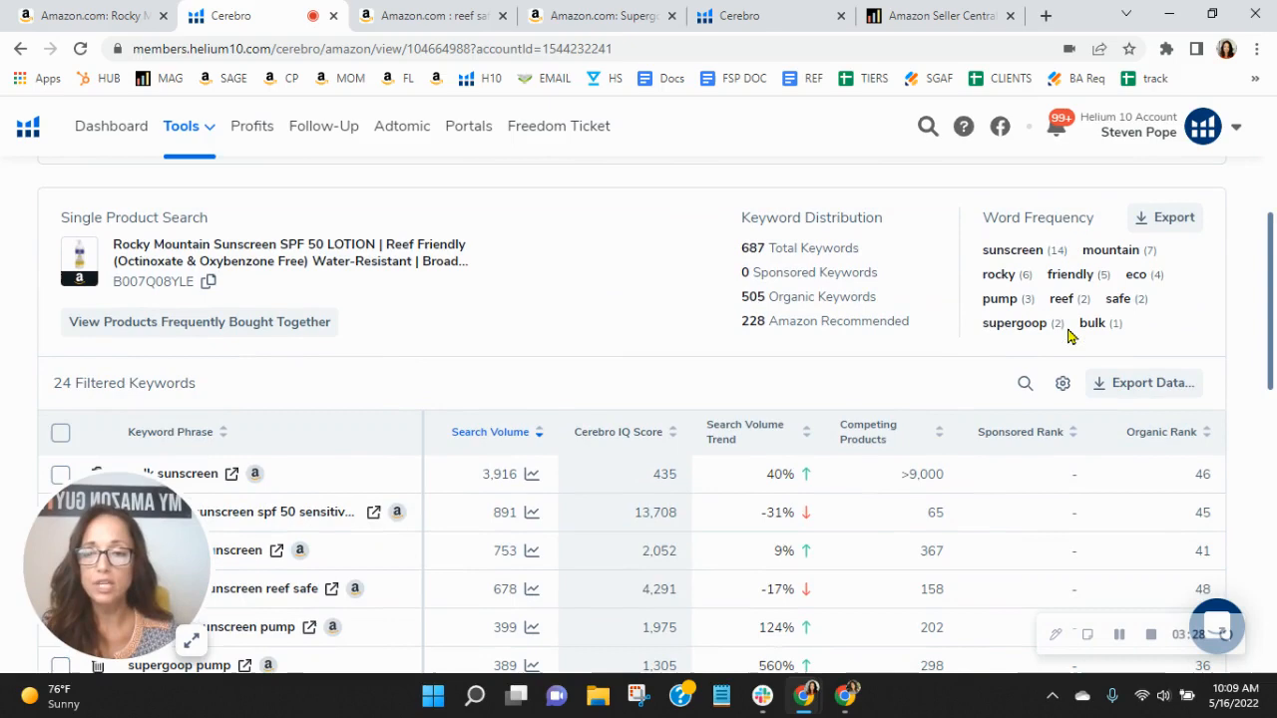
{"action": "mouse_move", "coordinate": [588, 314]}
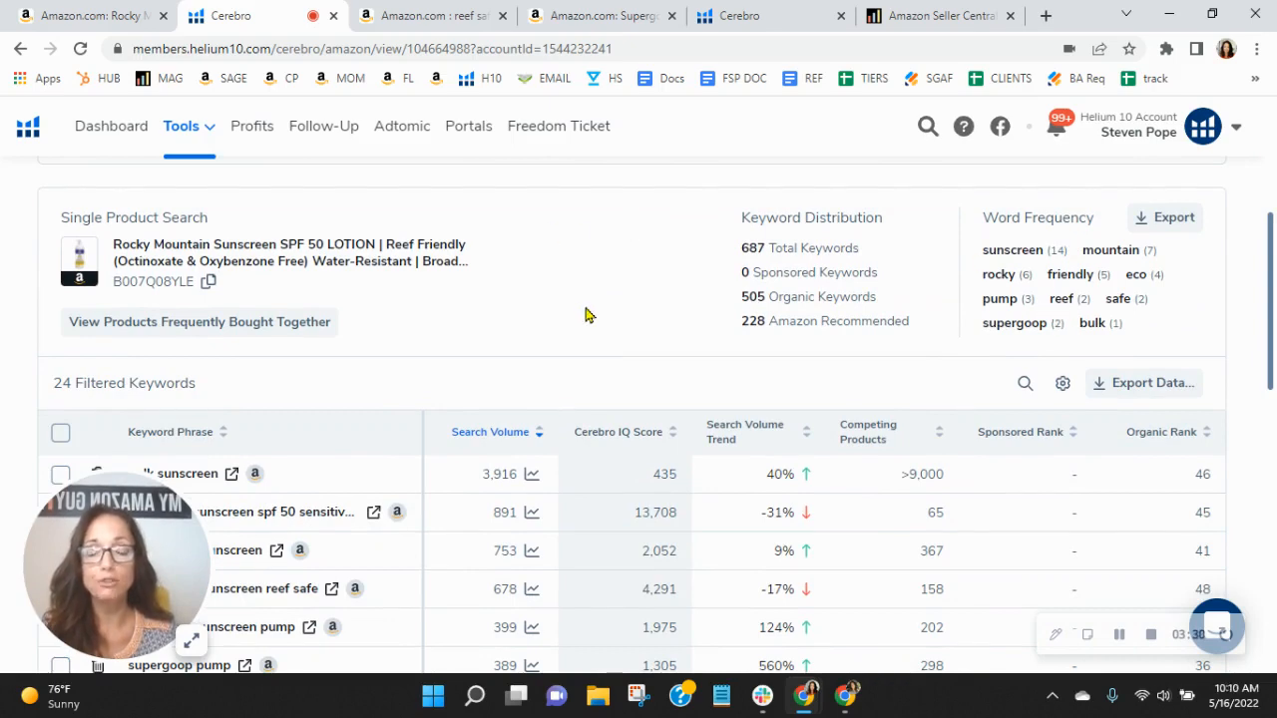
{"action": "mouse_move", "coordinate": [645, 319]}
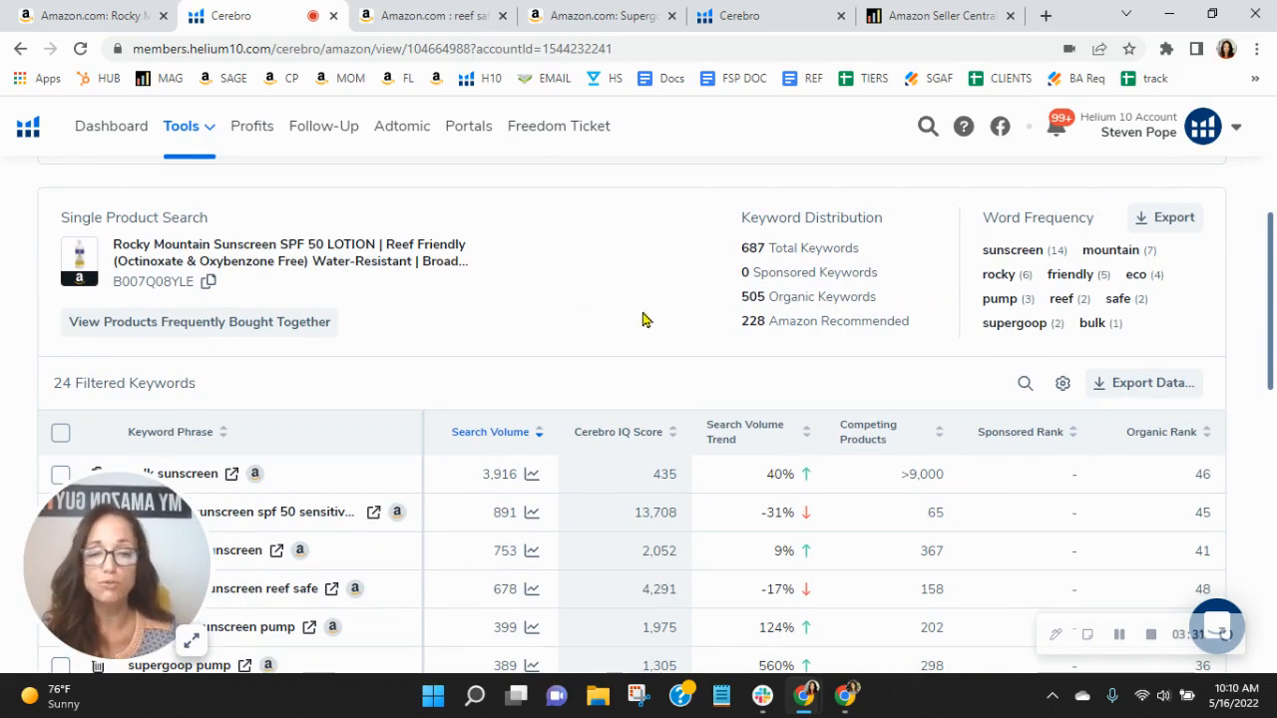
{"action": "scroll", "scroll_direction": "down", "scroll_amount": 3}
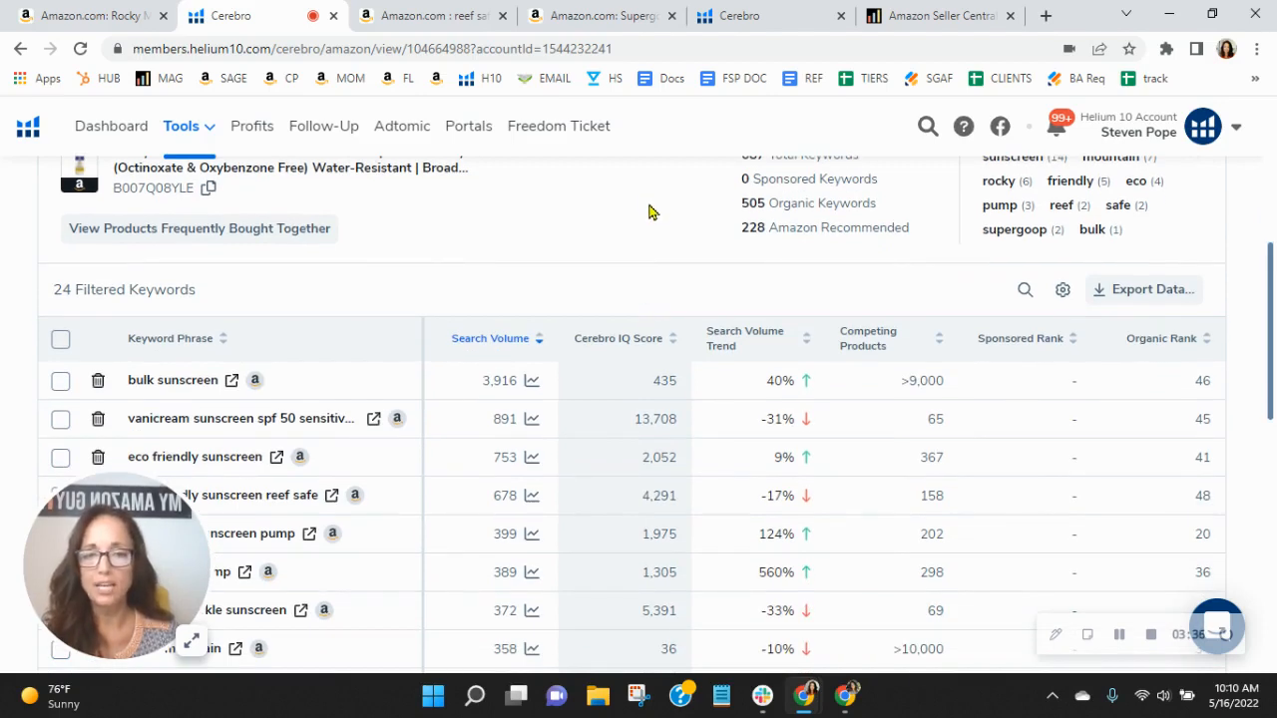
{"action": "mouse_move", "coordinate": [660, 221]}
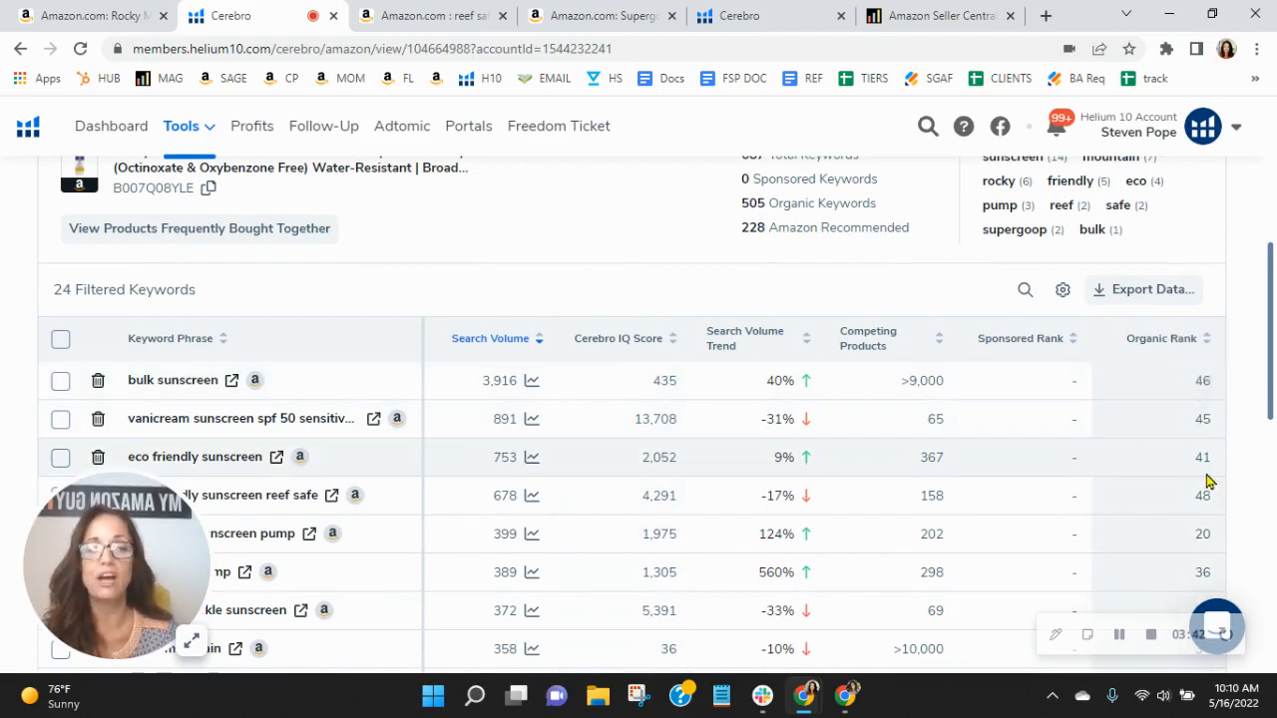
{"action": "scroll", "scroll_direction": "down", "scroll_amount": 3}
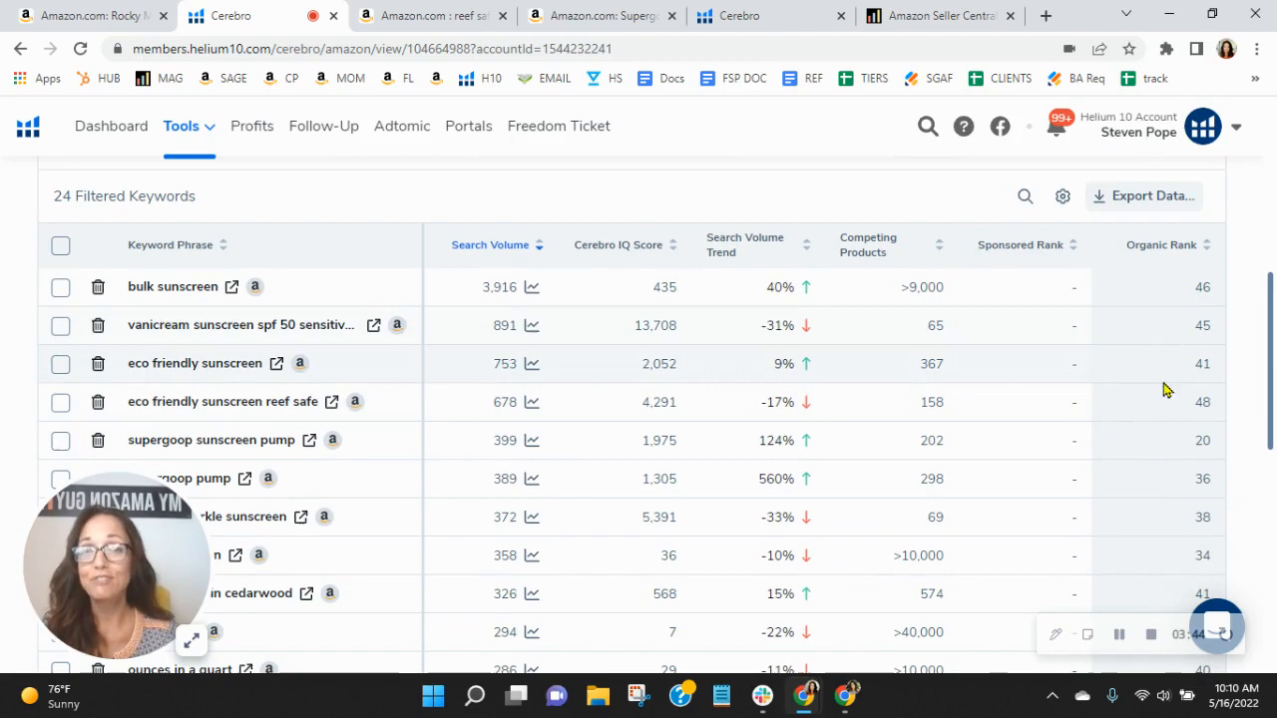
{"action": "mouse_move", "coordinate": [1034, 319]}
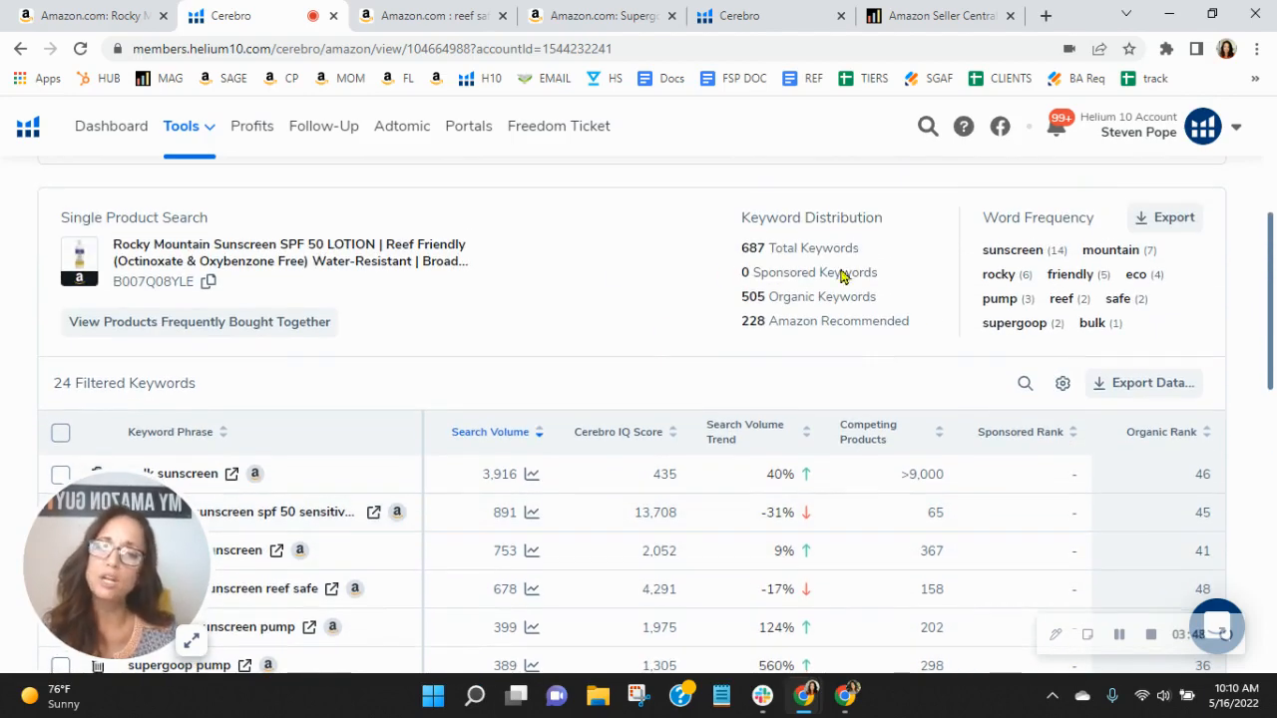
{"action": "mouse_move", "coordinate": [817, 346]}
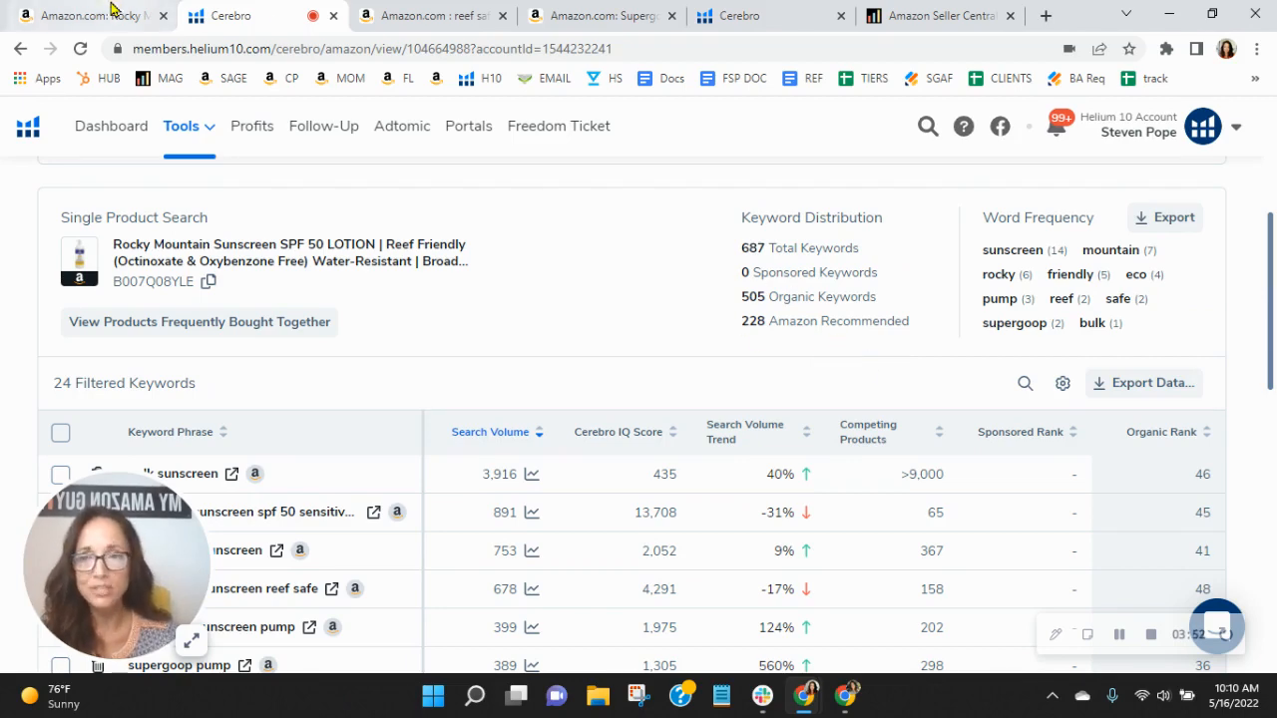
{"action": "left_click", "coordinate": [95, 16]}
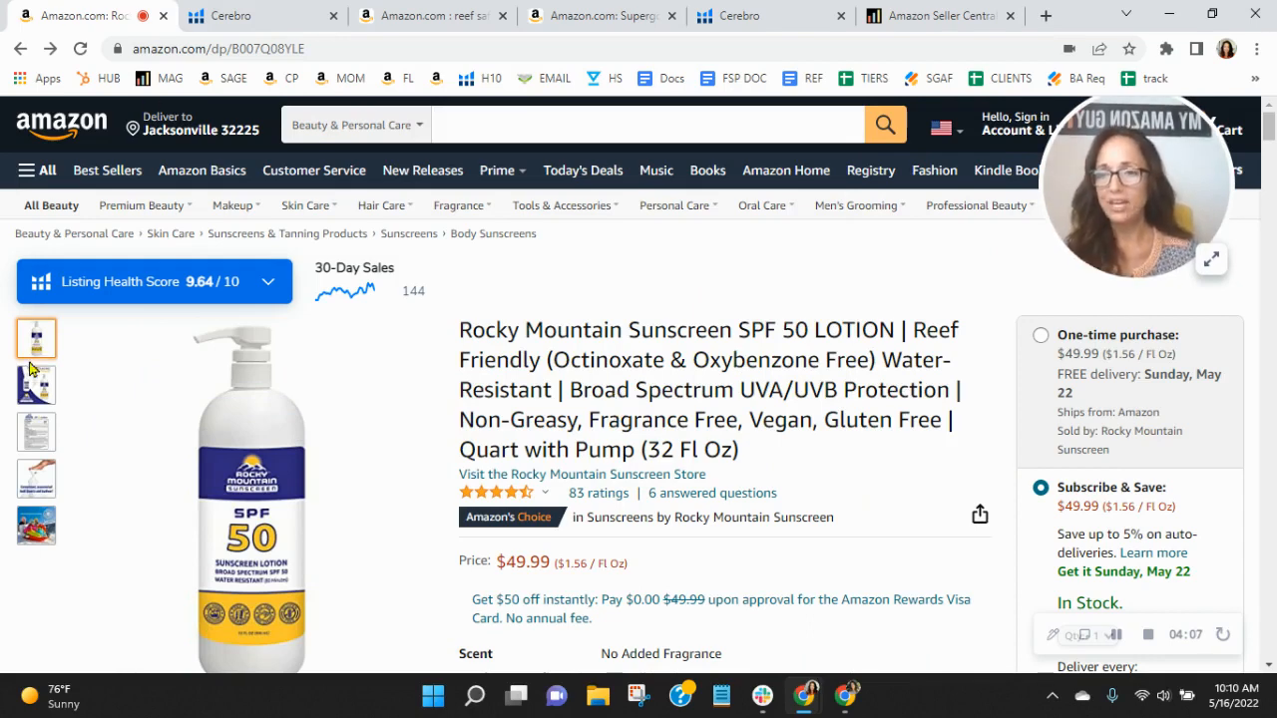
{"action": "left_click", "coordinate": [35, 526]}
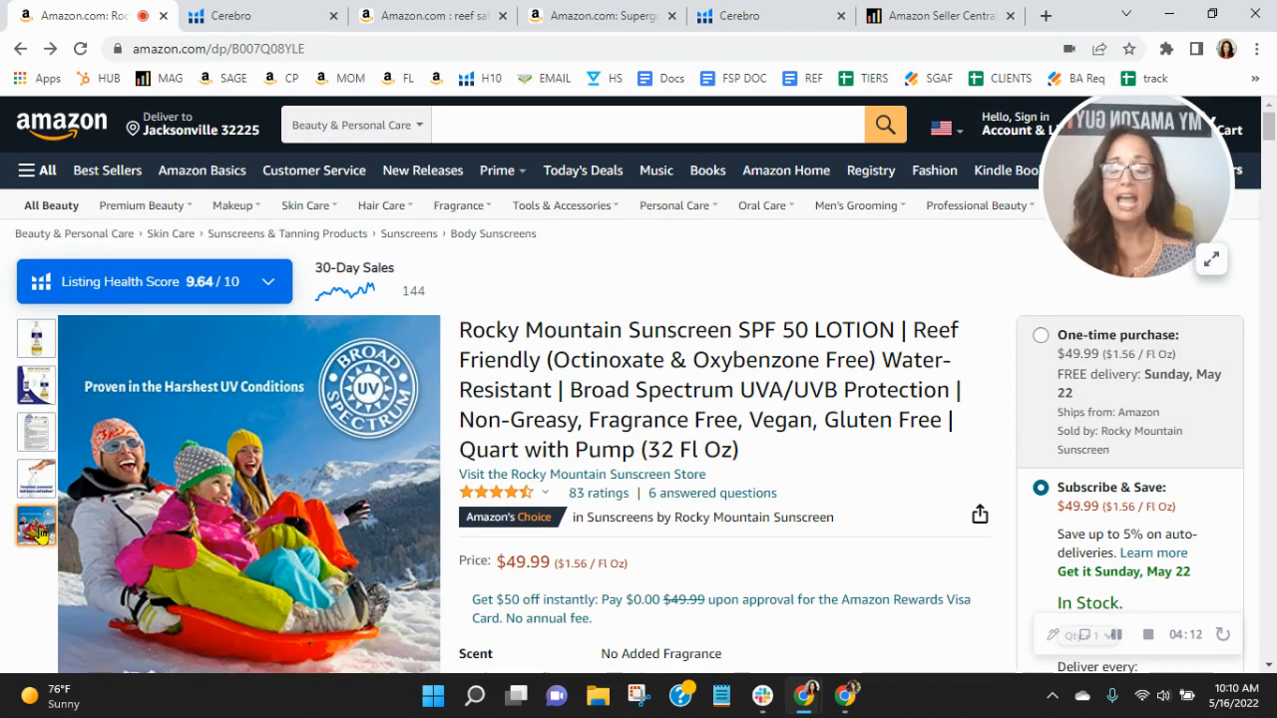
{"action": "left_click", "coordinate": [35, 476]}
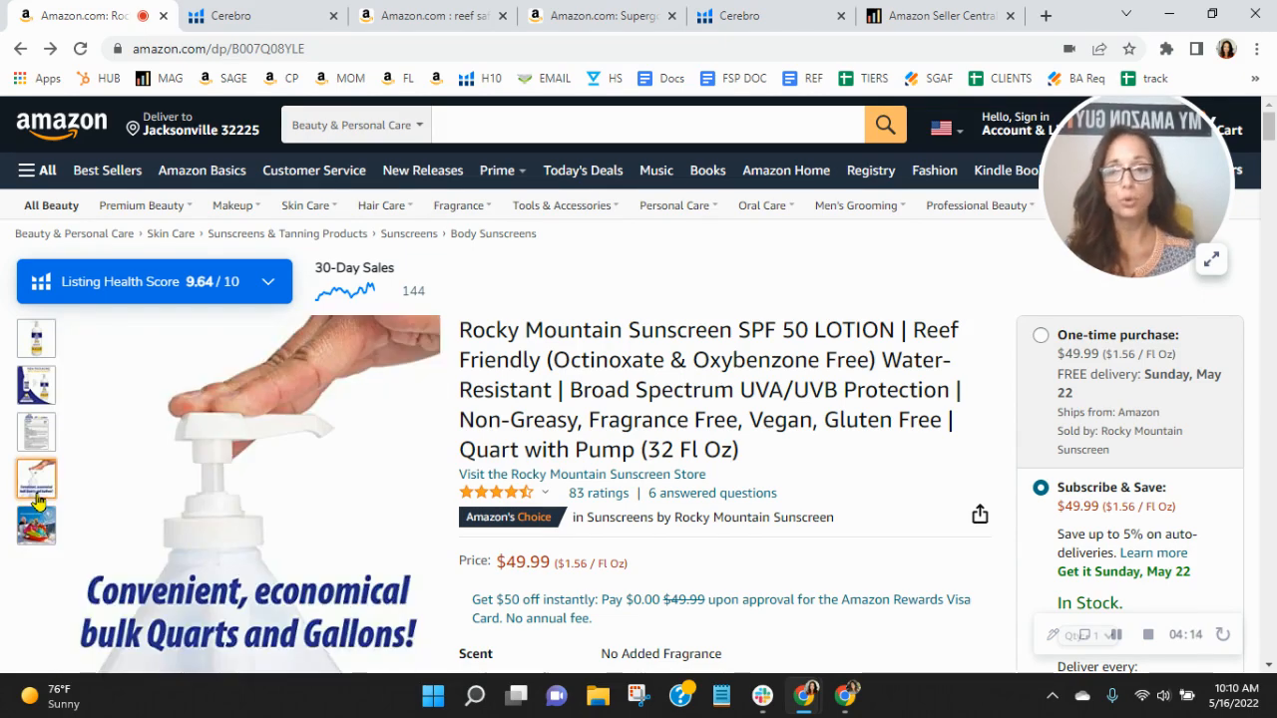
{"action": "left_click", "coordinate": [35, 386]}
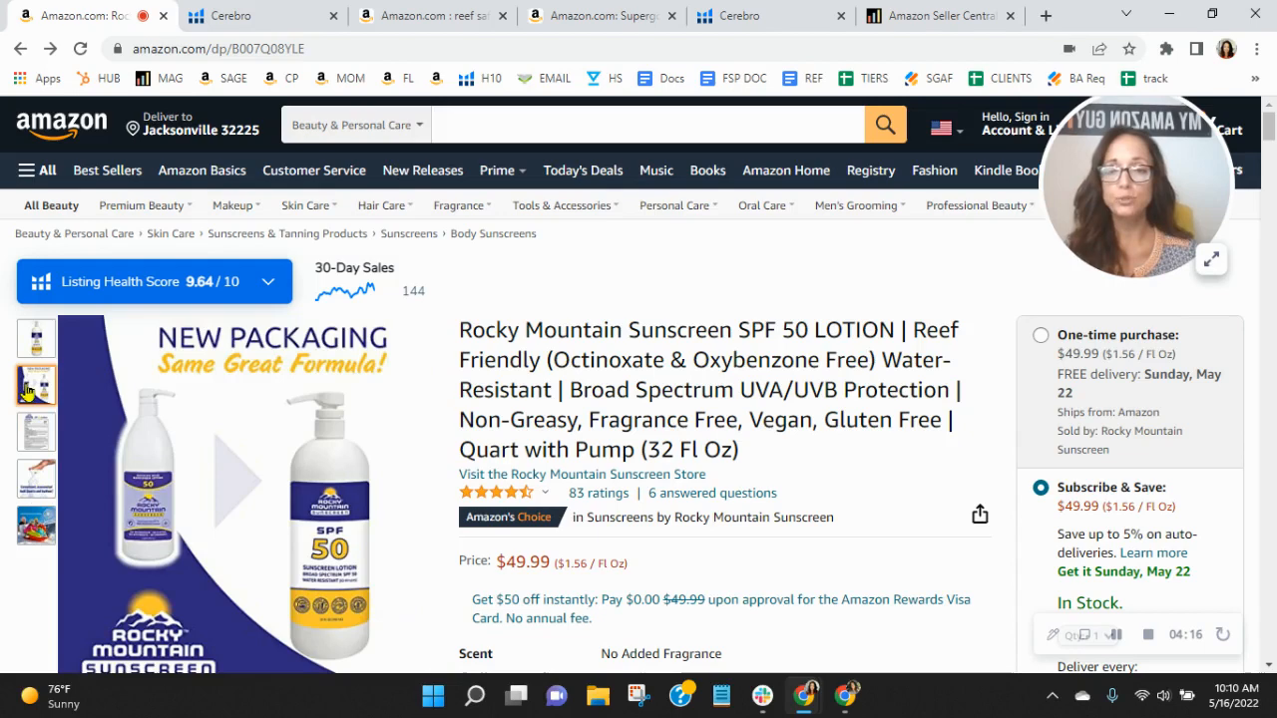
{"action": "left_click", "coordinate": [36, 337]}
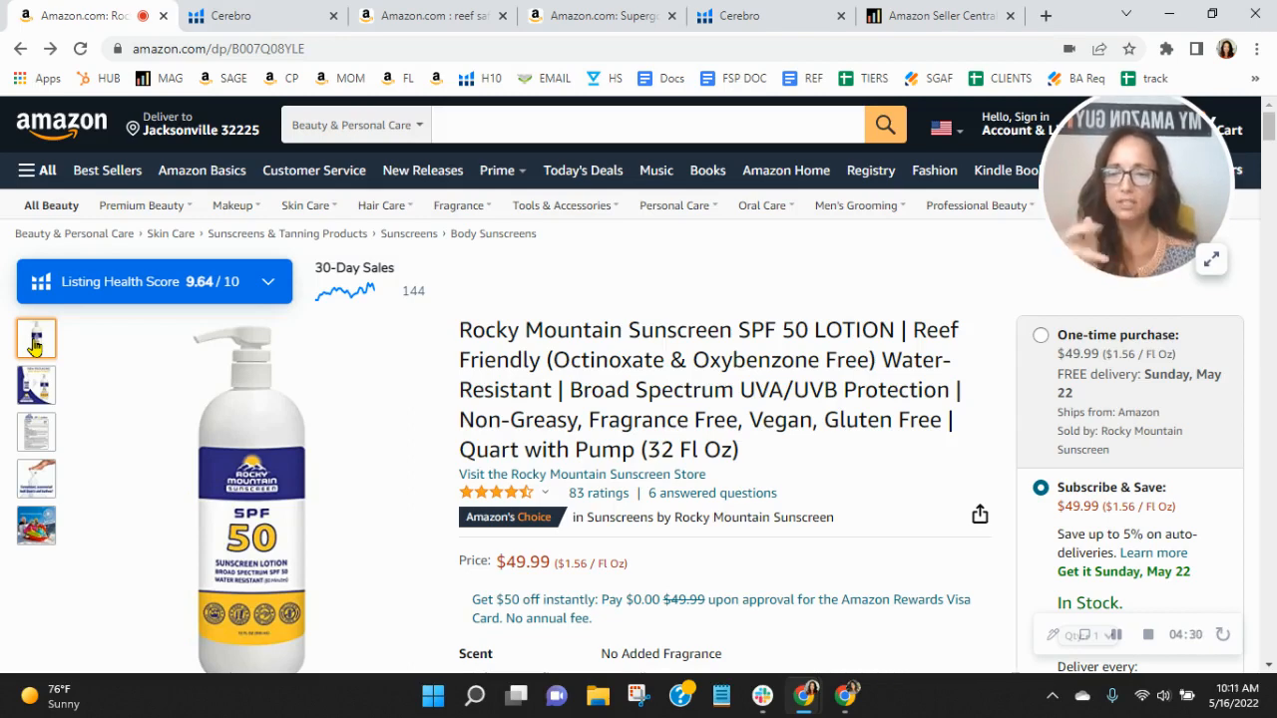
{"action": "left_click", "coordinate": [37, 430]}
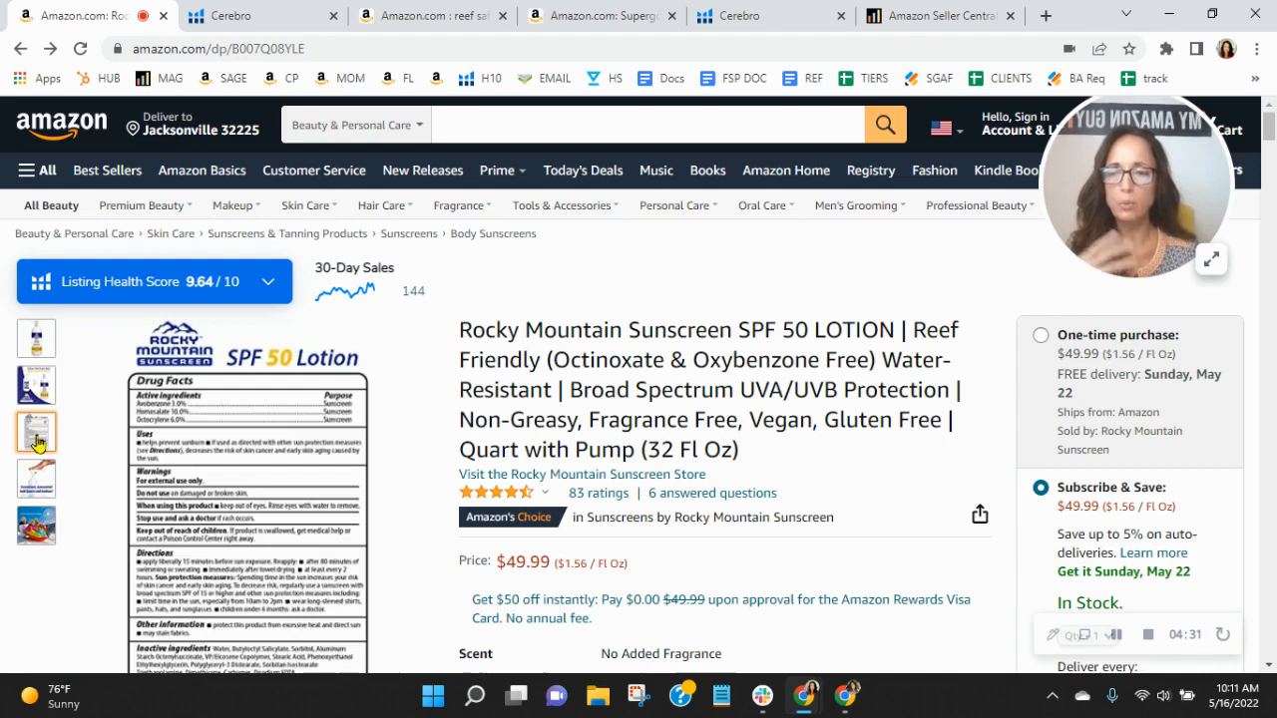
{"action": "left_click", "coordinate": [35, 337]}
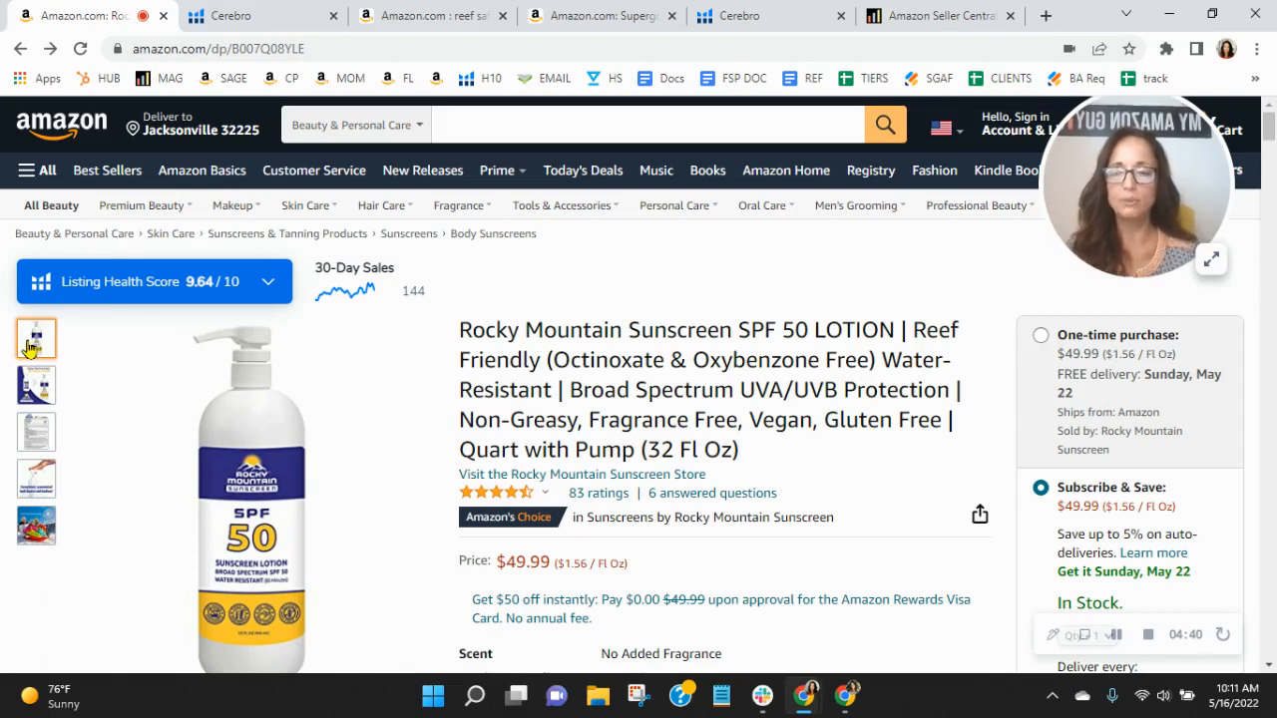
{"action": "left_click", "coordinate": [37, 432]}
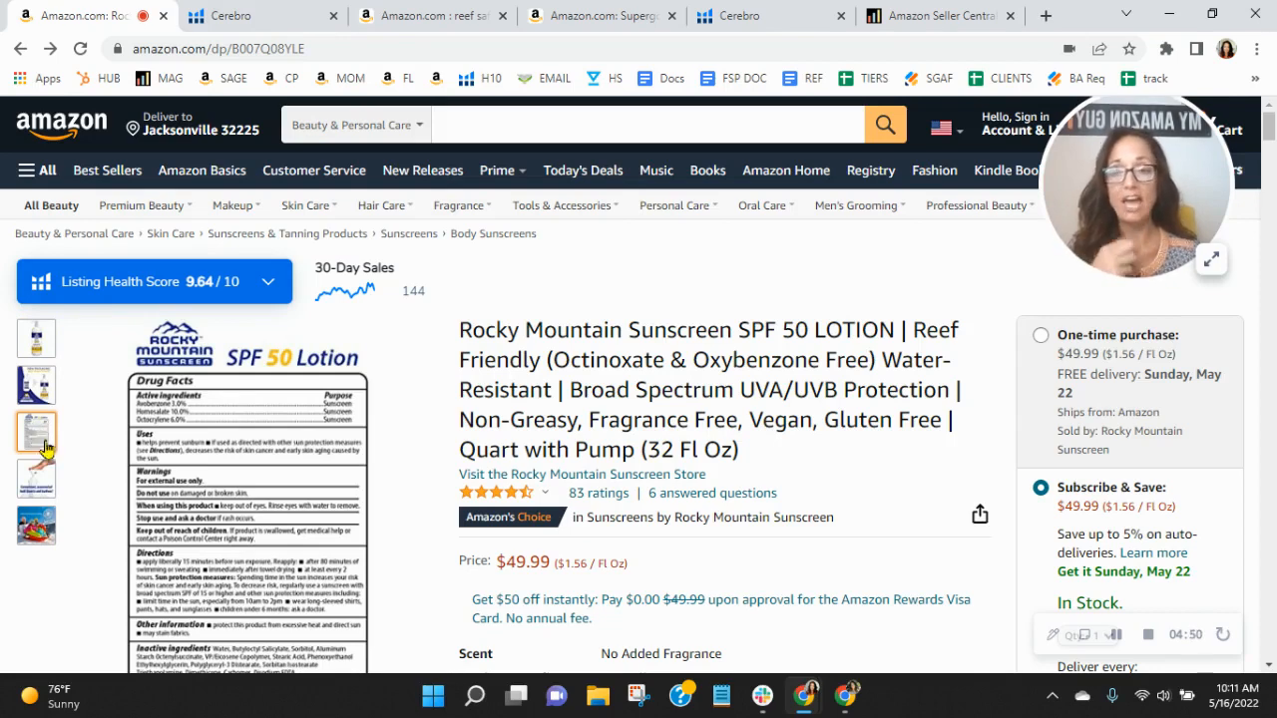
{"action": "left_click", "coordinate": [37, 479]}
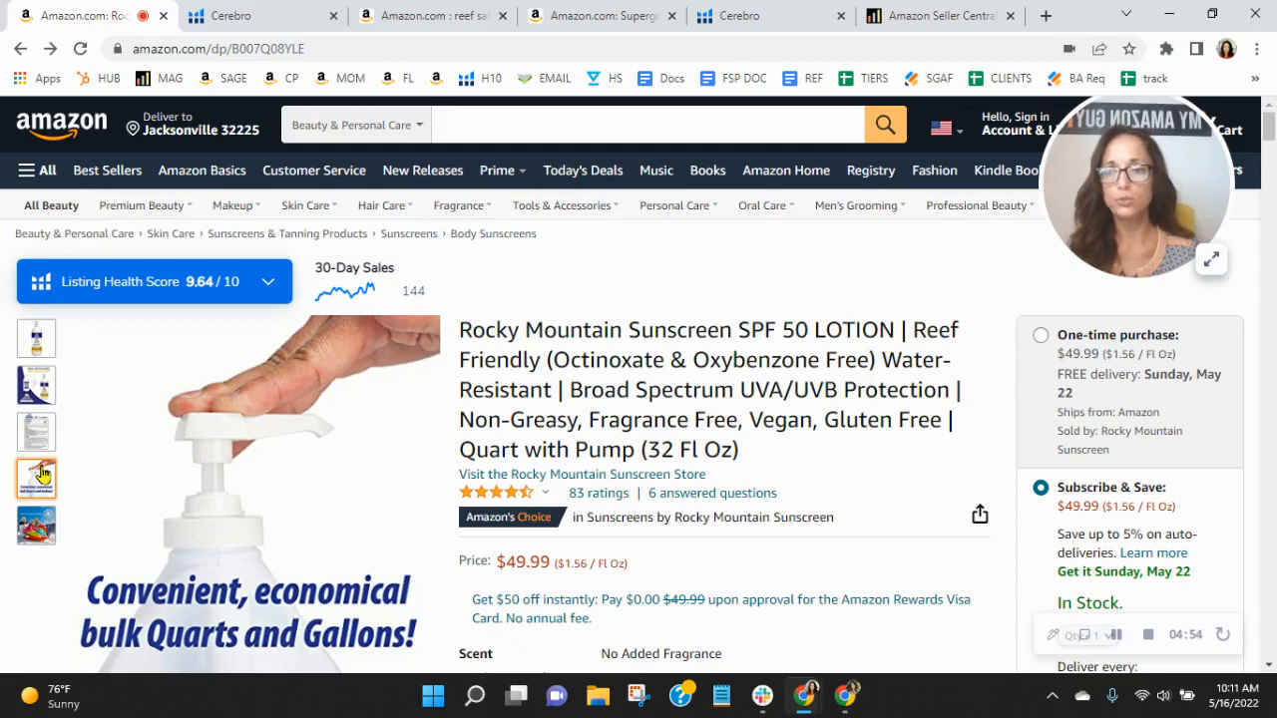
{"action": "left_click", "coordinate": [36, 525]}
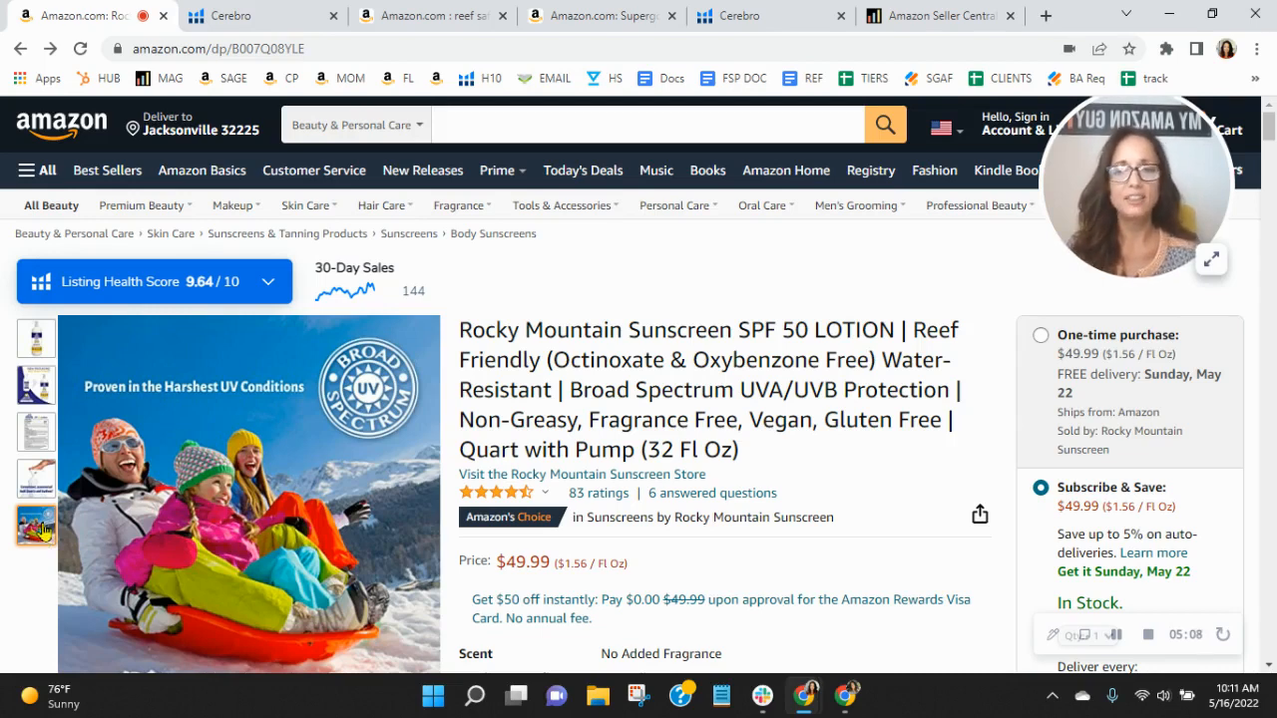
{"action": "left_click", "coordinate": [37, 481]}
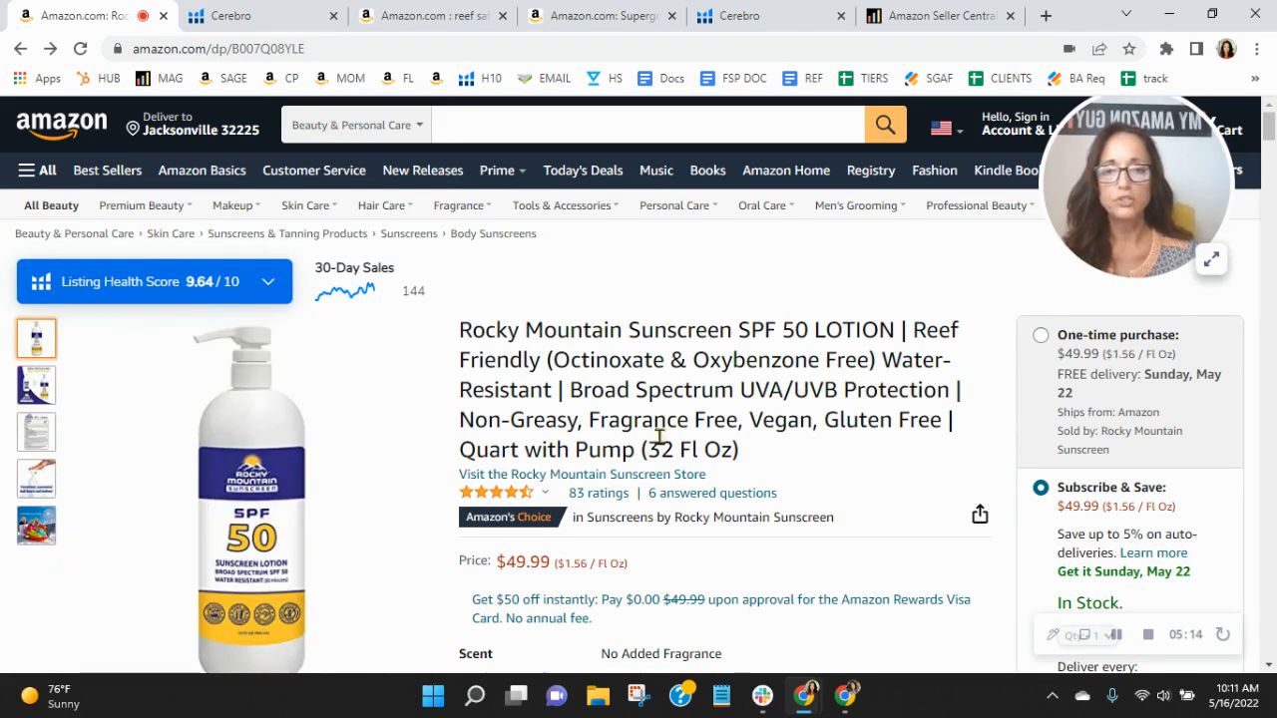
- Read the About this item bullets and ASIN details on the Rocky Mountain listing
{"action": "left_click", "coordinate": [267, 282]}
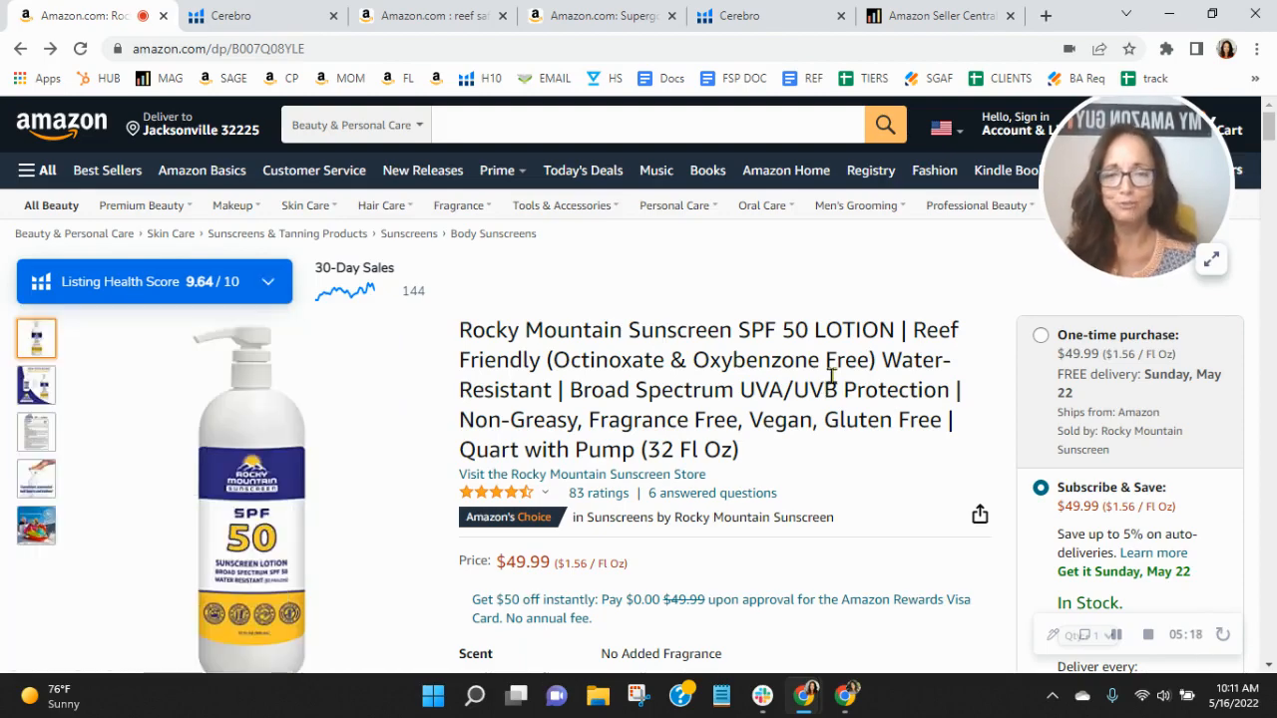
{"action": "scroll", "scroll_direction": "down", "scroll_amount": 3}
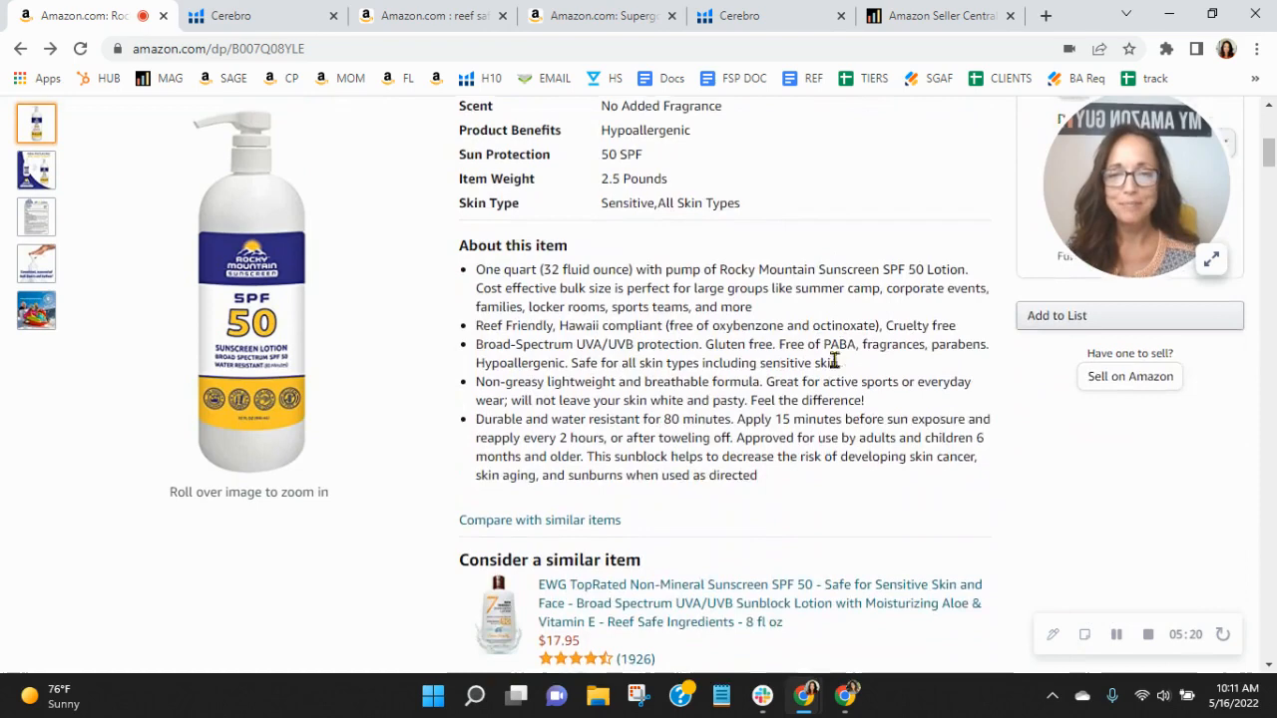
{"action": "scroll", "scroll_direction": "down", "scroll_amount": 3}
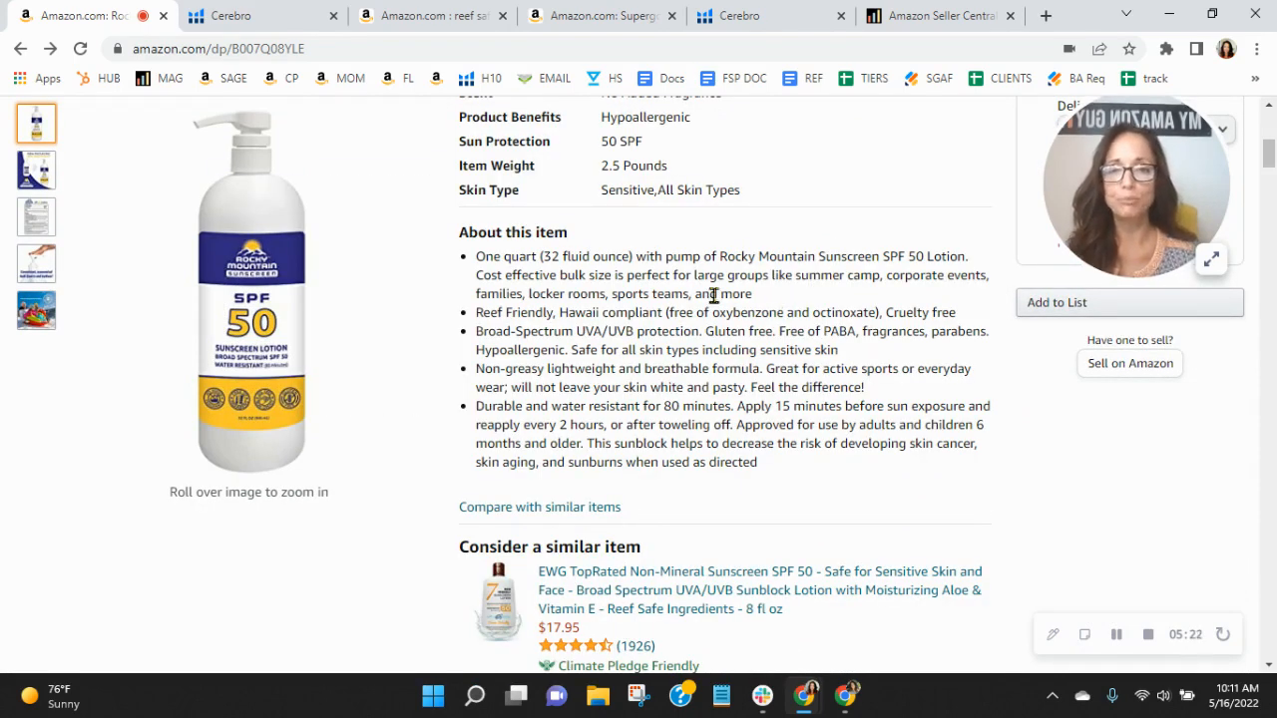
{"action": "left_click_drag", "start_coordinate": [476, 257], "coordinate": [751, 293]}
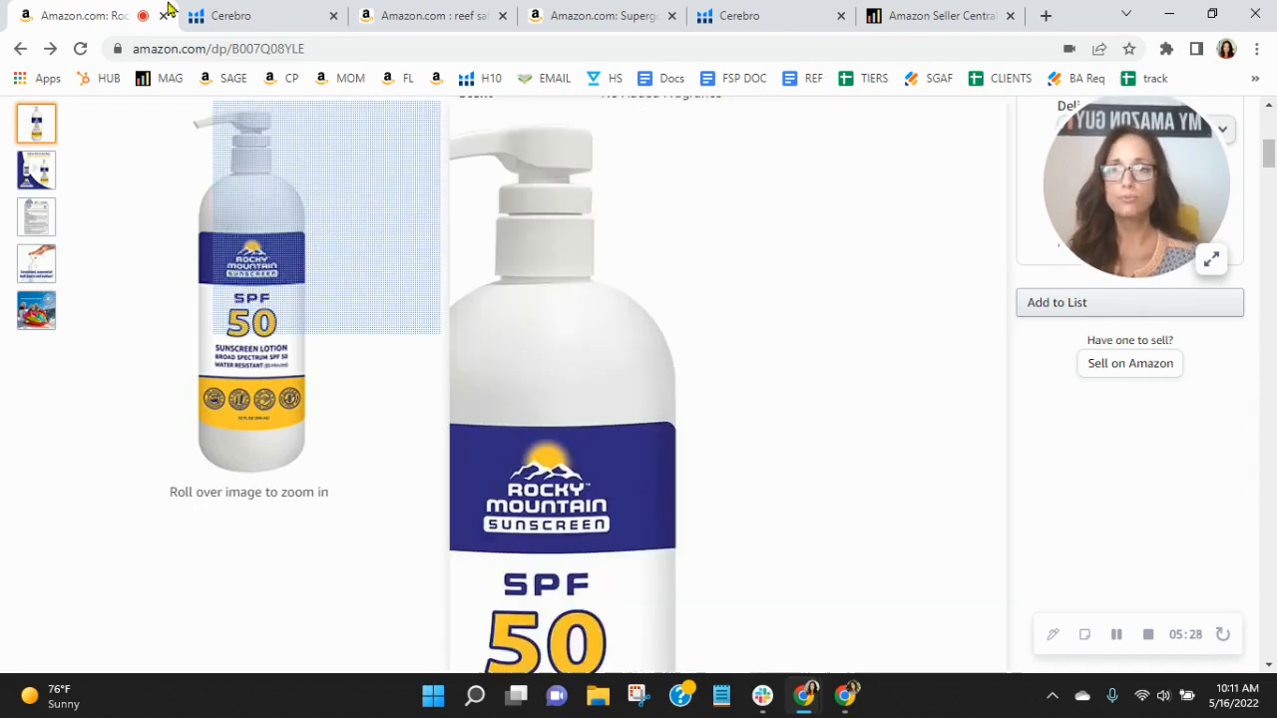
{"action": "scroll", "scroll_direction": "down", "scroll_amount": 3}
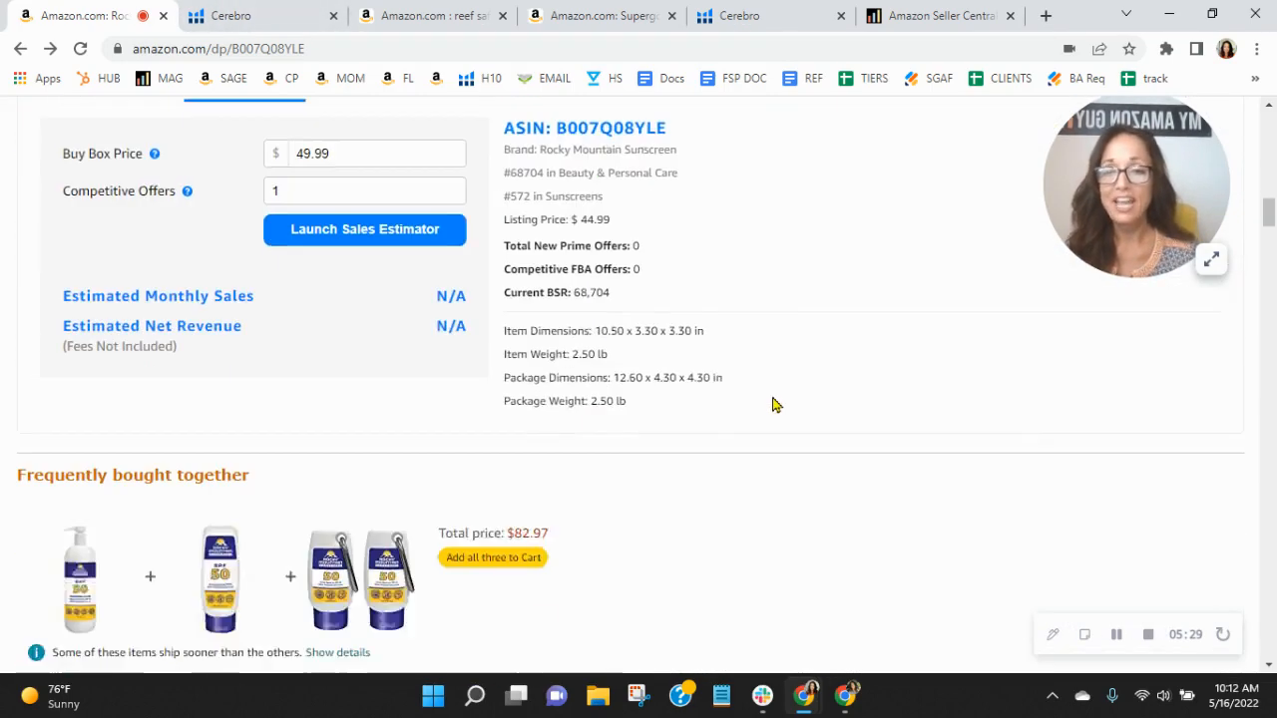
{"action": "scroll", "scroll_direction": "down", "scroll_amount": 3}
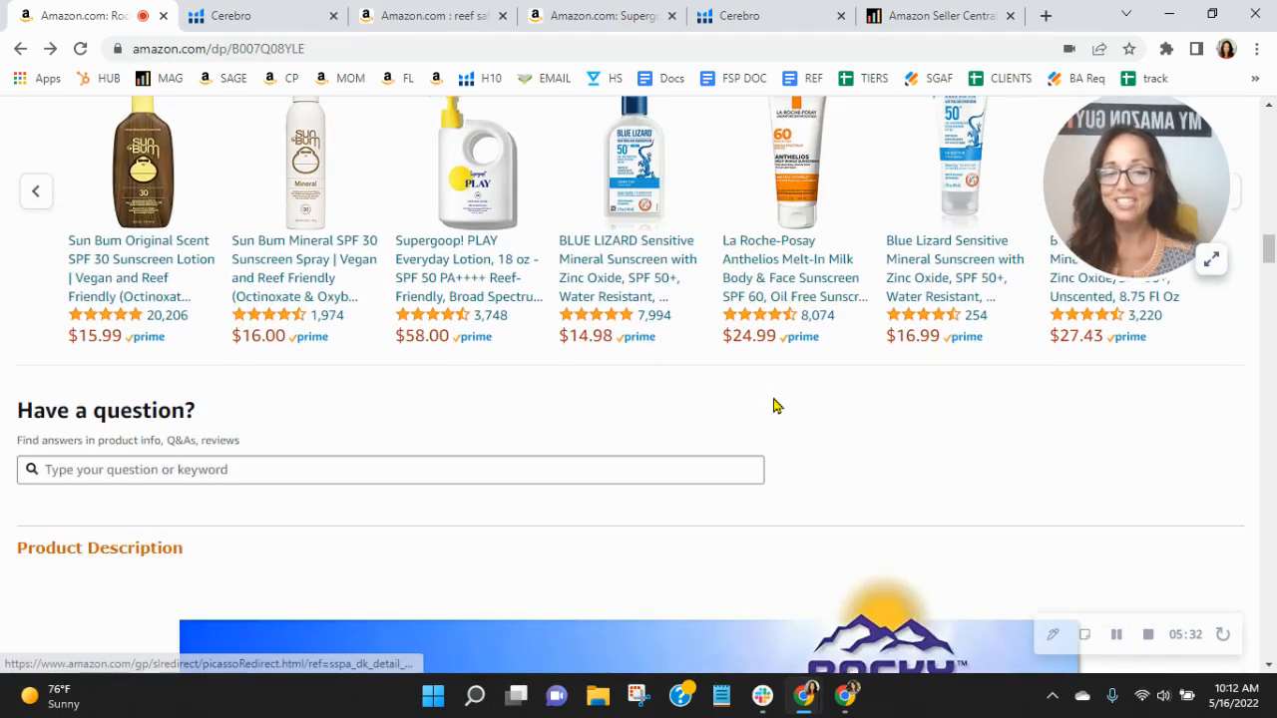
{"action": "mouse_move", "coordinate": [979, 467]}
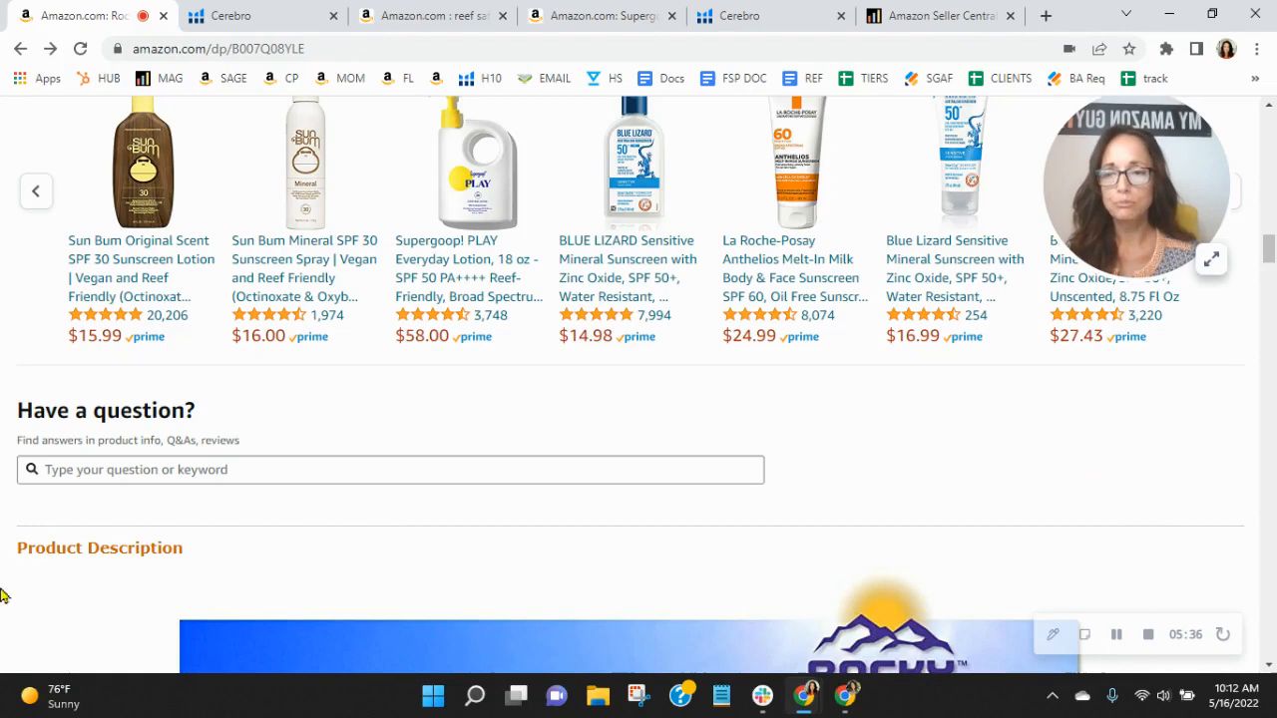
{"action": "mouse_move", "coordinate": [1105, 483]}
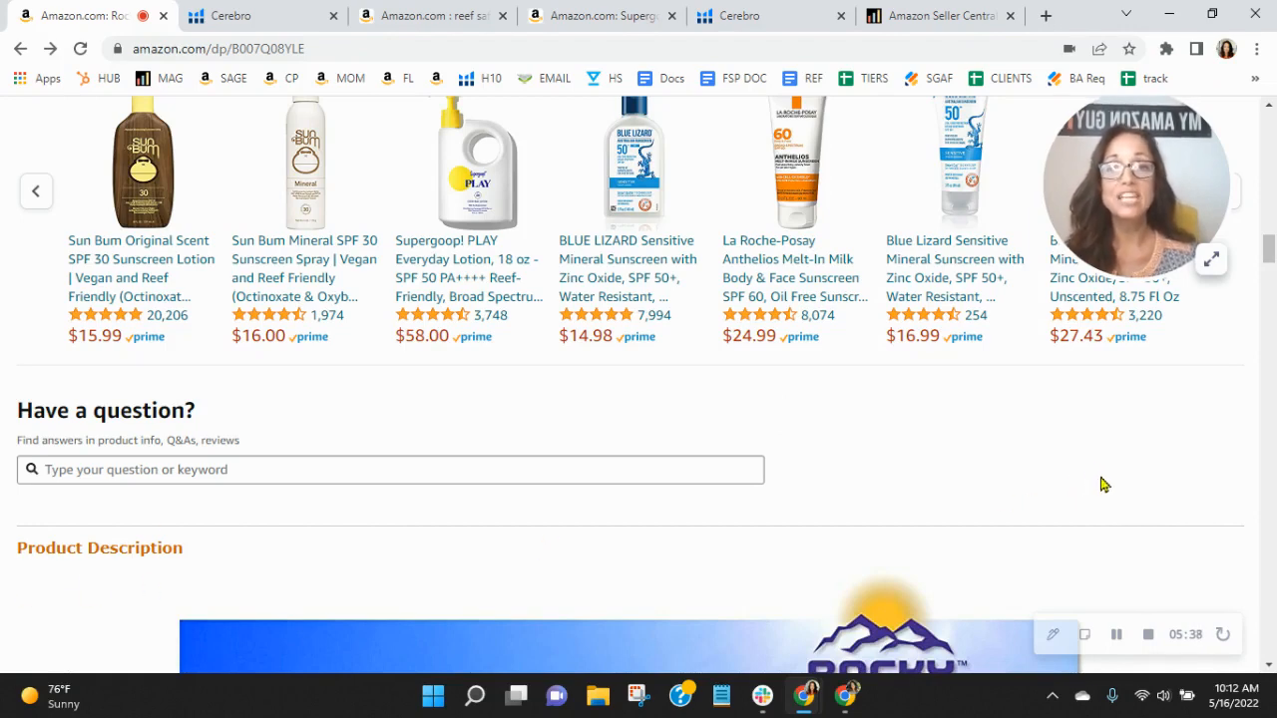
{"action": "mouse_move", "coordinate": [1008, 602]}
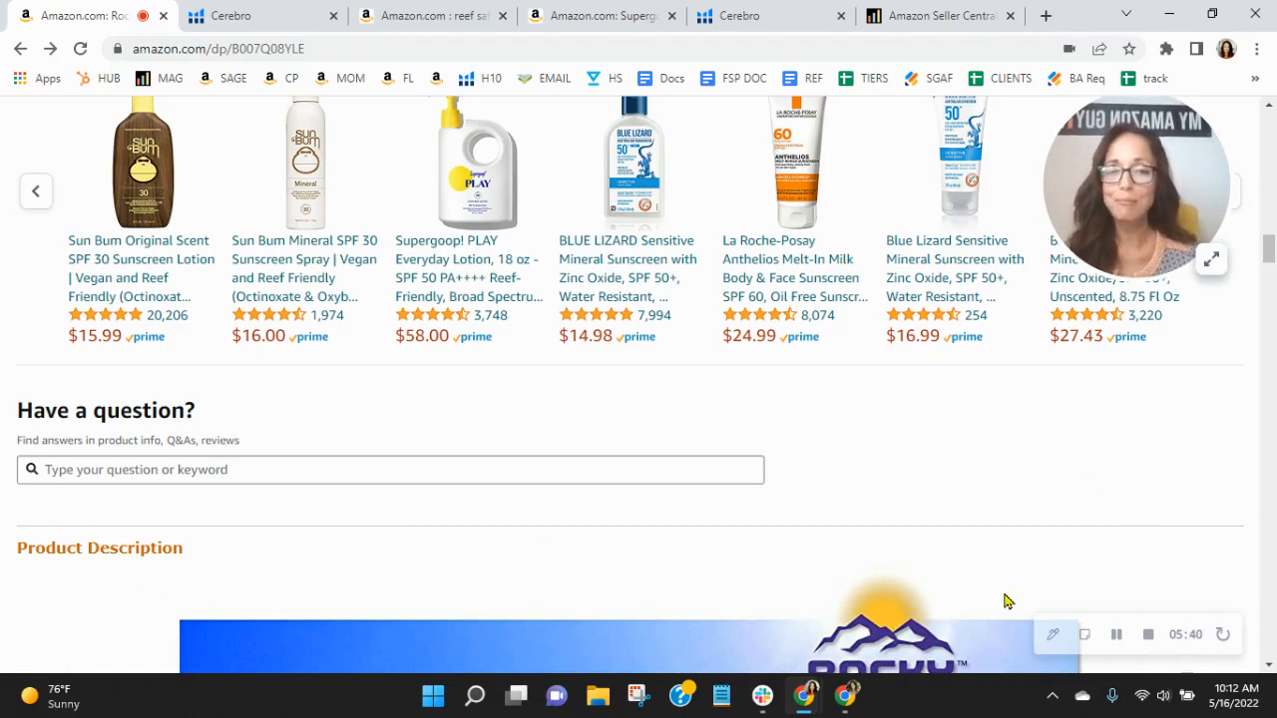
{"action": "mouse_move", "coordinate": [1235, 485]}
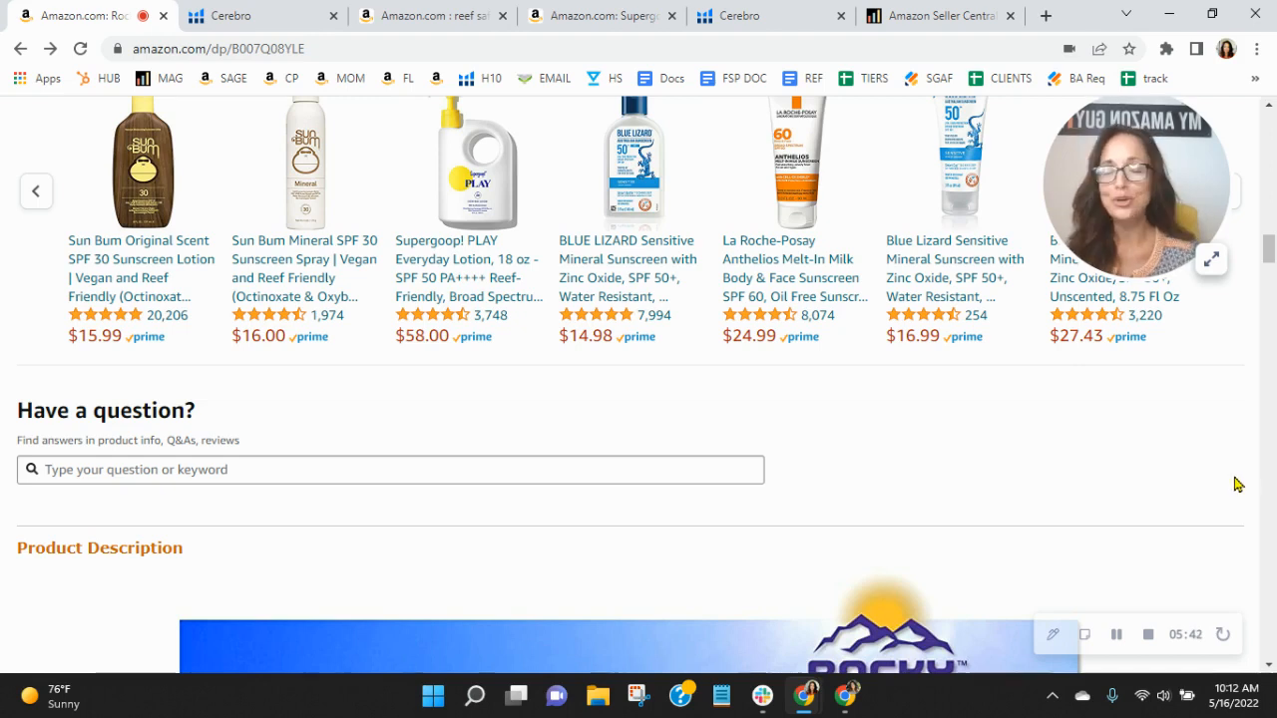
{"action": "mouse_move", "coordinate": [1172, 516]}
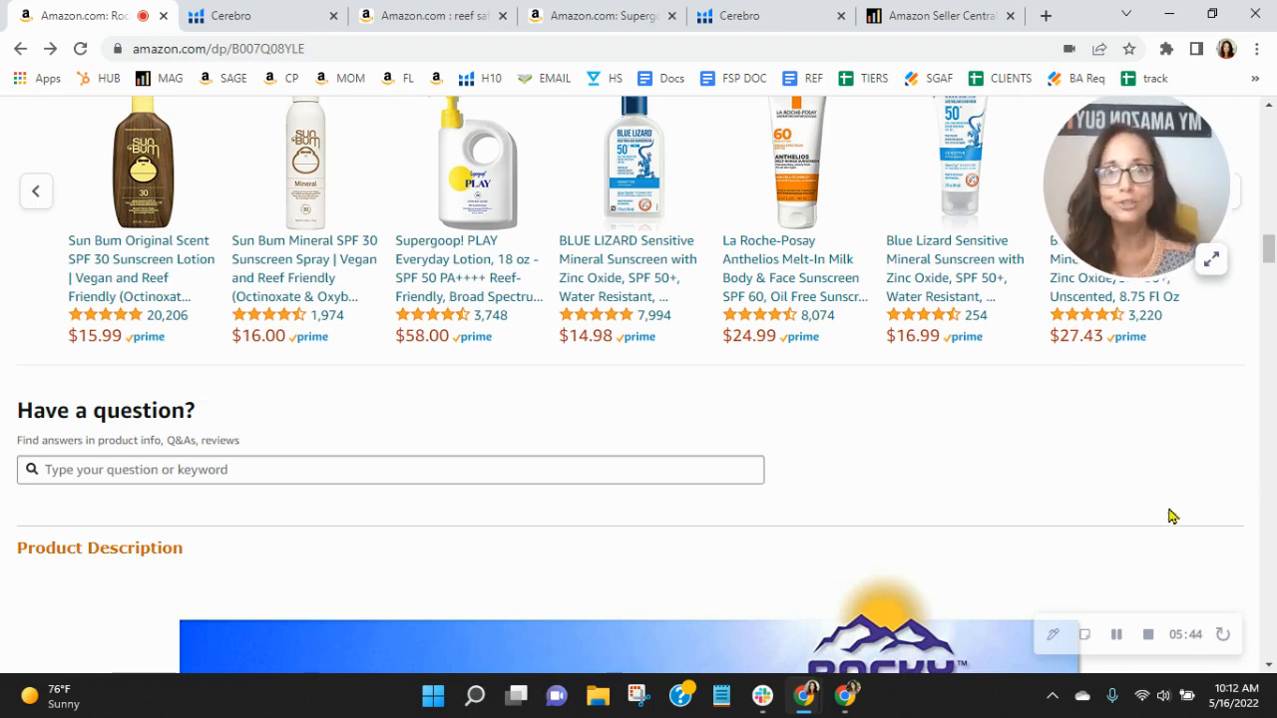
{"action": "mouse_move", "coordinate": [1201, 469]}
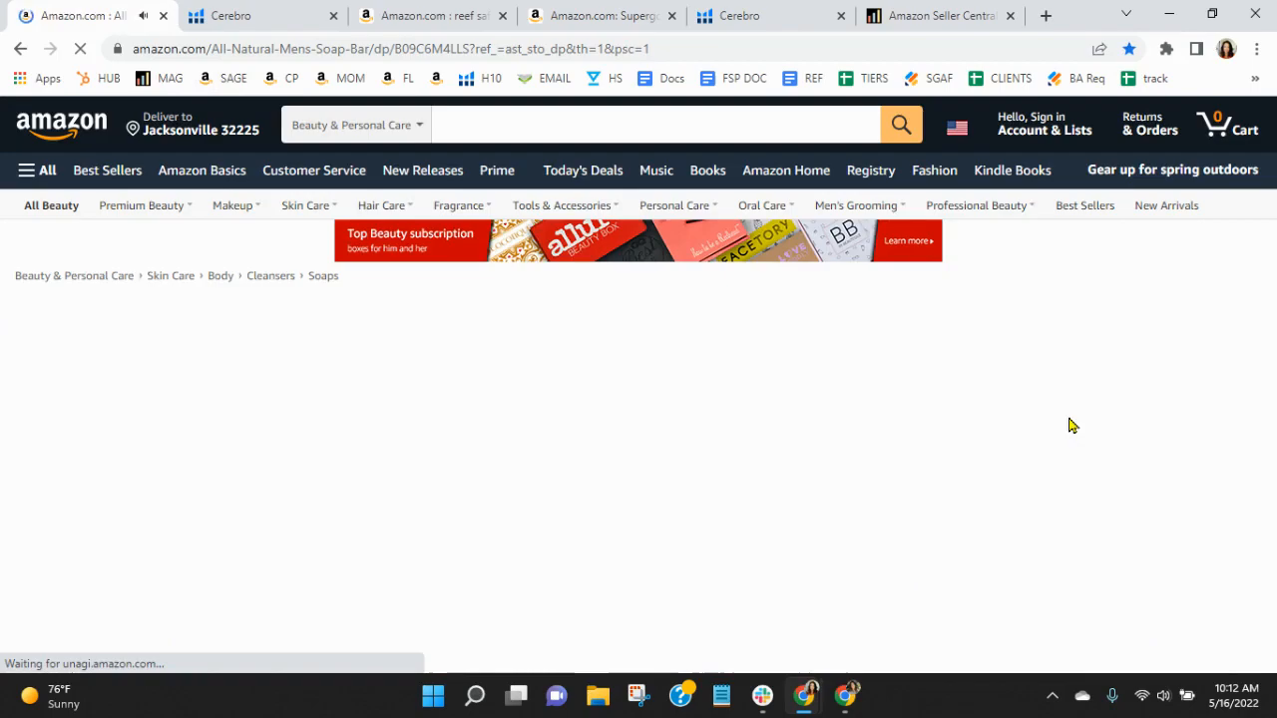
- Scroll the soap page before returning to the Rocky Mountain Sunscreen listing
{"action": "scroll", "scroll_direction": "down", "scroll_amount": 3}
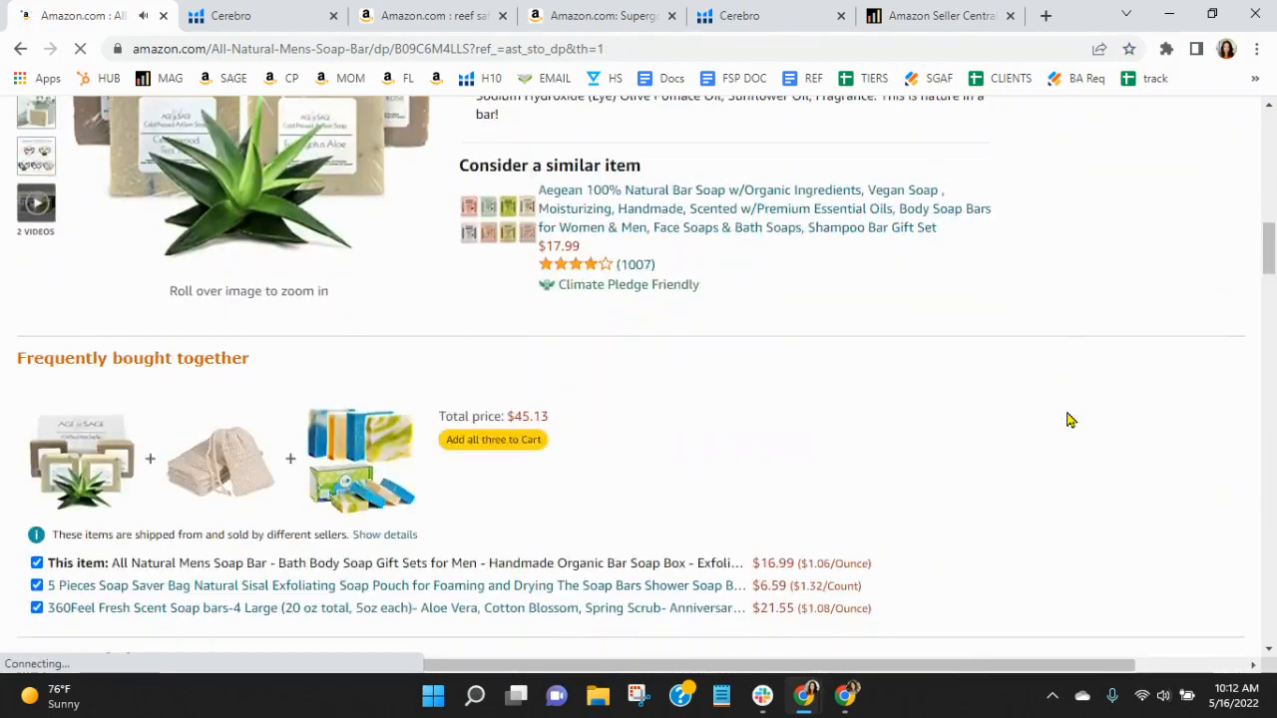
{"action": "scroll", "scroll_direction": "down", "scroll_amount": 3}
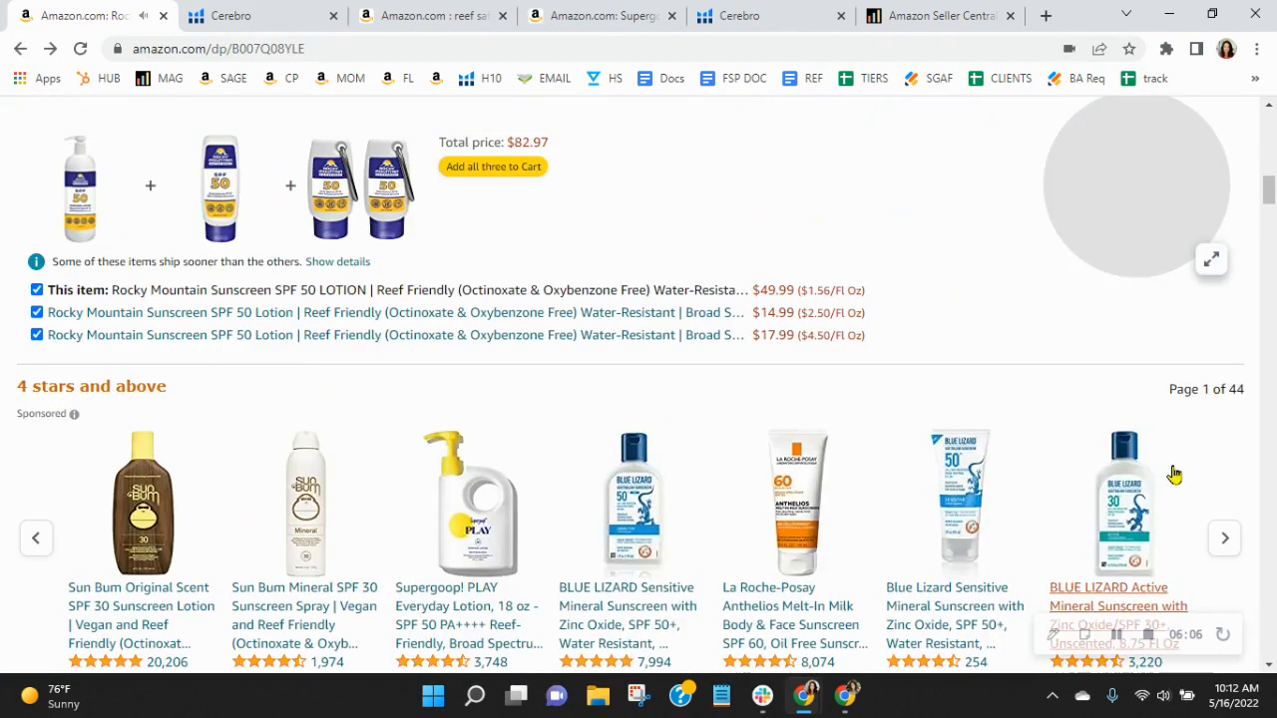
- Browse the Rocky Mountain Sunscreen A+ description images and show the Extensions menu
{"action": "scroll", "scroll_direction": "down", "scroll_amount": 3}
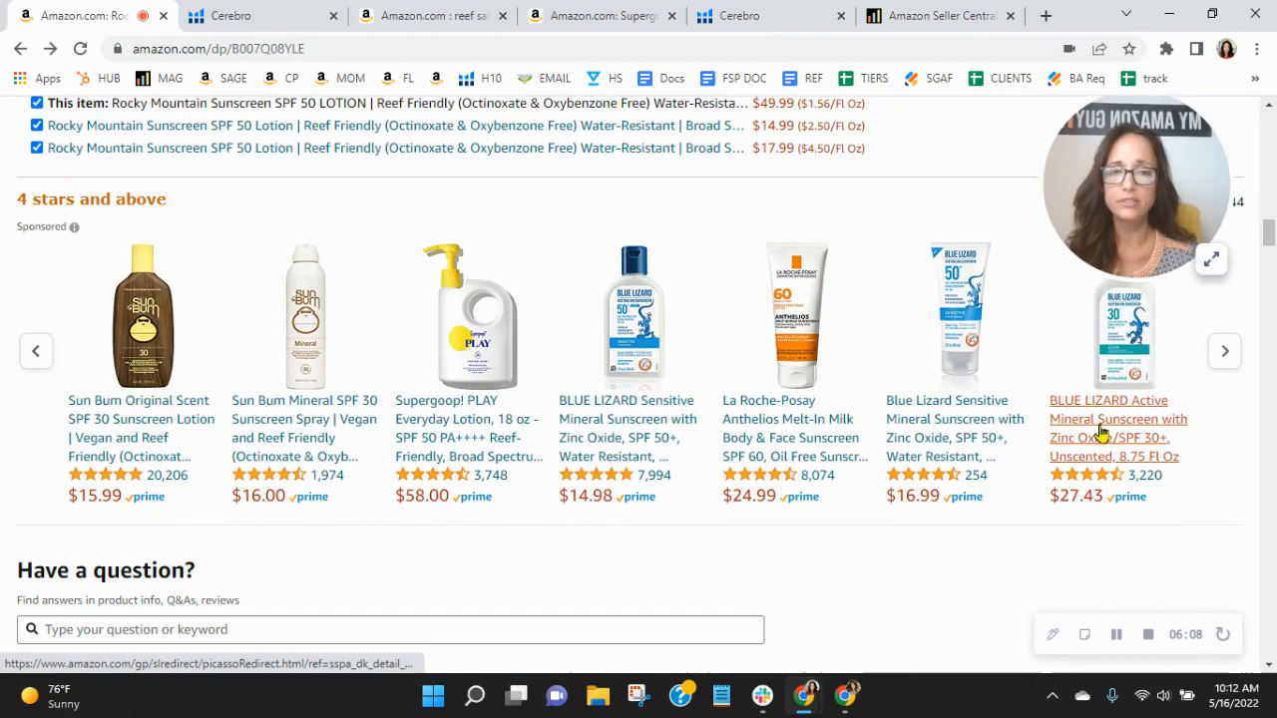
{"action": "scroll", "scroll_direction": "down", "scroll_amount": 3}
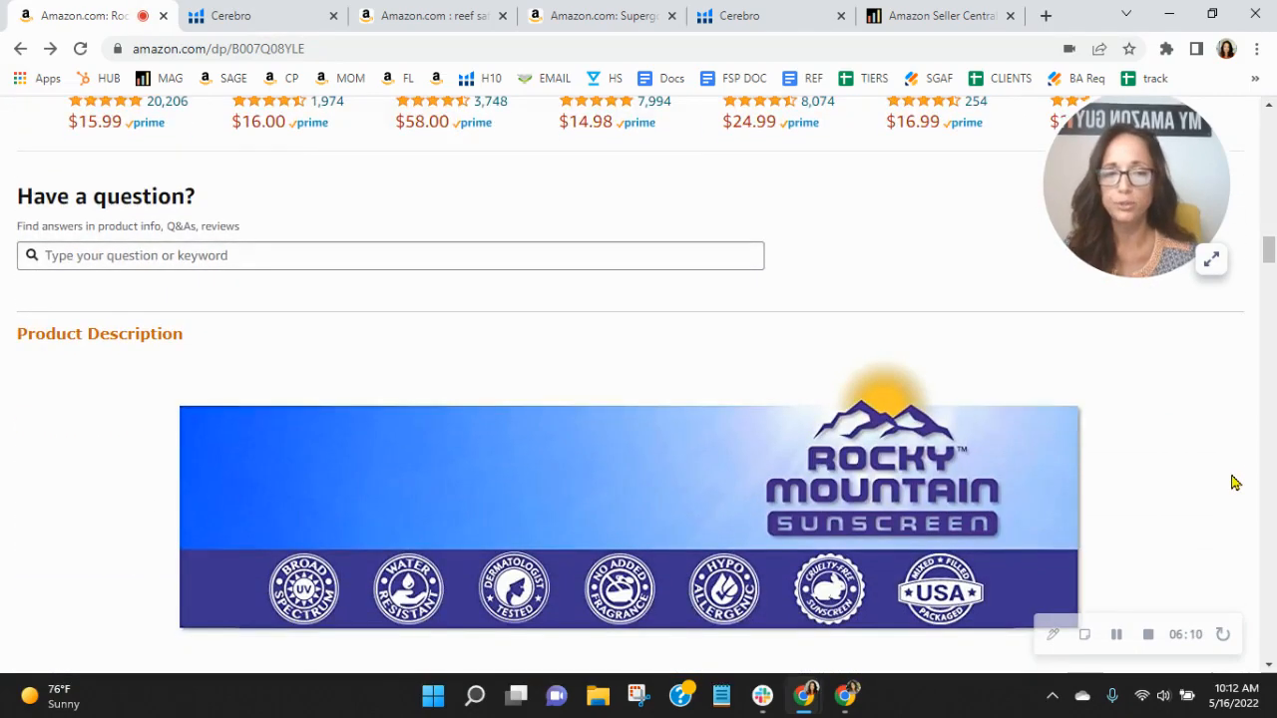
{"action": "scroll", "scroll_direction": "down", "scroll_amount": 3}
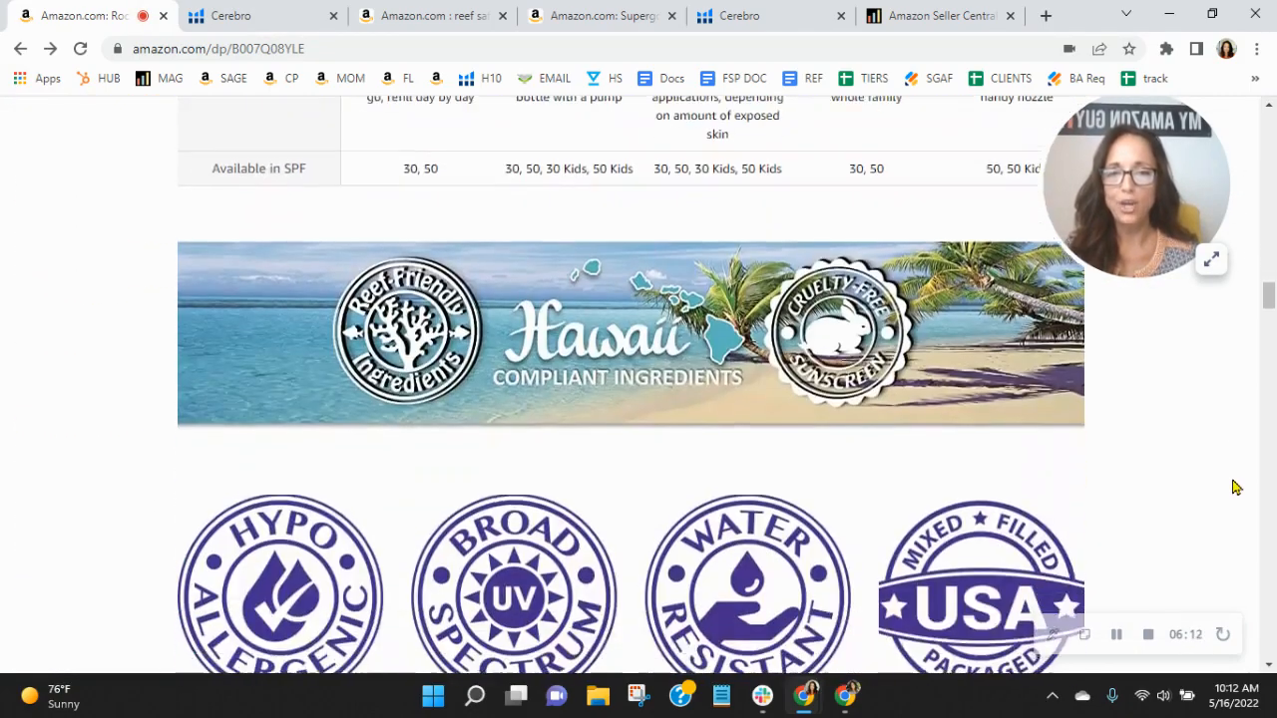
{"action": "scroll", "scroll_direction": "down", "scroll_amount": 3}
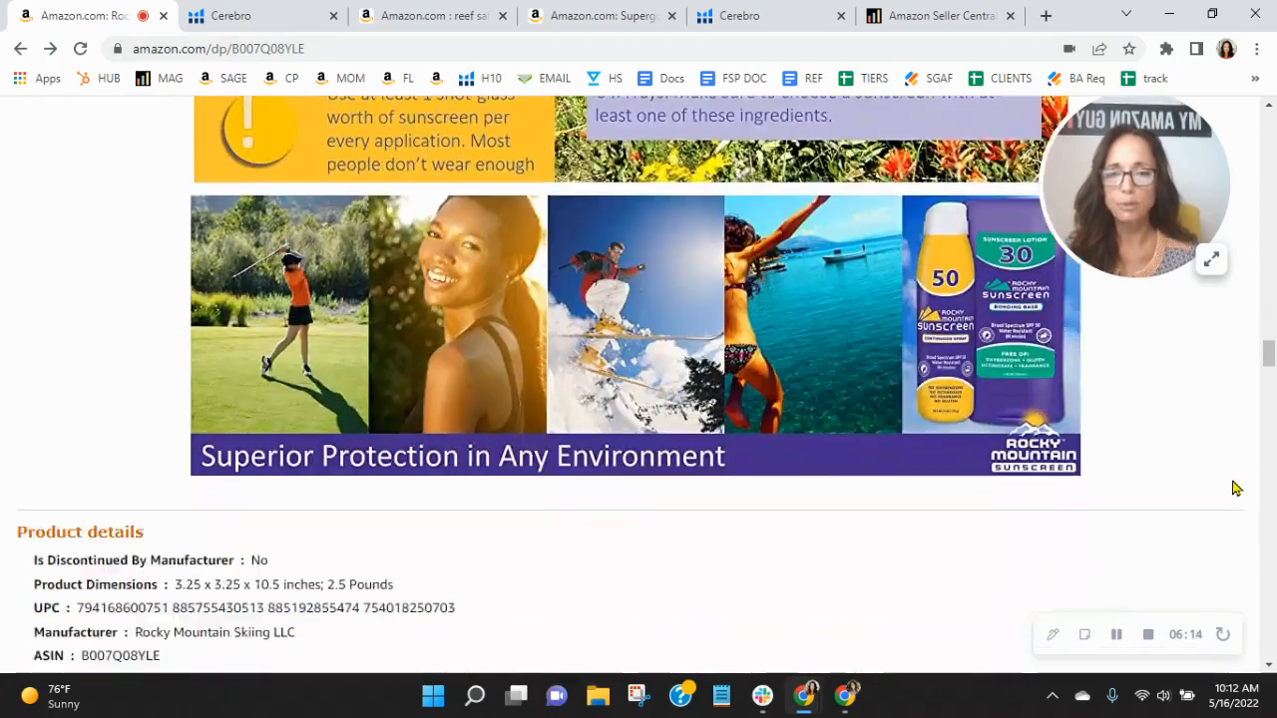
{"action": "scroll", "scroll_direction": "down", "scroll_amount": 3}
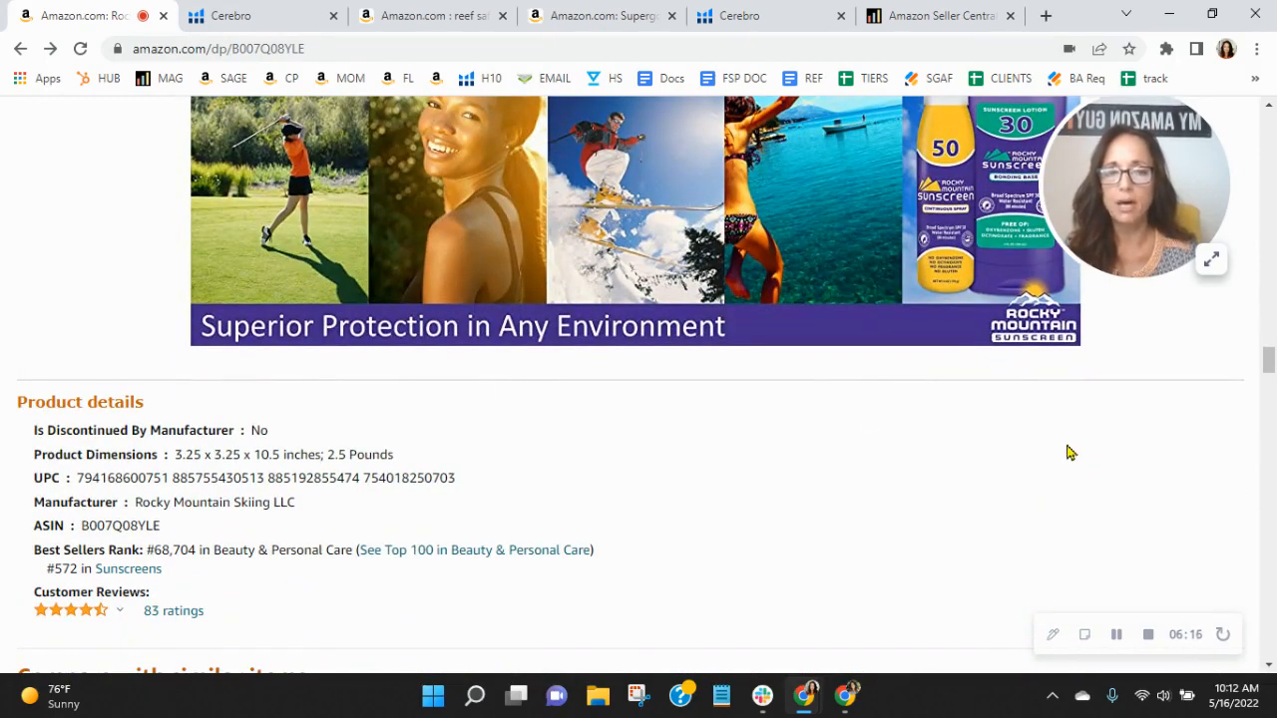
{"action": "scroll", "scroll_direction": "up", "scroll_amount": 3}
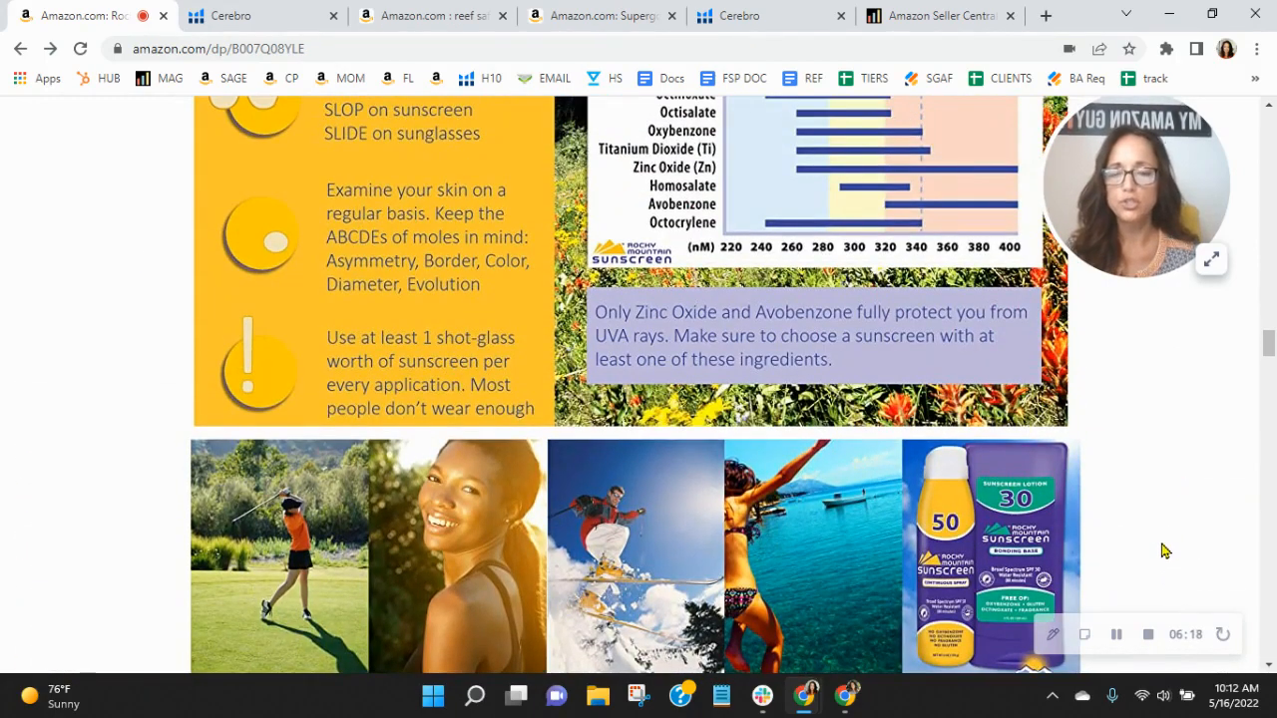
{"action": "mouse_move", "coordinate": [797, 560]}
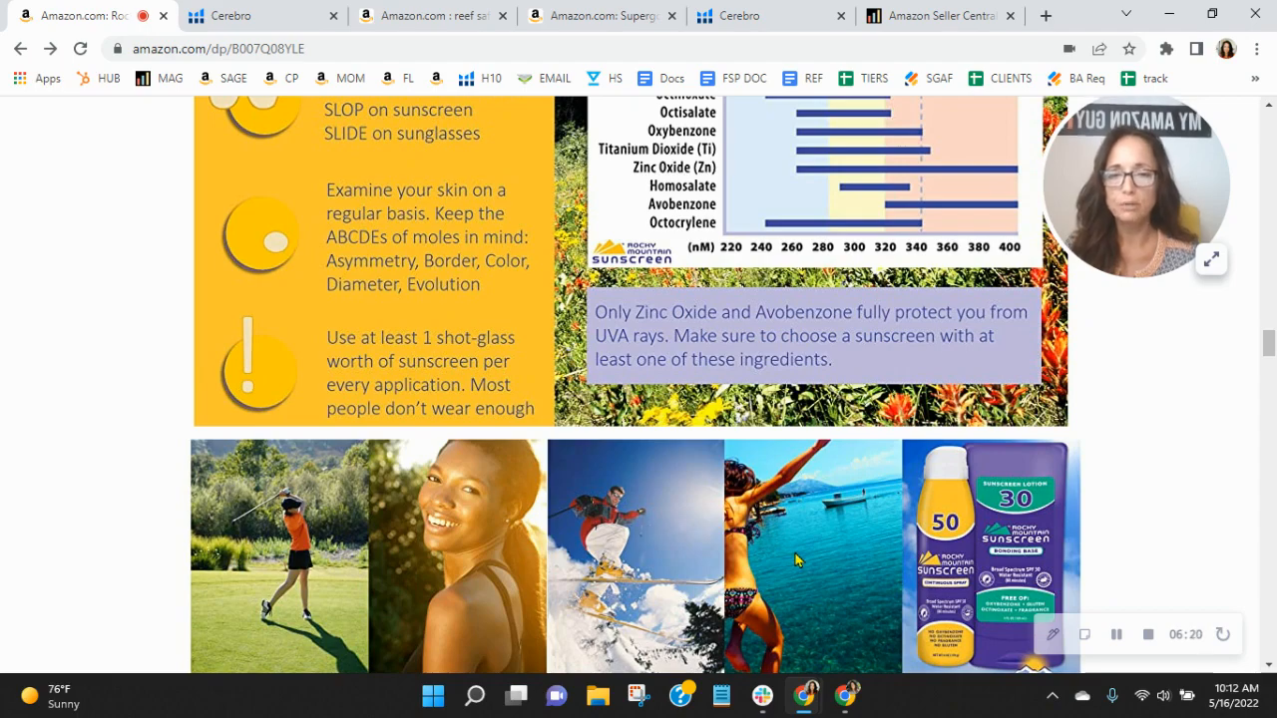
{"action": "scroll", "scroll_direction": "down", "scroll_amount": 3}
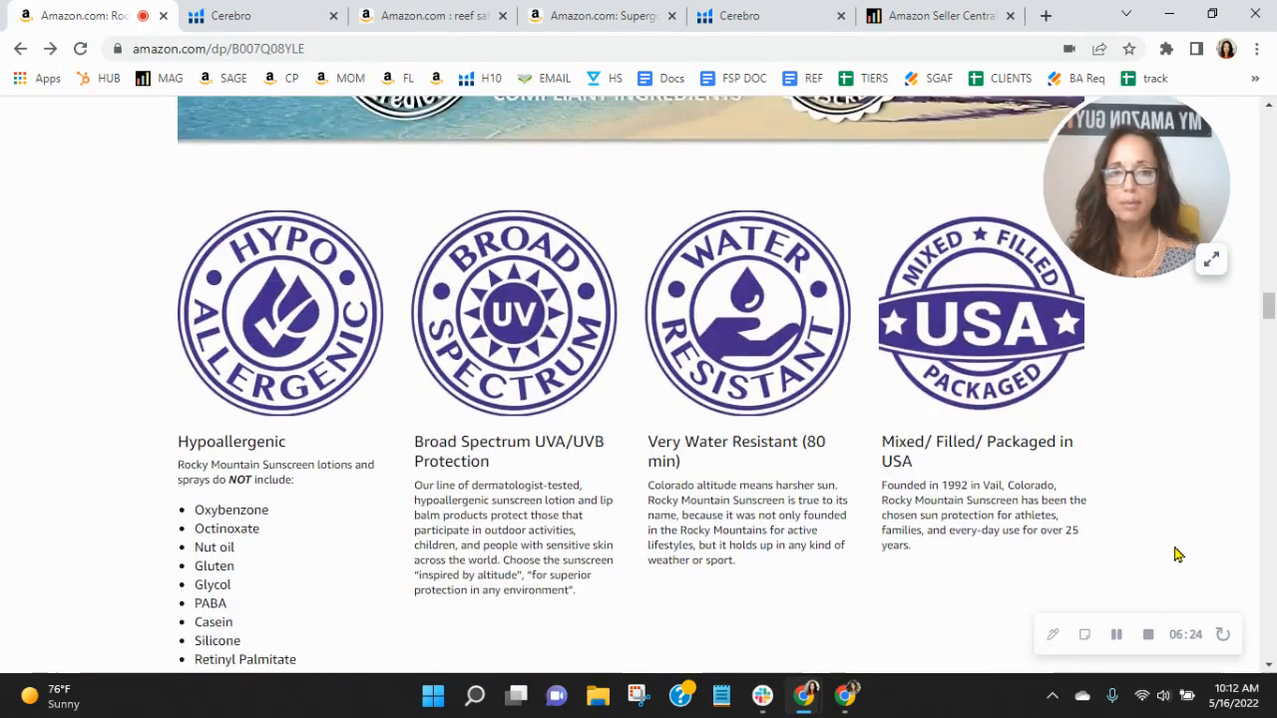
{"action": "scroll", "scroll_direction": "down", "scroll_amount": 3}
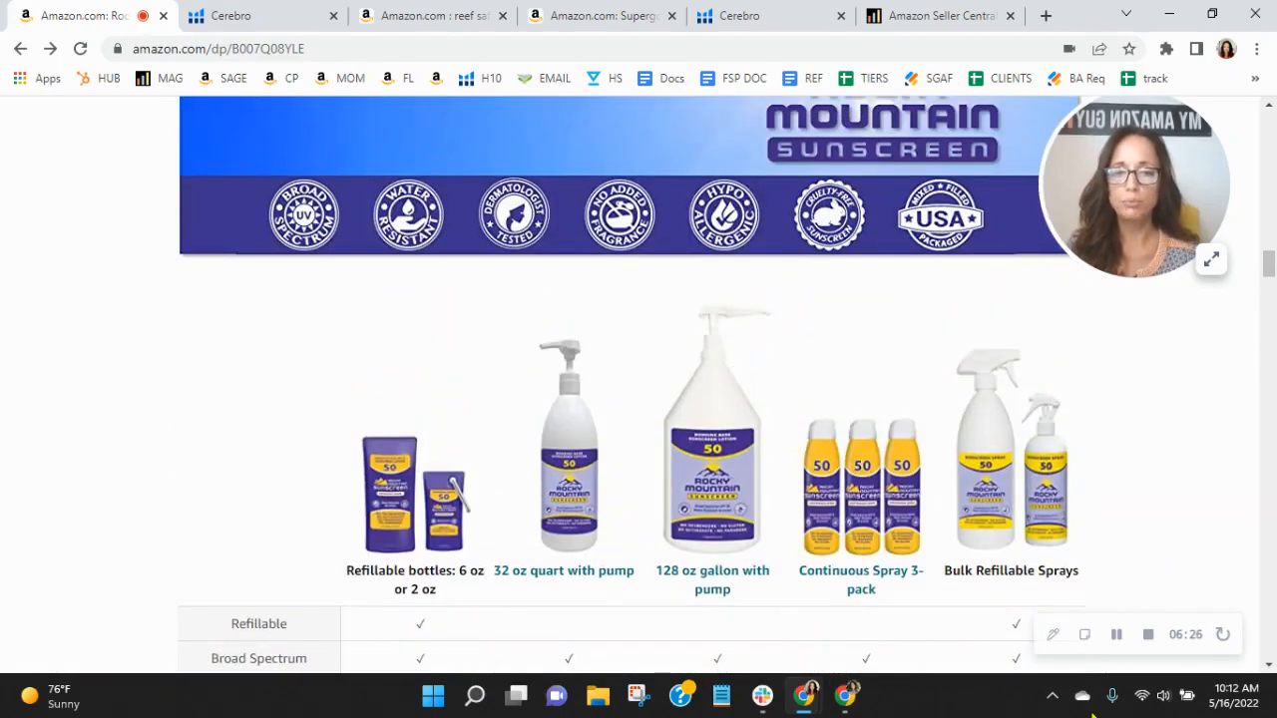
{"action": "scroll", "scroll_direction": "up", "scroll_amount": 3}
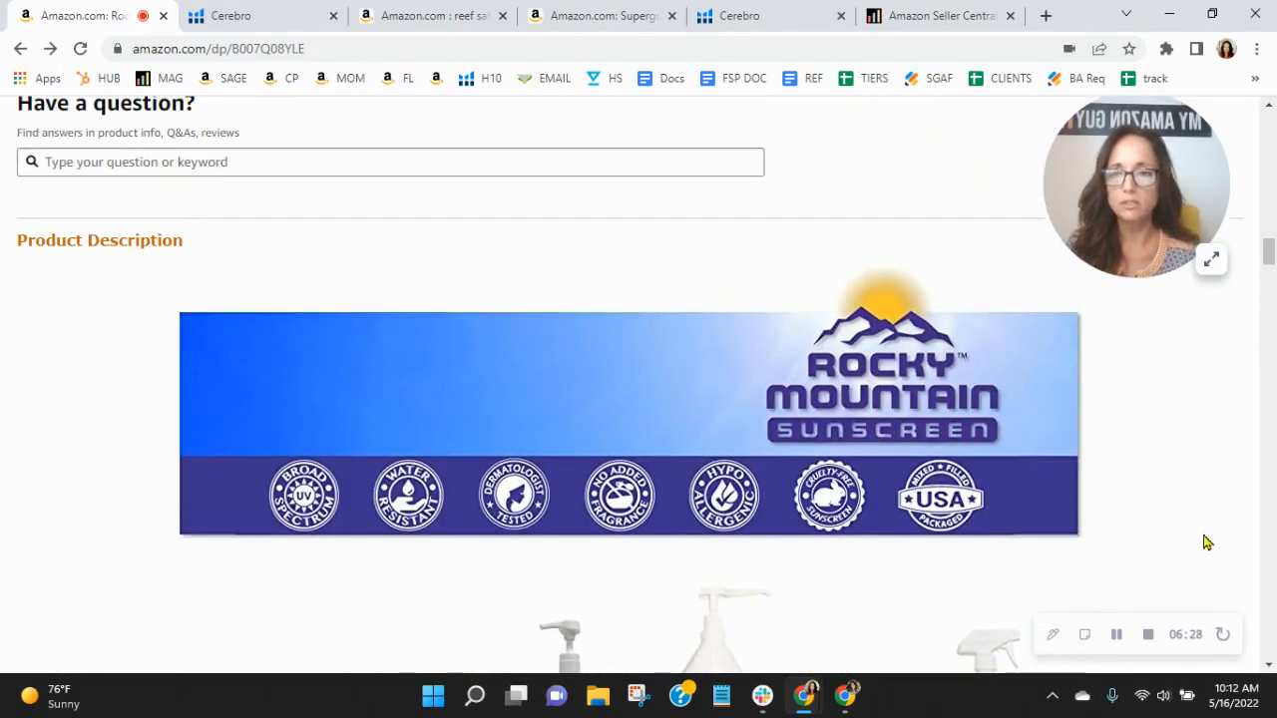
{"action": "scroll", "scroll_direction": "down", "scroll_amount": 3}
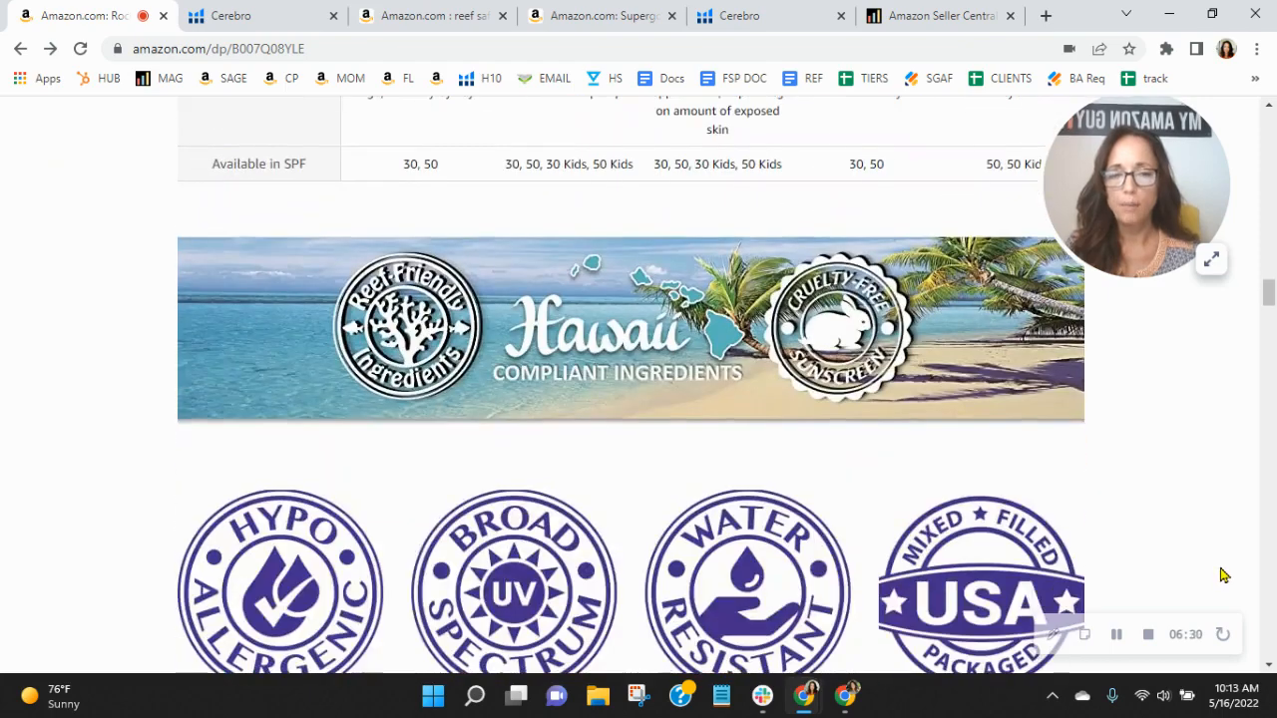
{"action": "left_click", "coordinate": [1166, 48]}
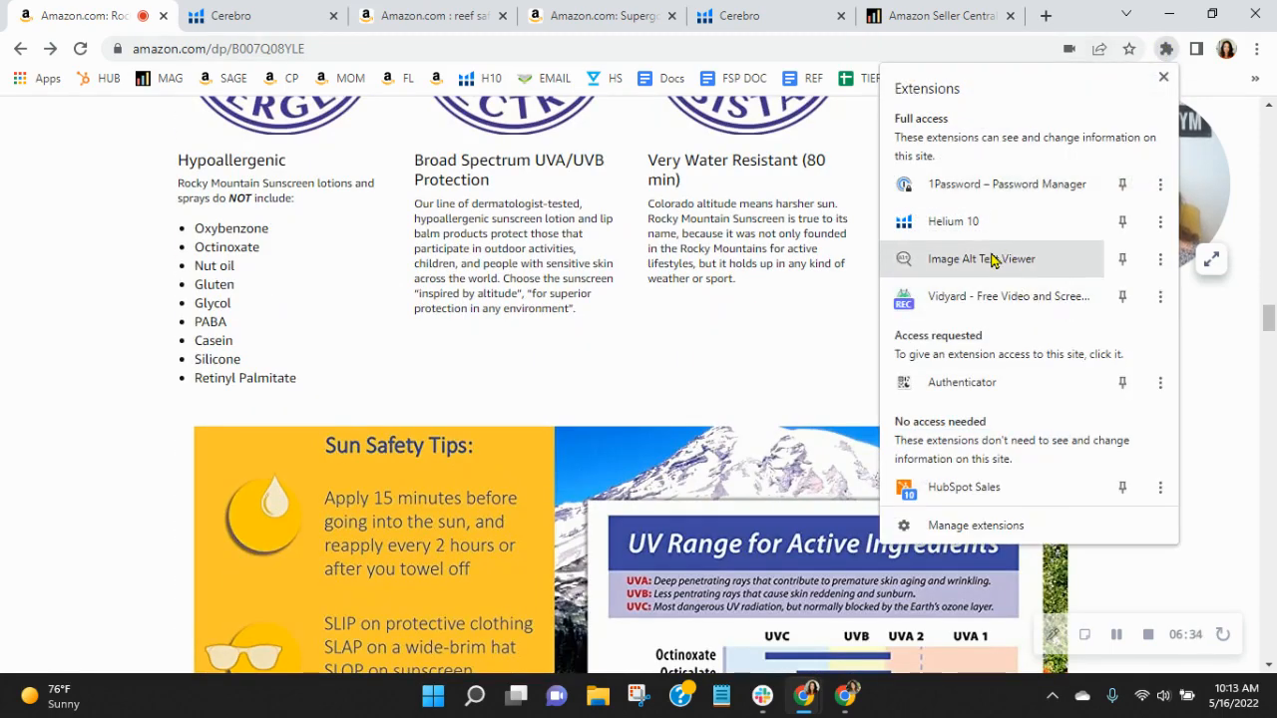
- Turn on Image Alt Text Viewer and read alt text such as 'sunscreen tips'
{"action": "left_click", "coordinate": [993, 258]}
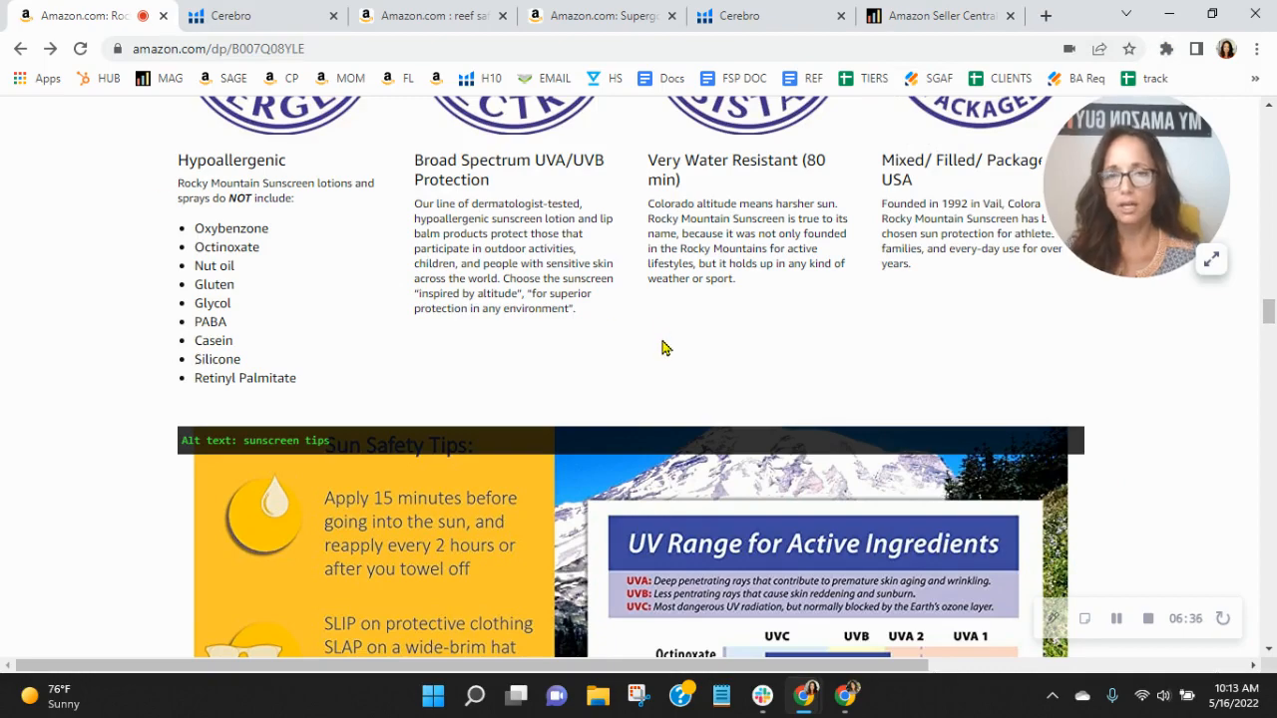
{"action": "mouse_move", "coordinate": [674, 370]}
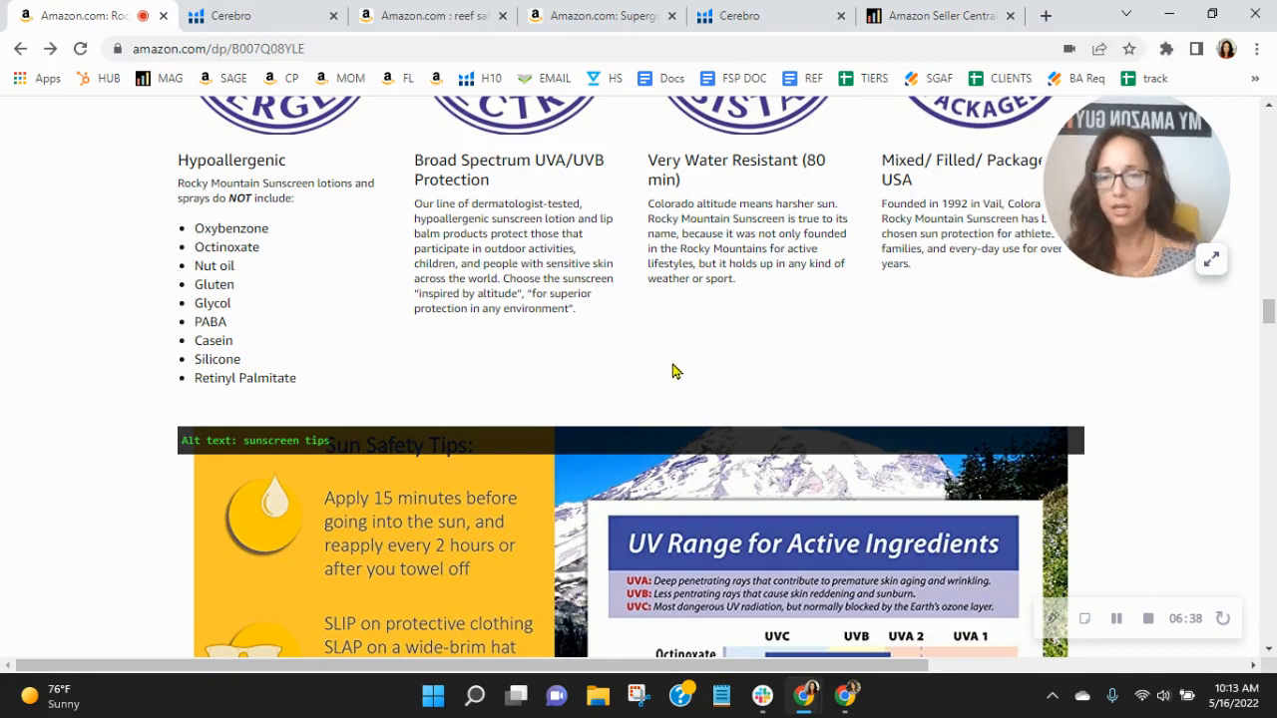
{"action": "scroll", "scroll_direction": "down", "scroll_amount": 3}
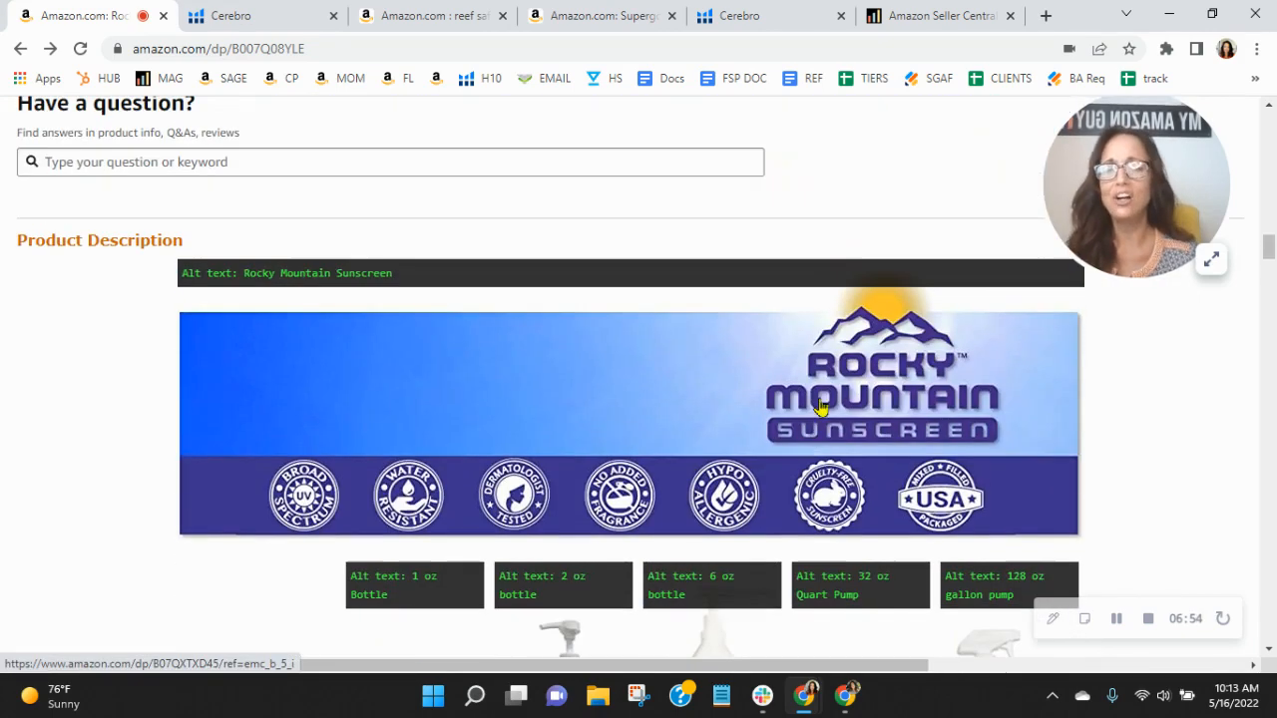
{"action": "scroll", "scroll_direction": "down", "scroll_amount": 3}
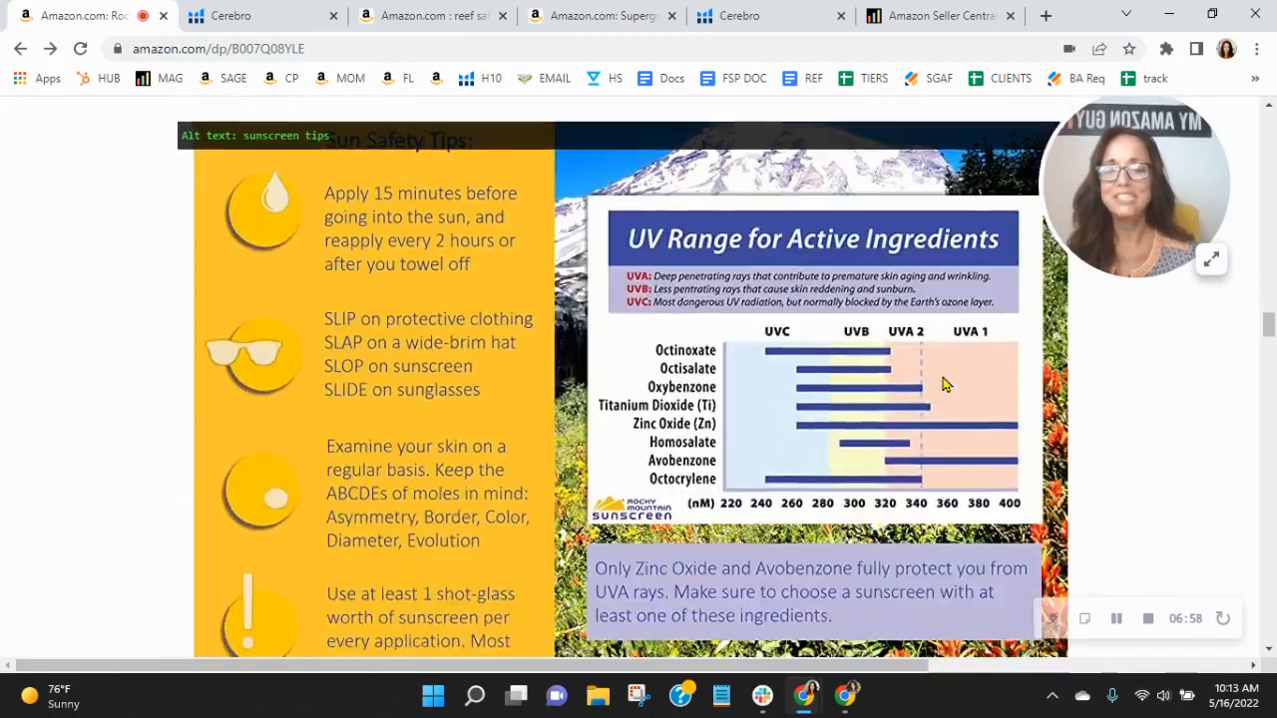
{"action": "scroll", "scroll_direction": "down", "scroll_amount": 3}
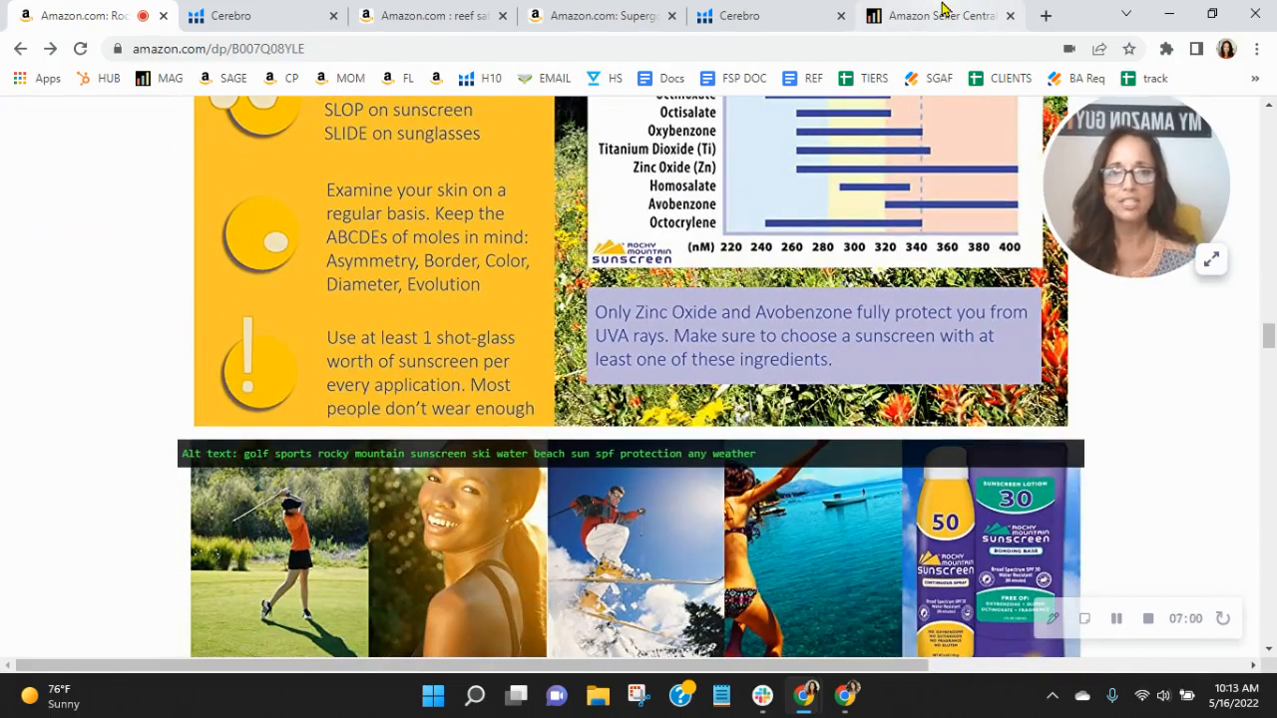